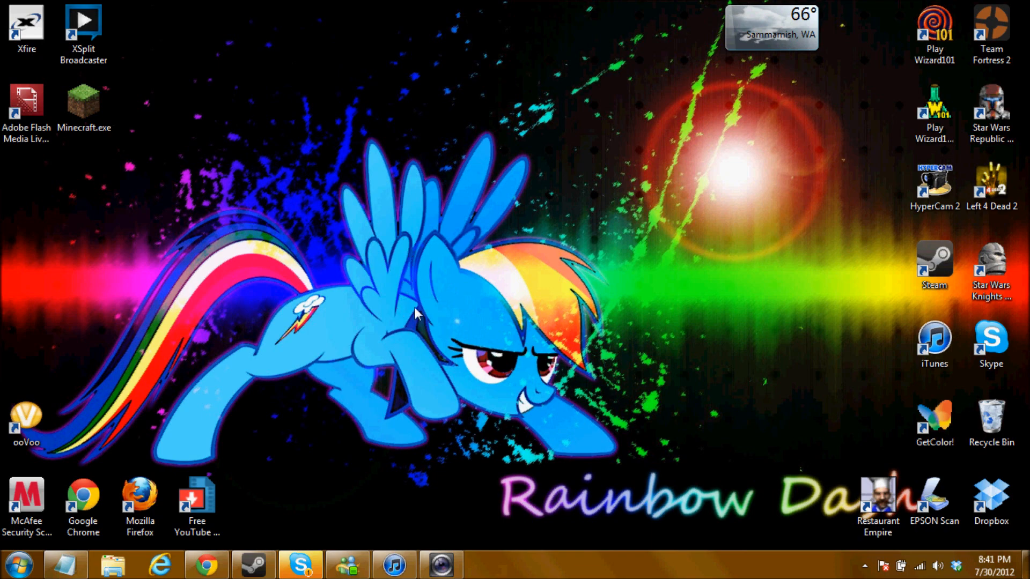
pyautogui.moveTo(676, 164)
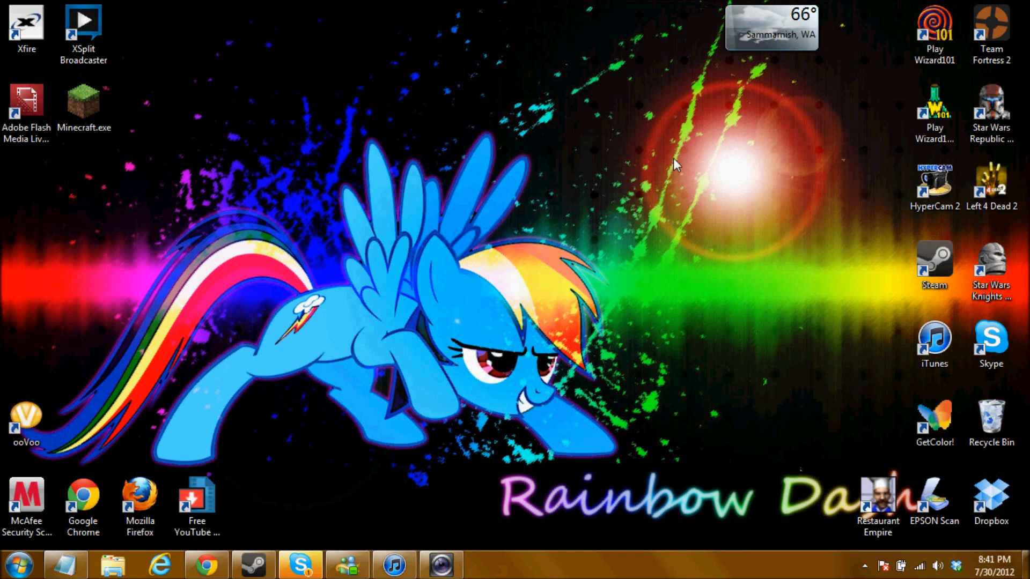
pyautogui.moveTo(548, 207)
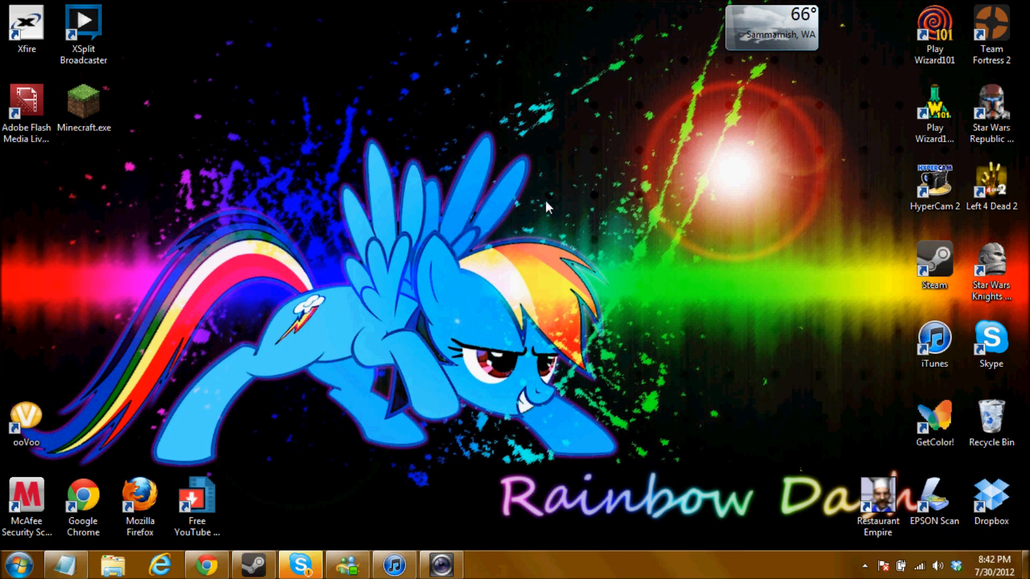
pyautogui.moveTo(450, 338)
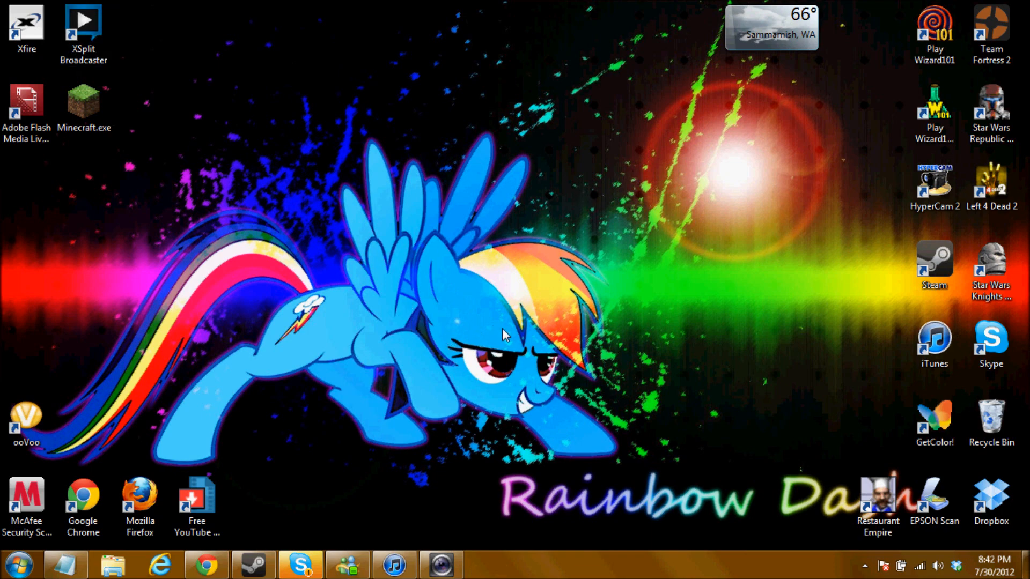
pyautogui.moveTo(518, 327)
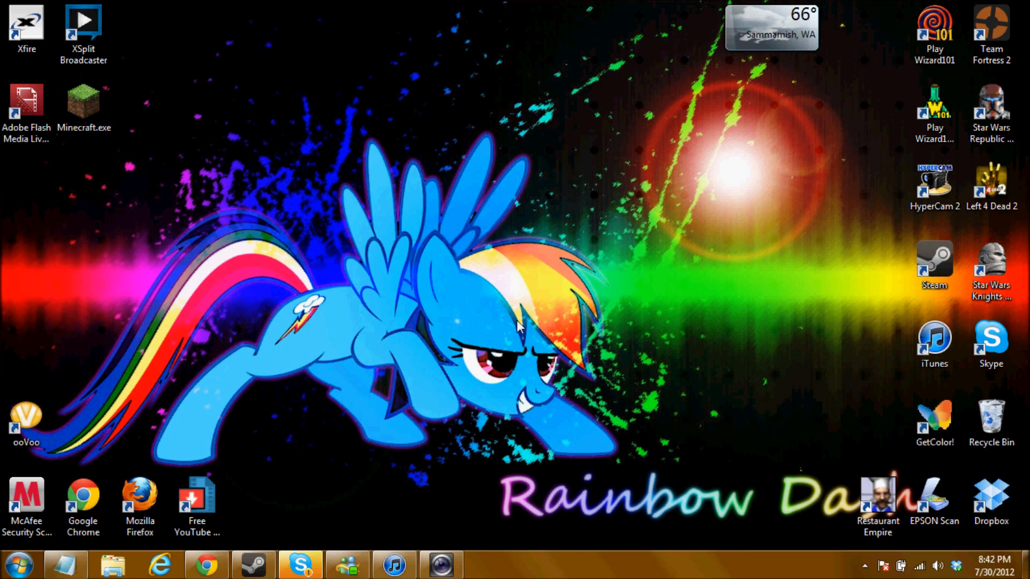
pyautogui.moveTo(354, 397)
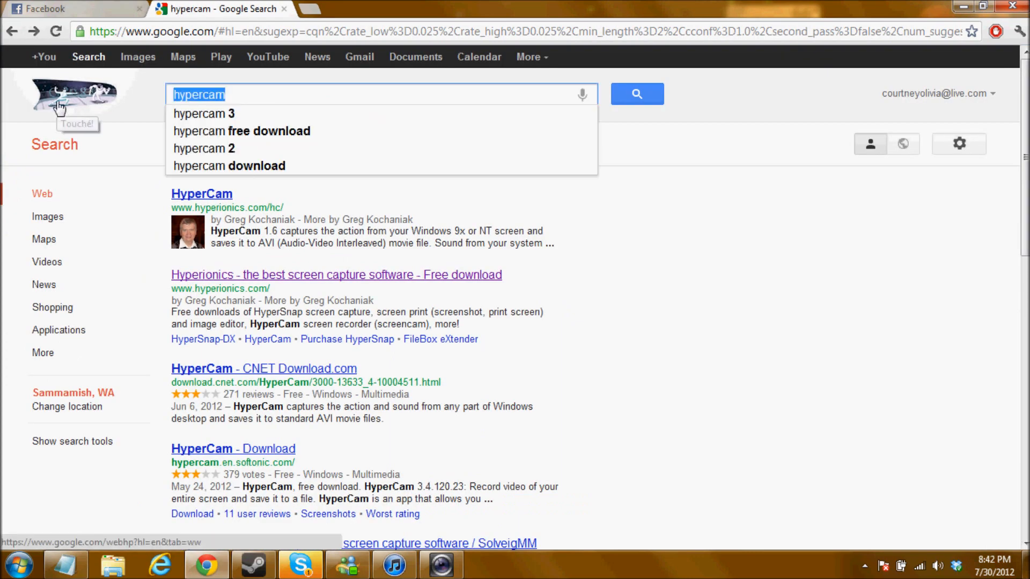
# Step: Search Google for 'windows live' and open Microsoft's Windows Live Essentials Movie Maker page
pyautogui.write('windows live movie maker')
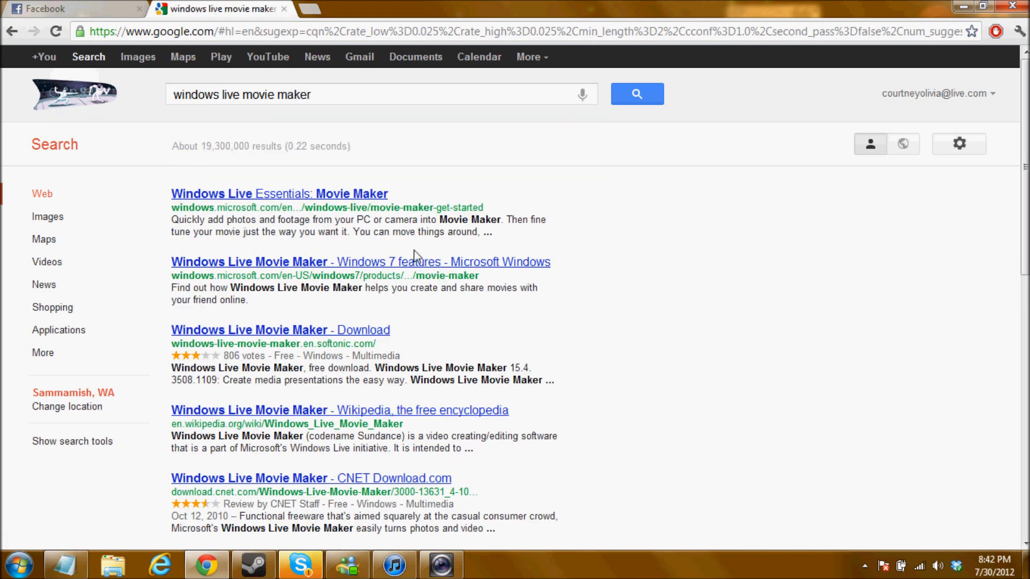
pyautogui.moveTo(538, 373)
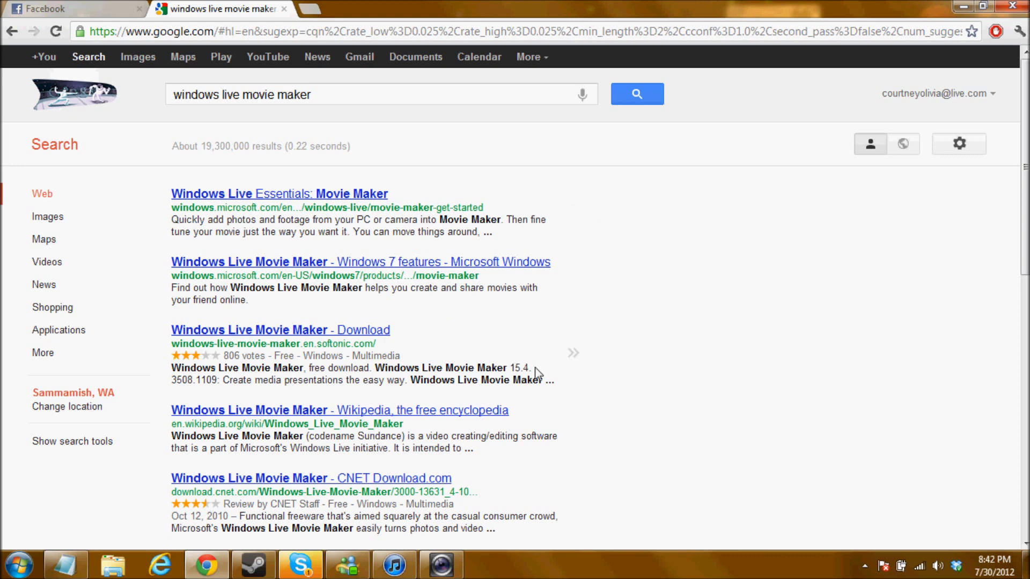
pyautogui.moveTo(409, 222)
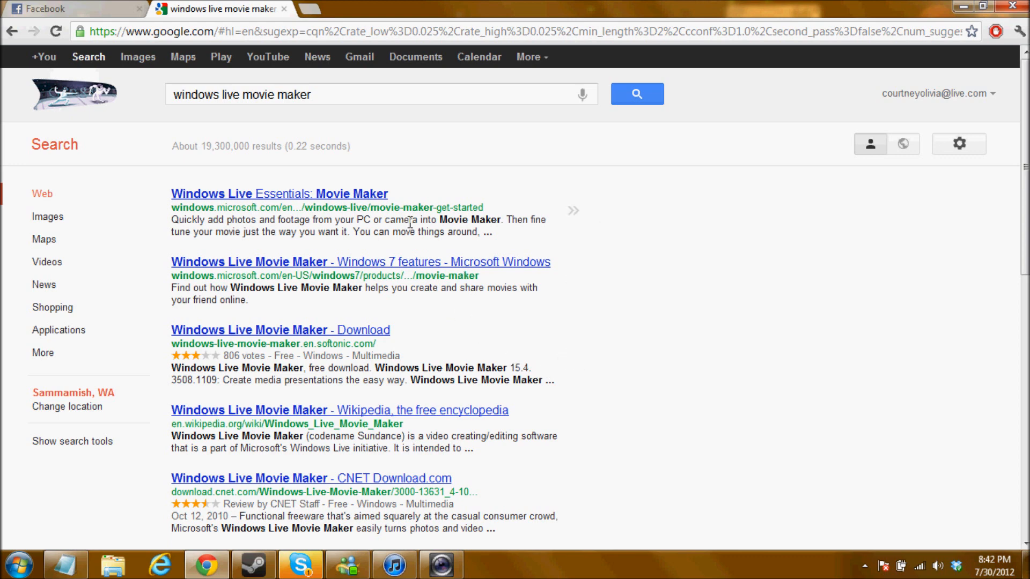
pyautogui.click(278, 193)
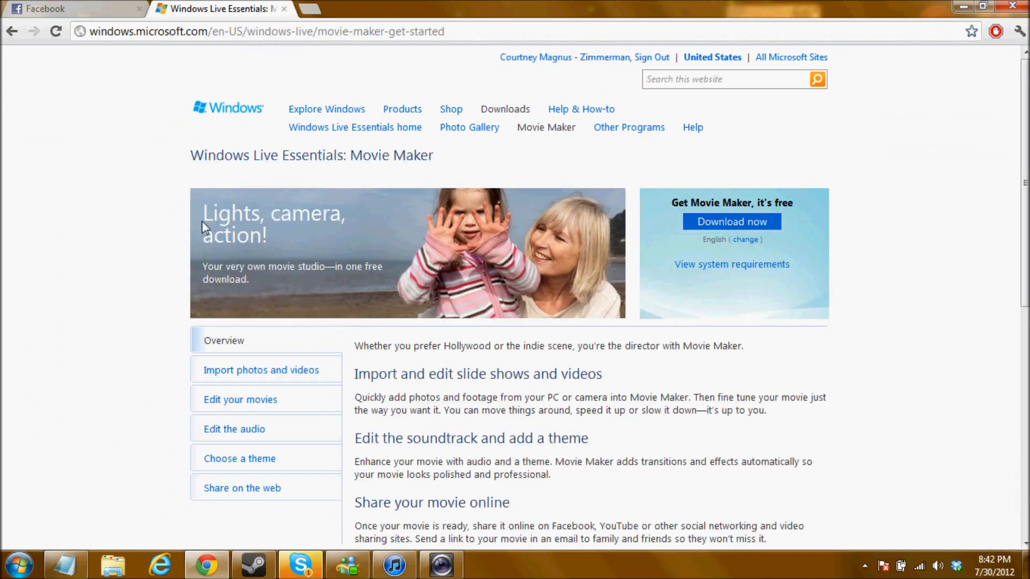
pyautogui.moveTo(731, 222)
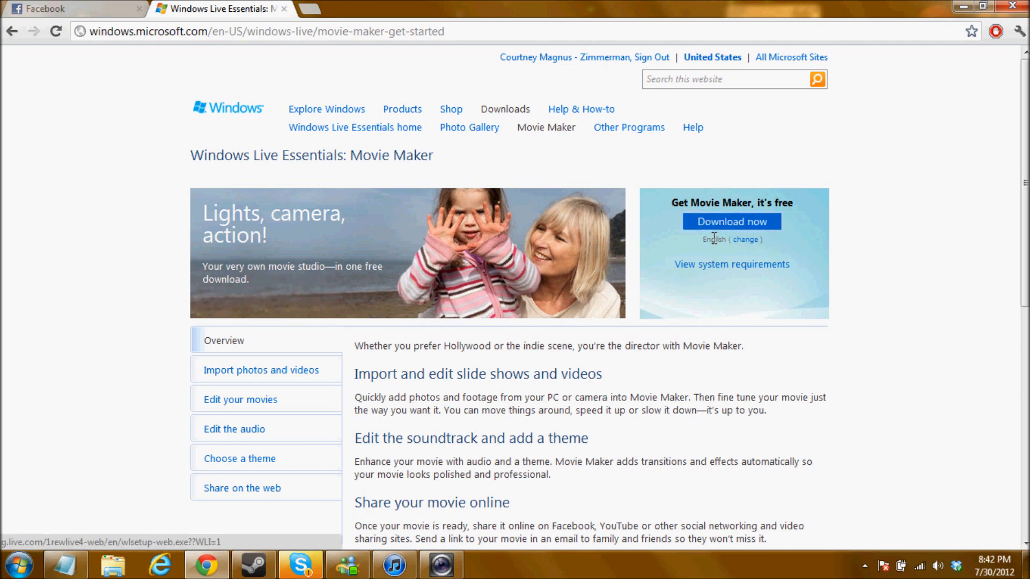
pyautogui.click(11, 31)
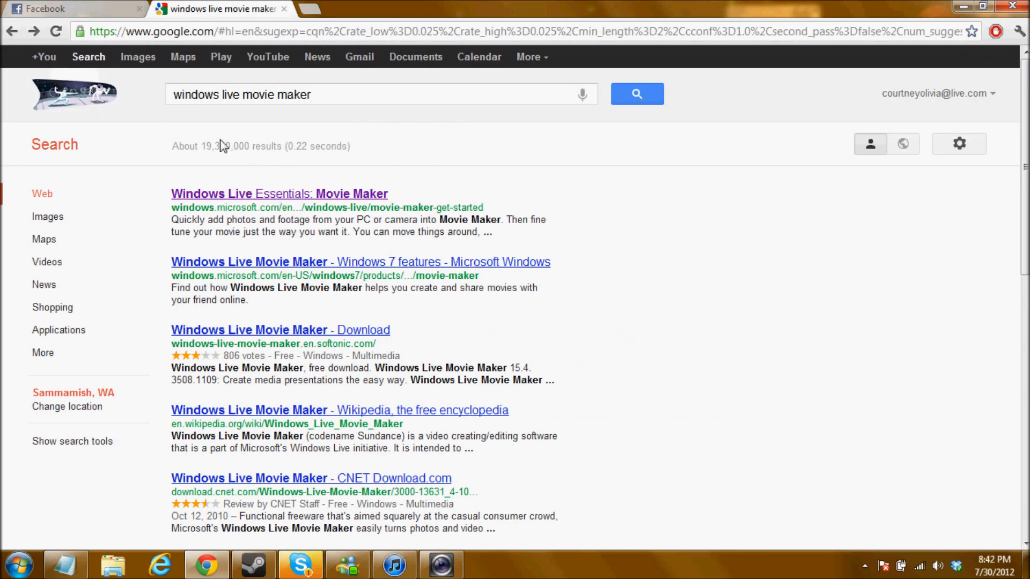
pyautogui.moveTo(341, 199)
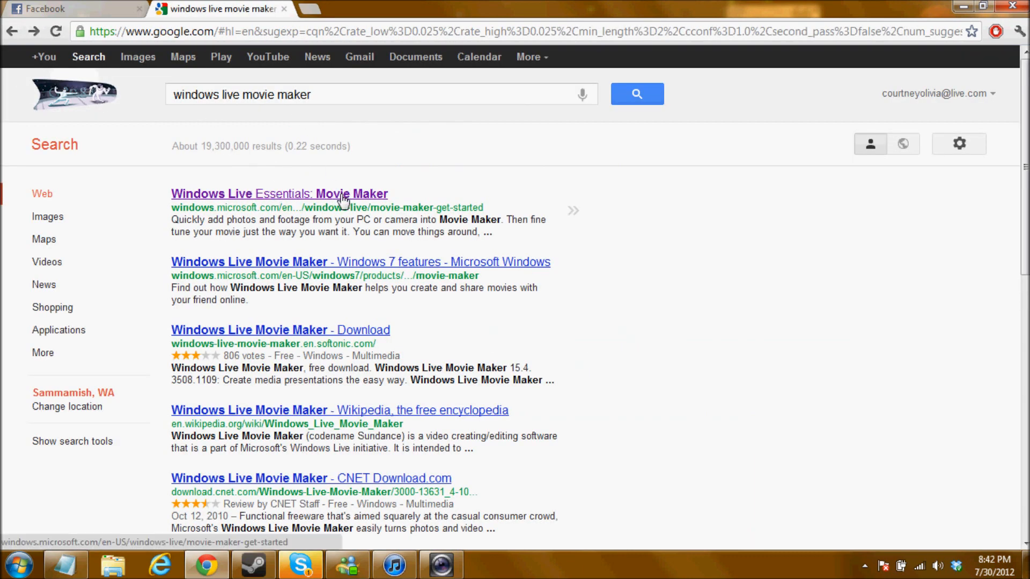
pyautogui.click(278, 194)
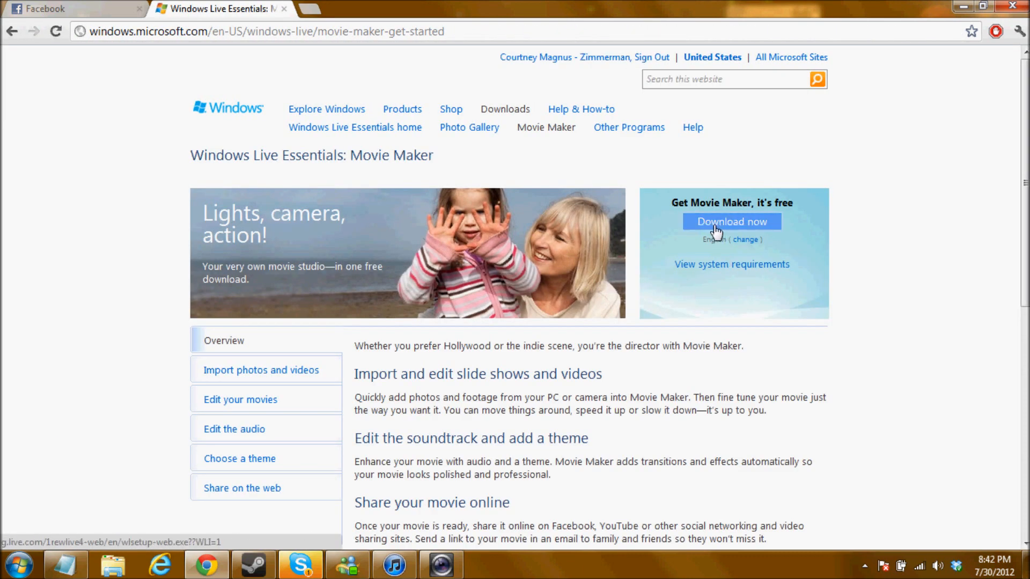
pyautogui.moveTo(761, 284)
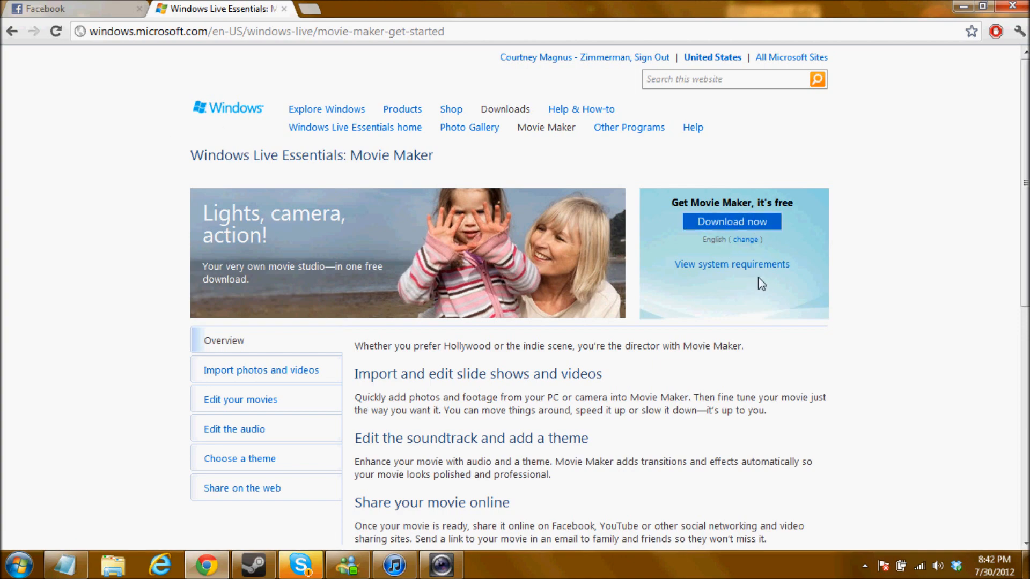
pyautogui.moveTo(1008, 22)
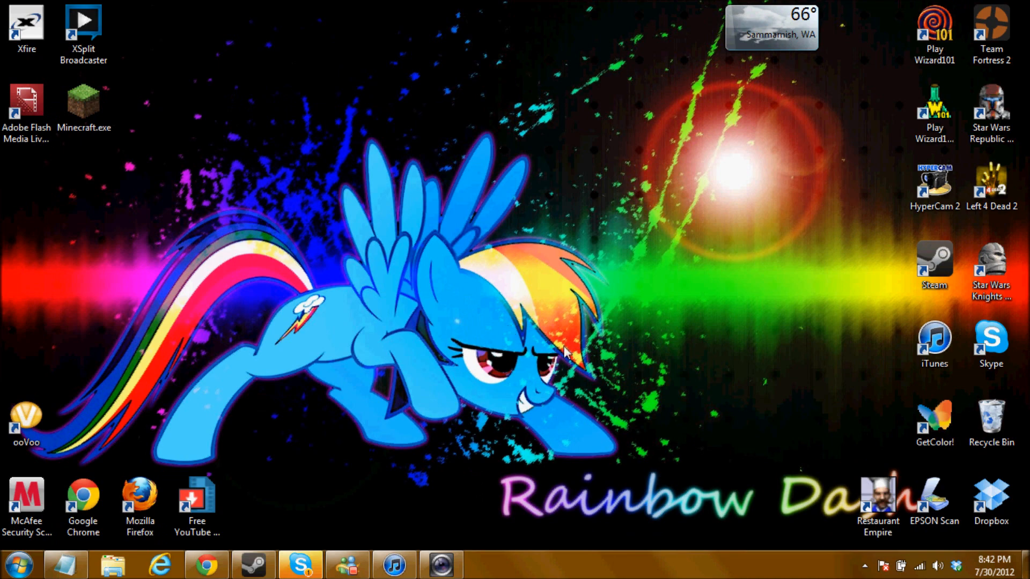
# Step: Launch Windows Live Movie Maker from its desktop shortcut
pyautogui.click(18, 563)
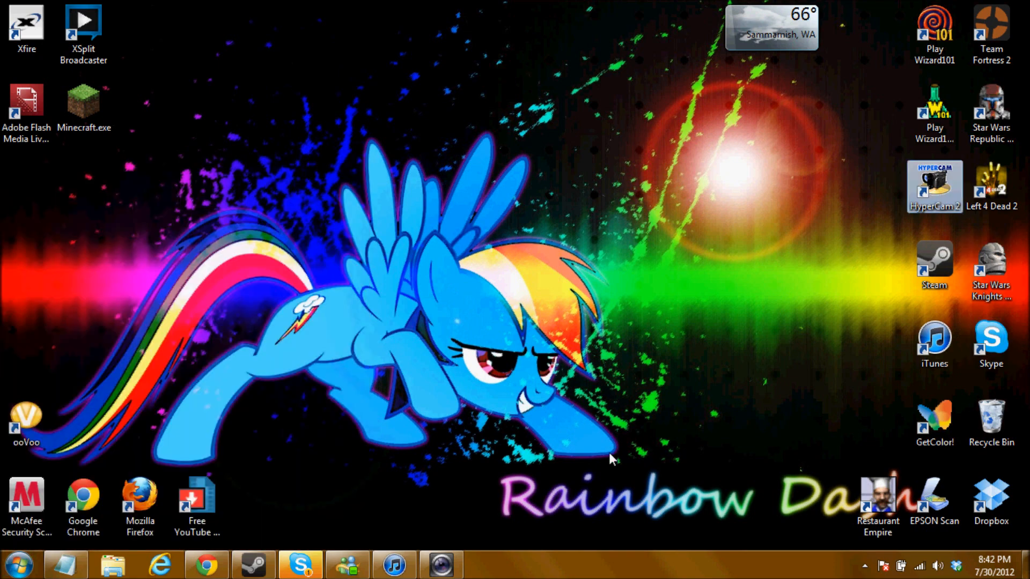
pyautogui.click(18, 564)
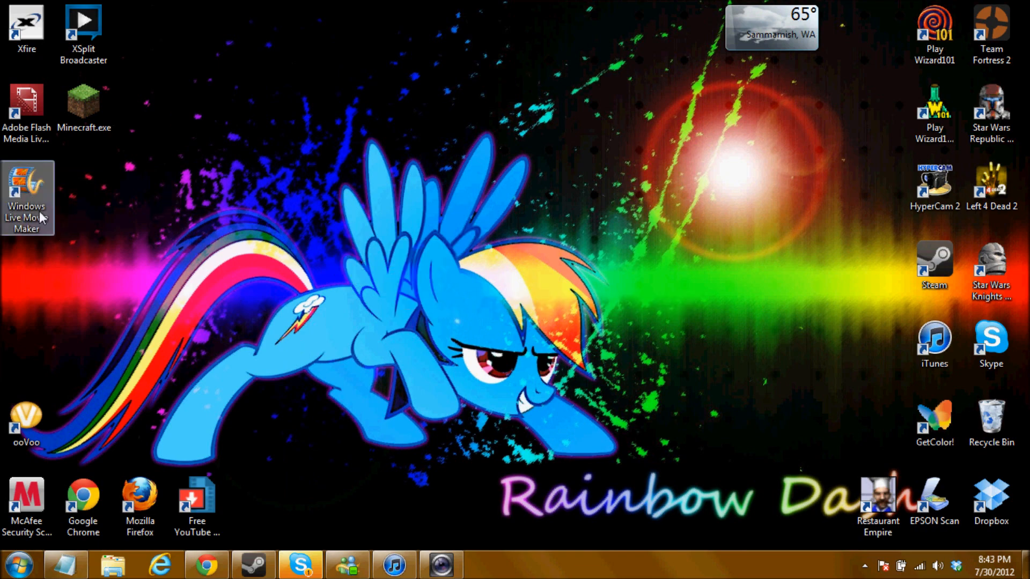
pyautogui.moveTo(335, 260)
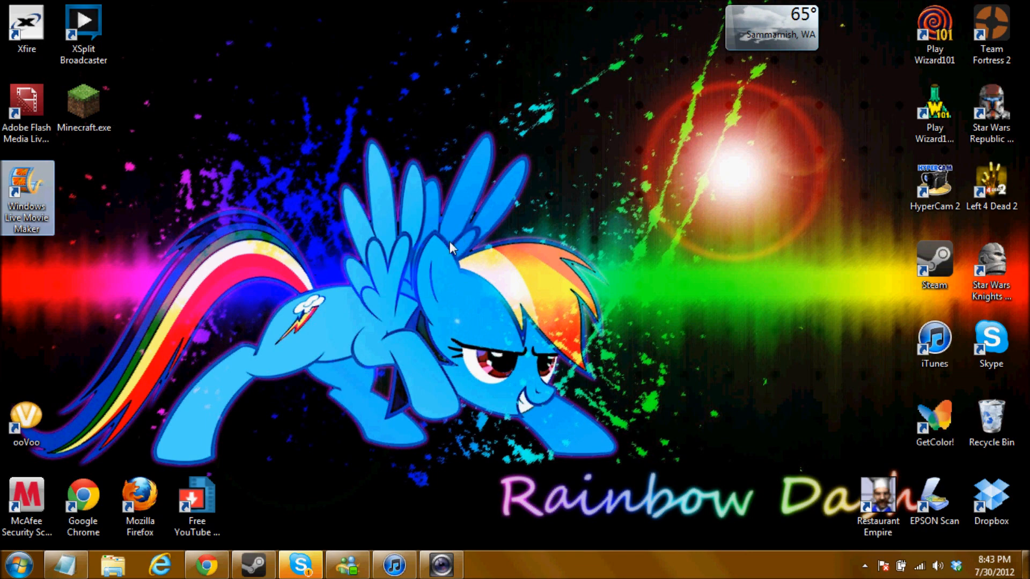
pyautogui.doubleClick(27, 197)
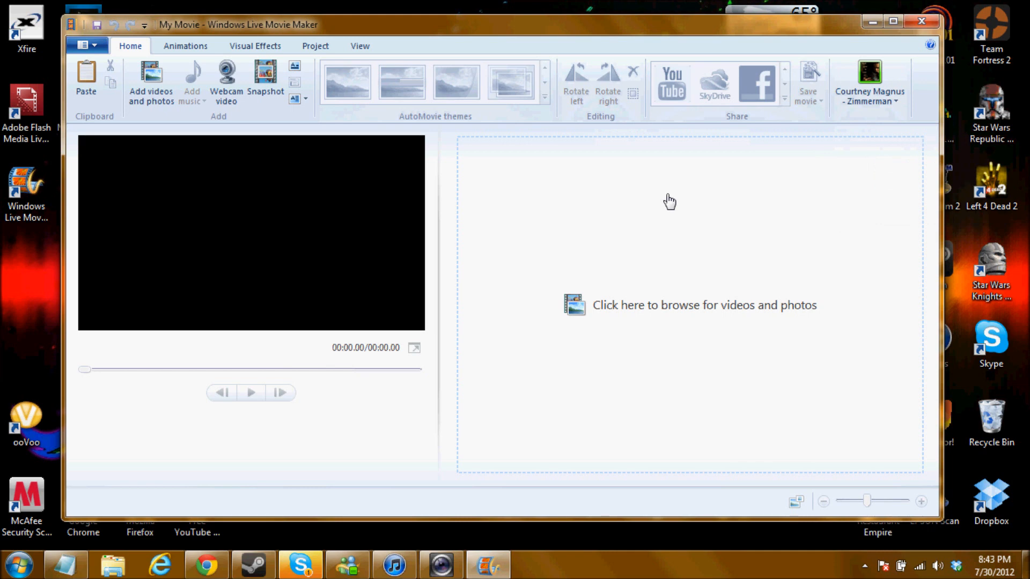
pyautogui.moveTo(452, 214)
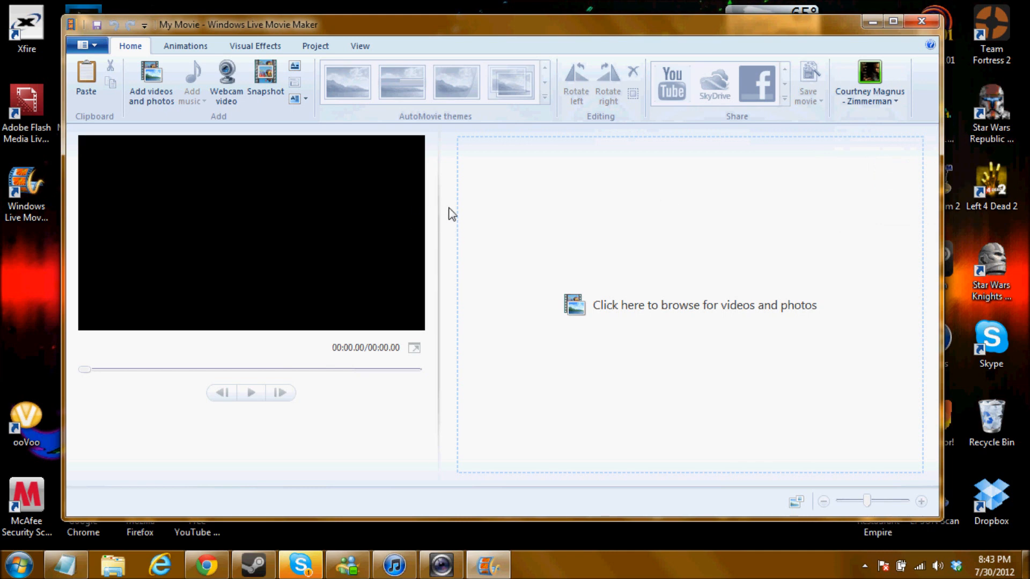
pyautogui.moveTo(645, 317)
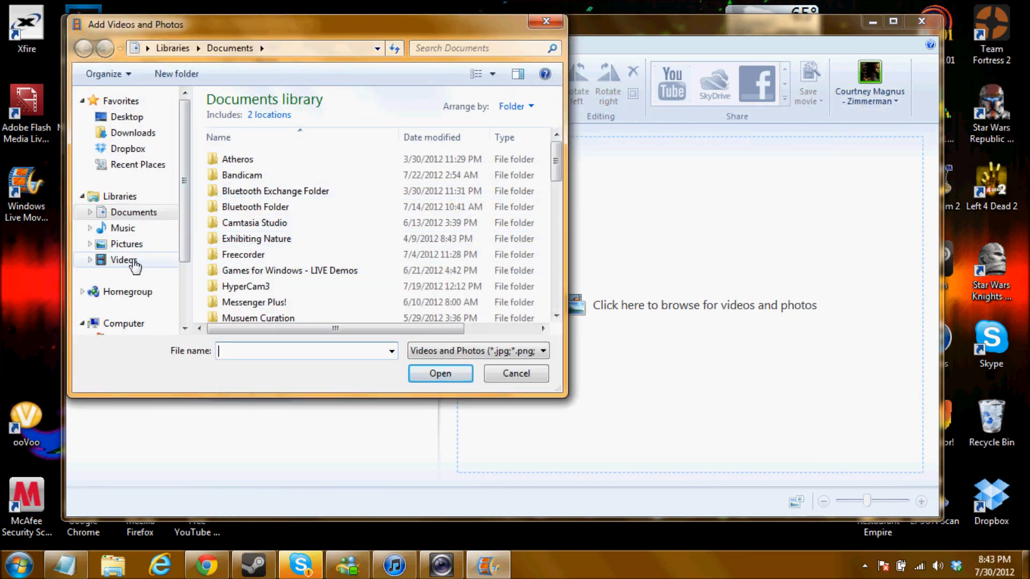
# Step: Select 'Intro to Wizard101 Videos.wmv' from the Videos library
pyautogui.click(123, 260)
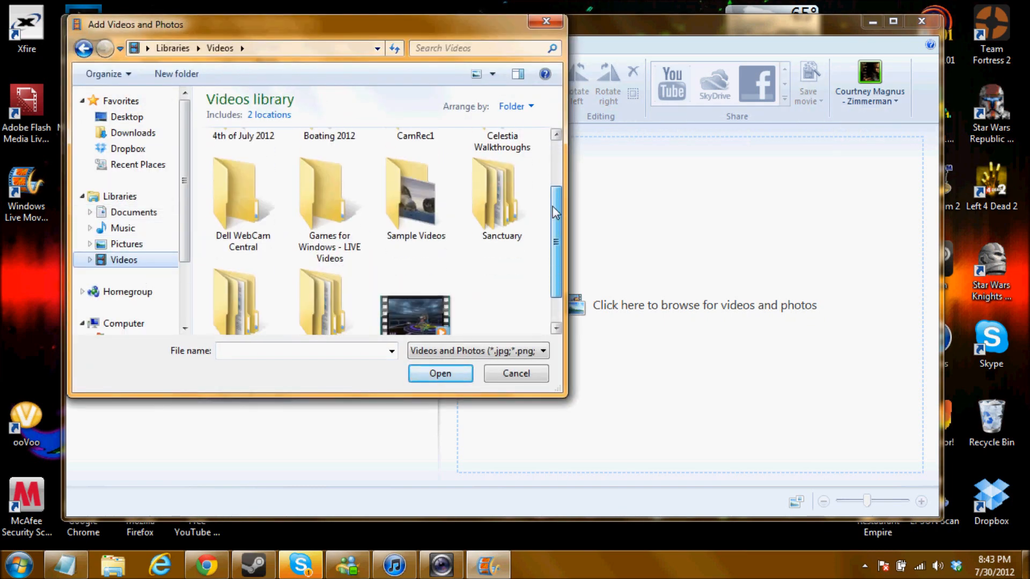
pyautogui.scroll(-3)
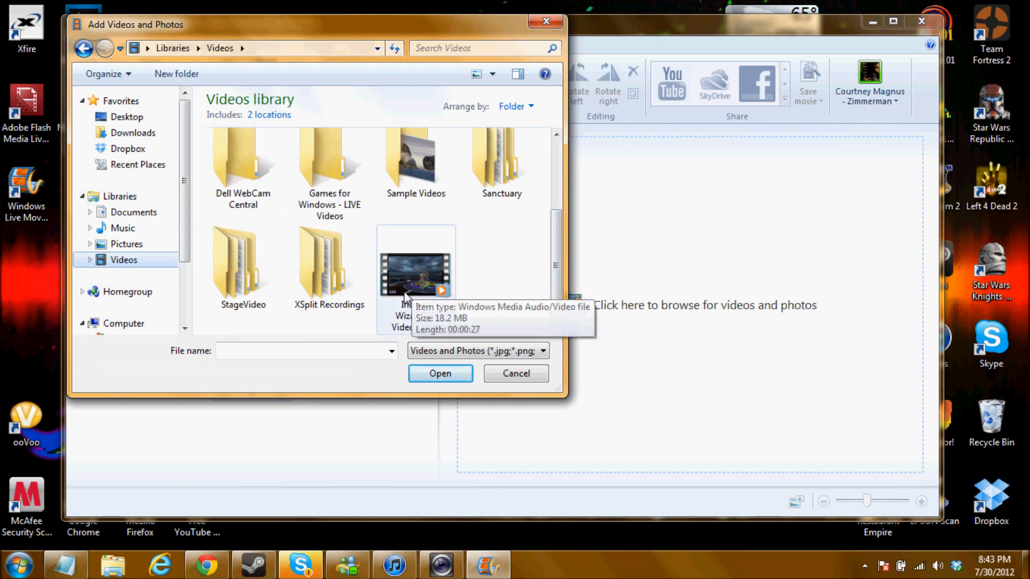
pyautogui.click(415, 261)
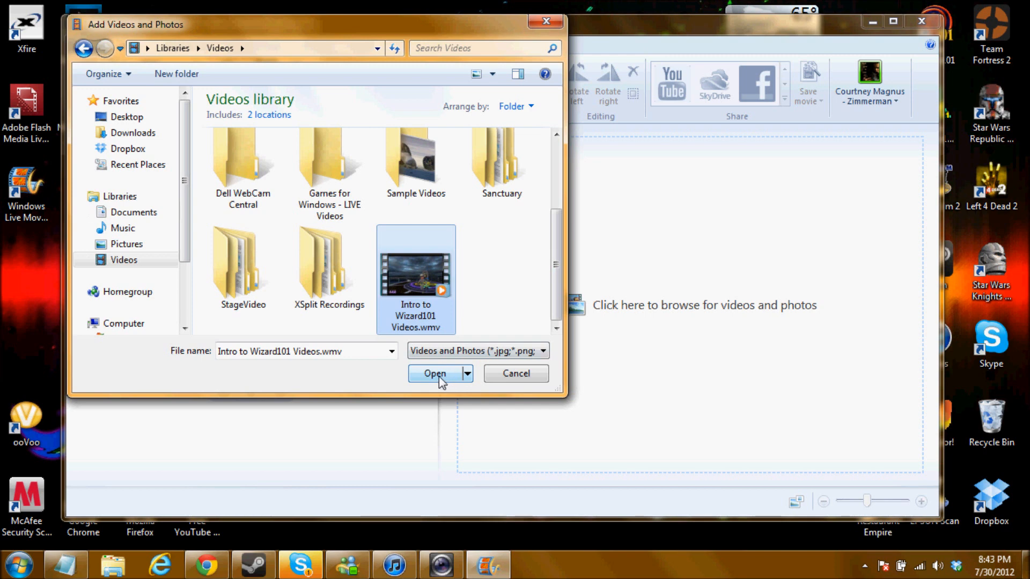
pyautogui.moveTo(134, 218)
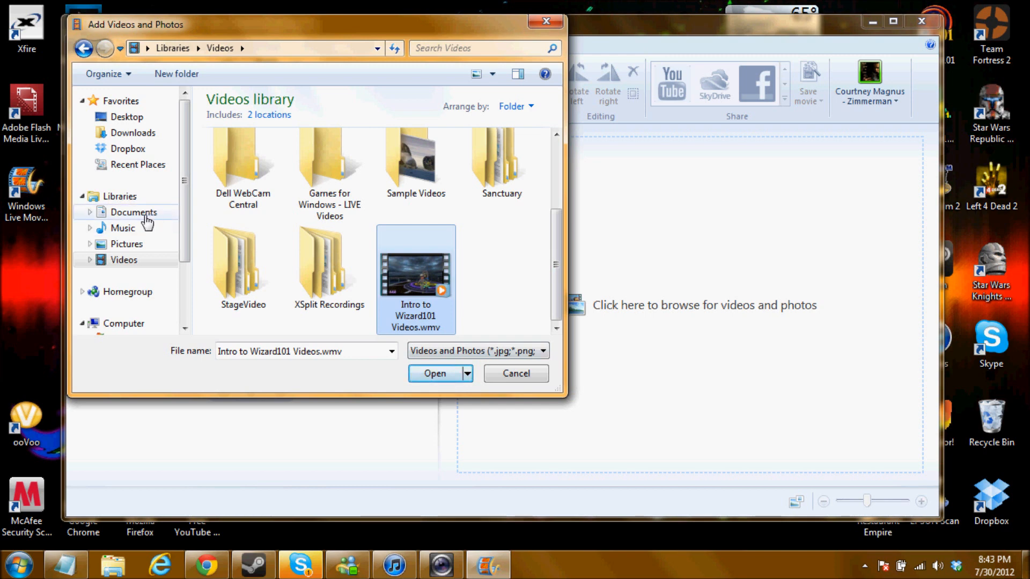
pyautogui.click(134, 211)
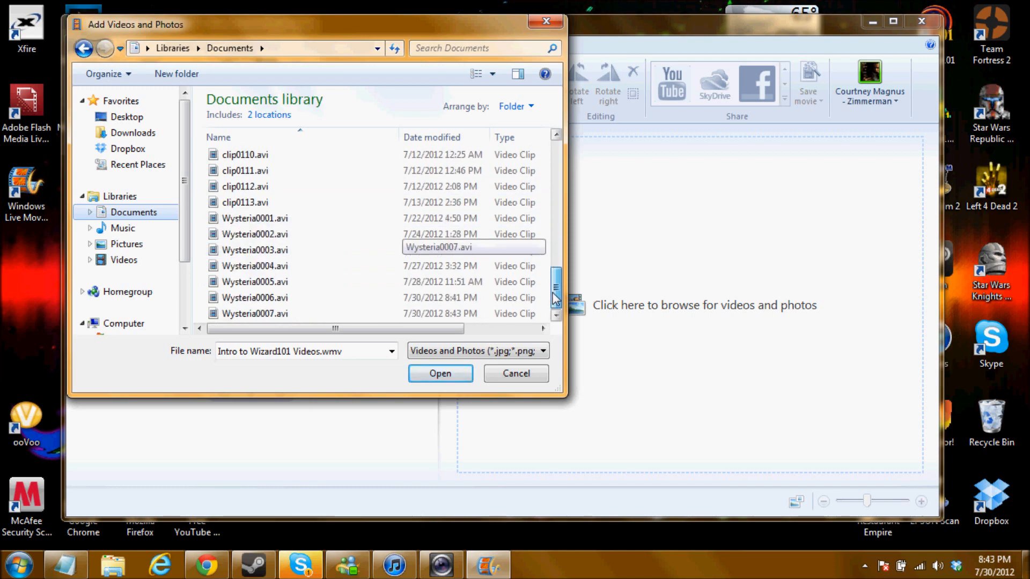
pyautogui.click(124, 260)
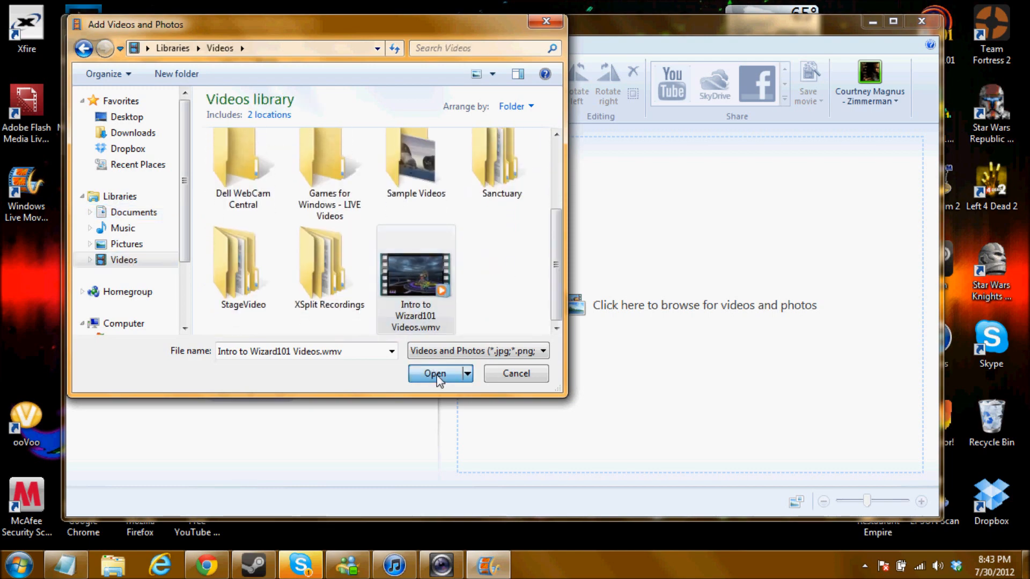
# Step: Add the Wizard101 clip to the project and play its preview for about 1.5 seconds
pyautogui.click(434, 374)
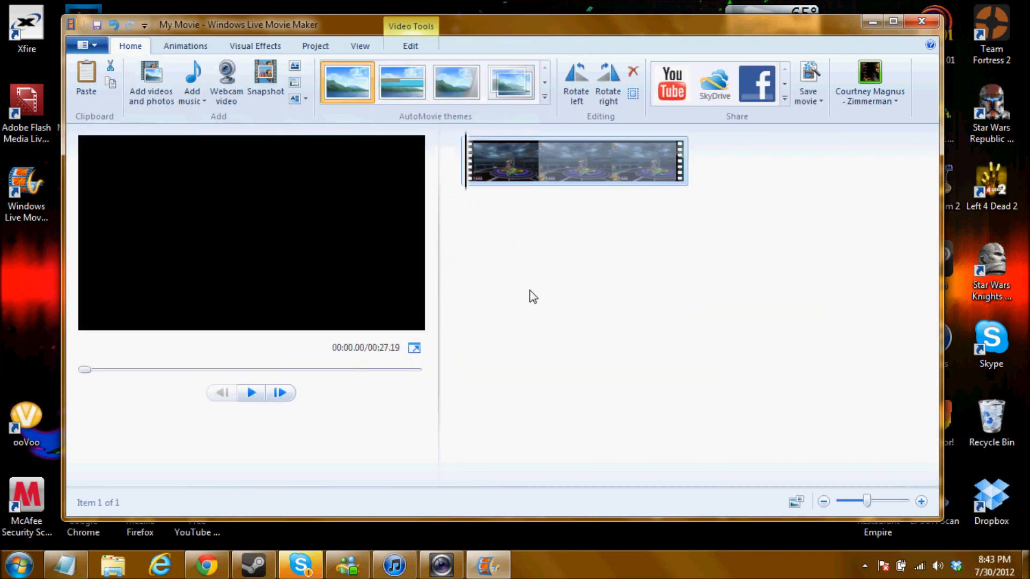
pyautogui.moveTo(334, 391)
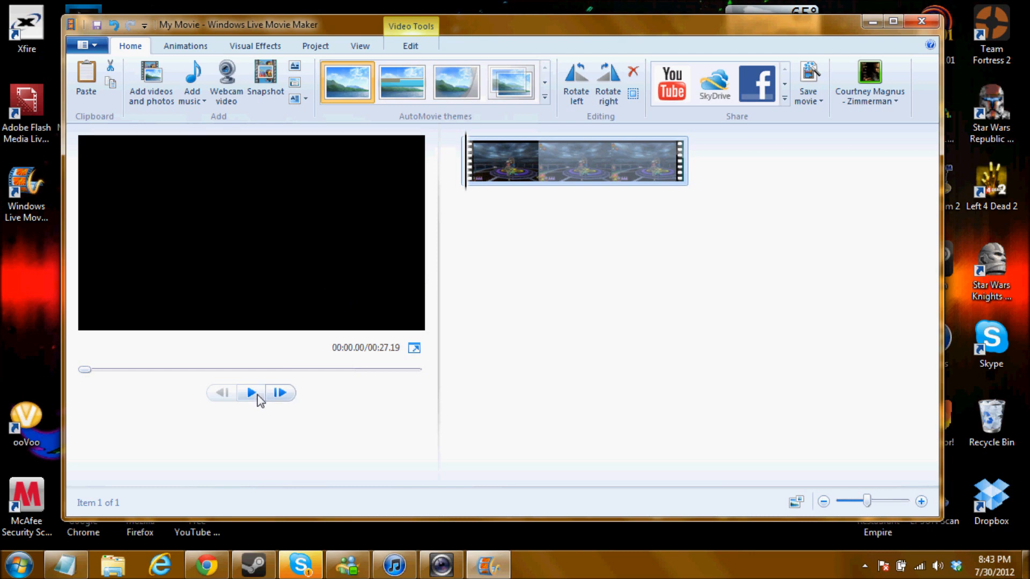
pyautogui.click(251, 392)
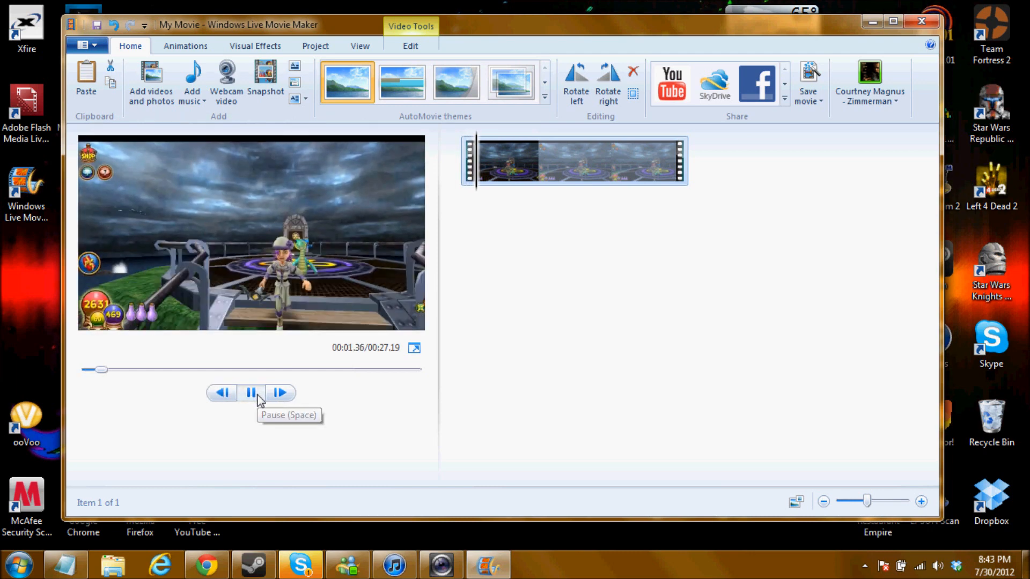
pyautogui.click(251, 392)
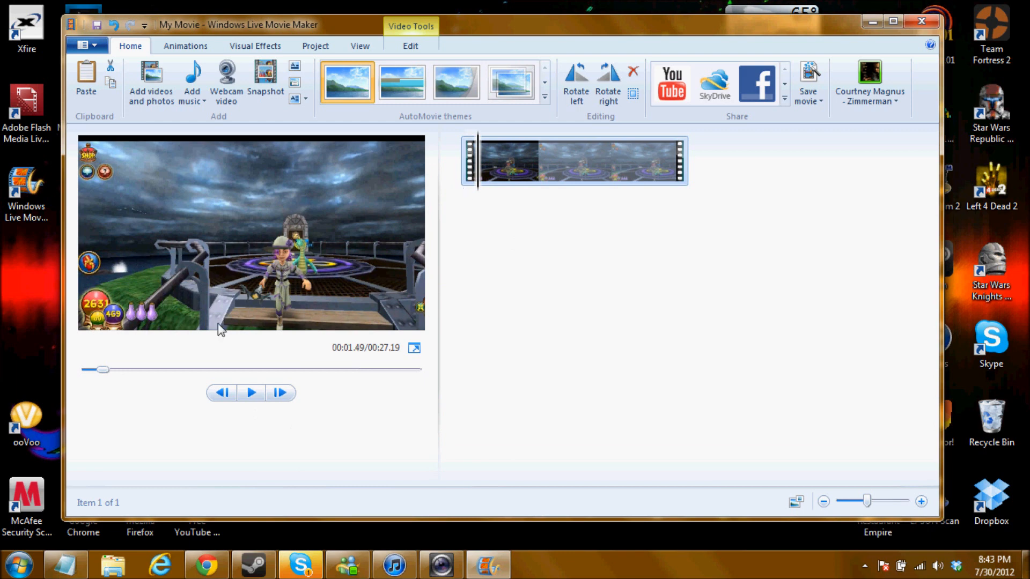
pyautogui.moveTo(445, 283)
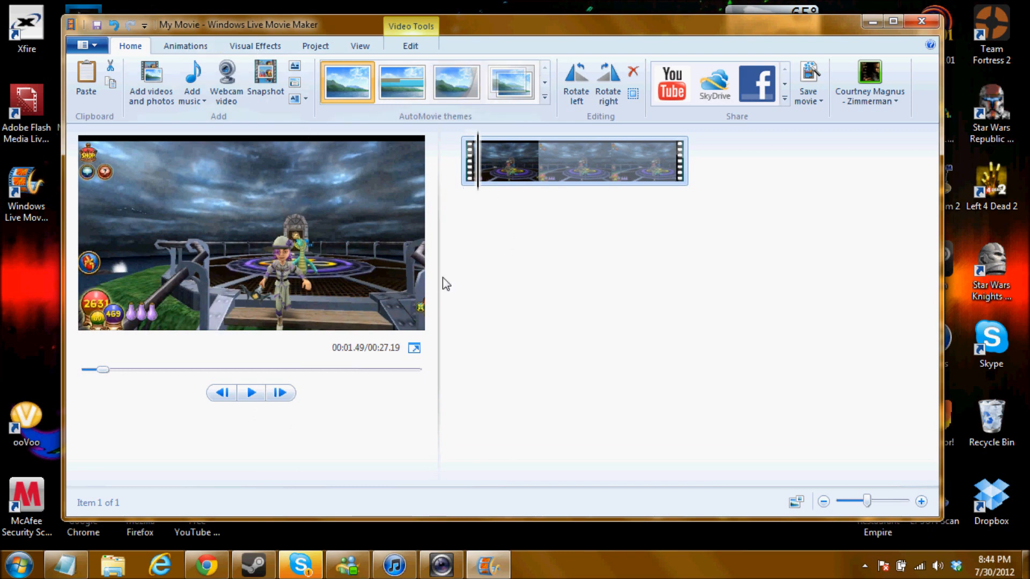
pyautogui.moveTo(582, 320)
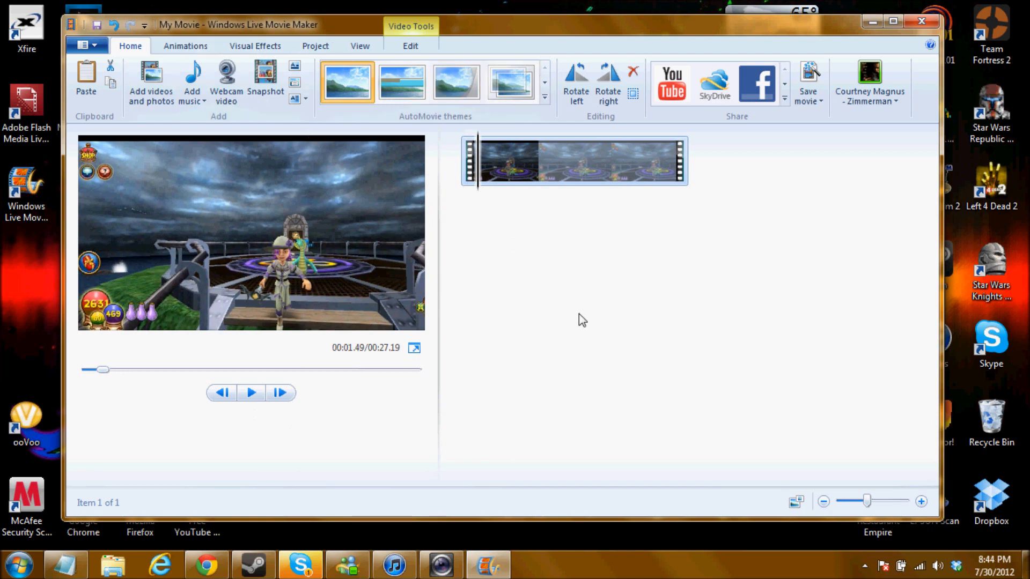
pyautogui.moveTo(622, 323)
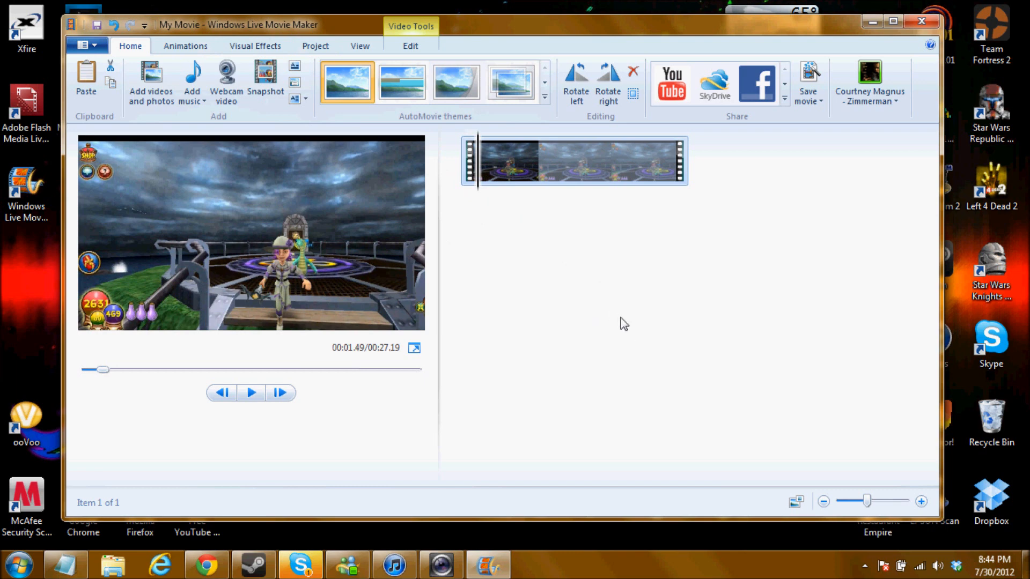
pyautogui.moveTo(518, 256)
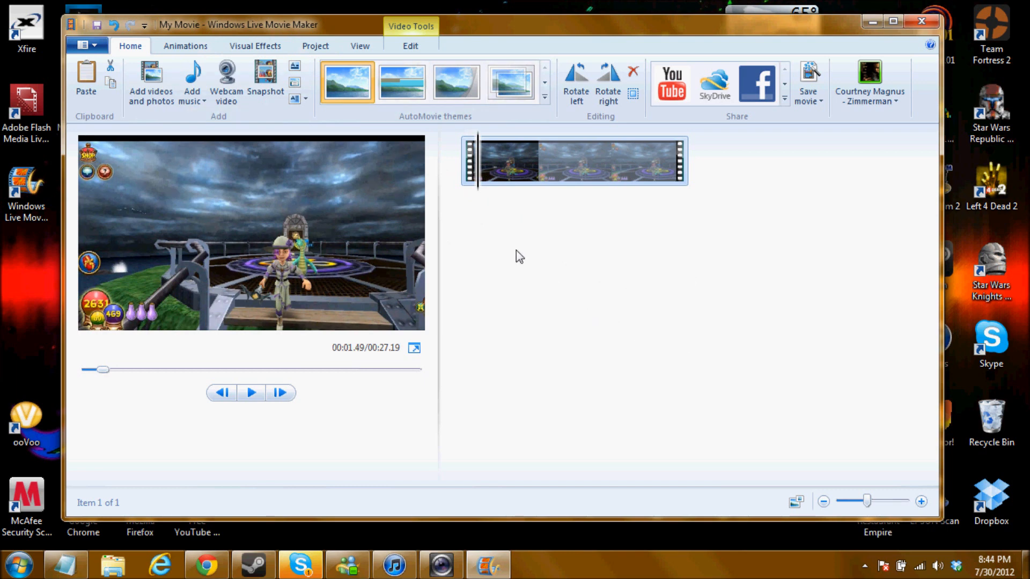
# Step: Choose Add videos and photos from the empty storyboard's right-click menu
pyautogui.rightClick(519, 255)
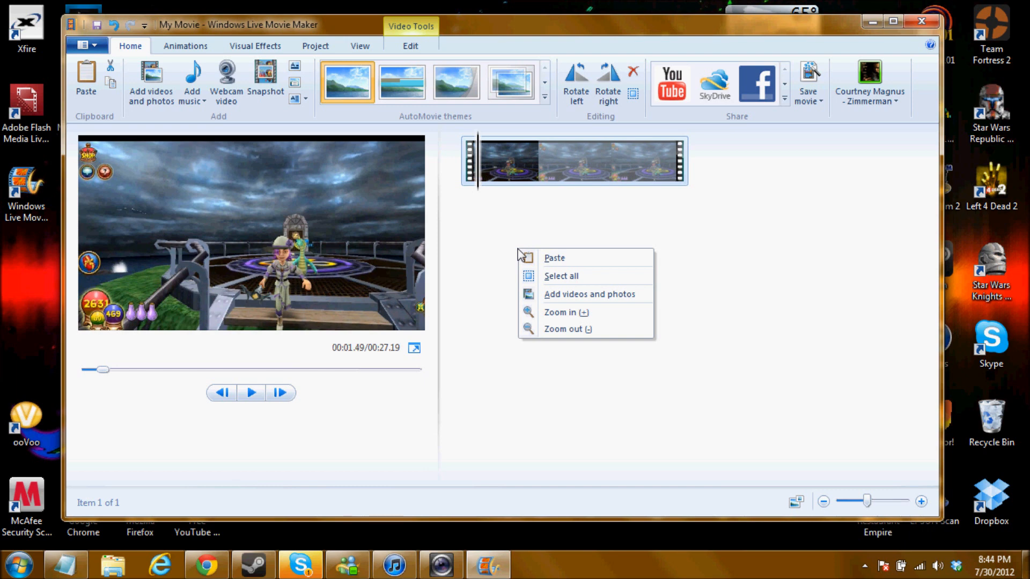
pyautogui.moveTo(605, 301)
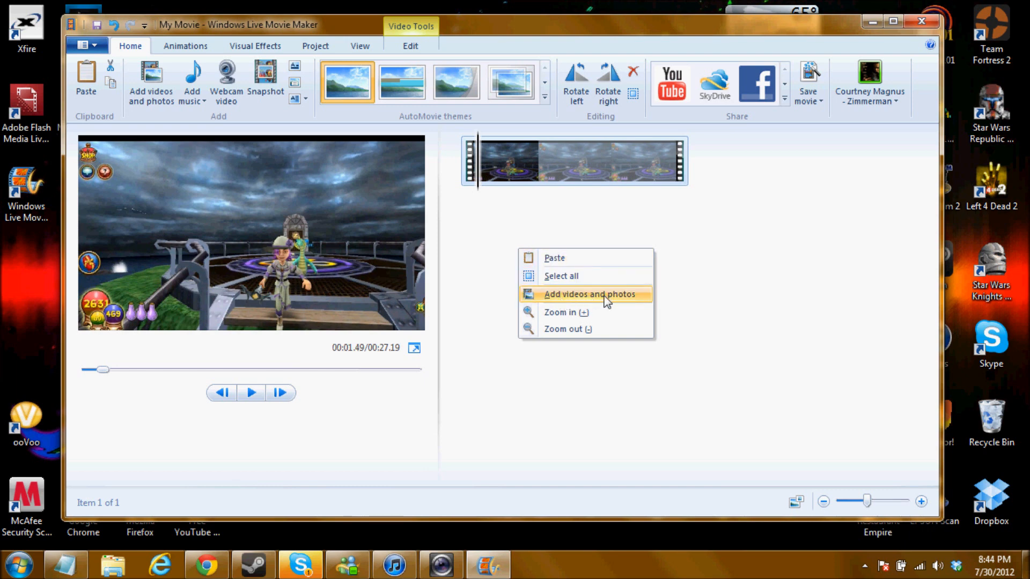
pyautogui.moveTo(550, 321)
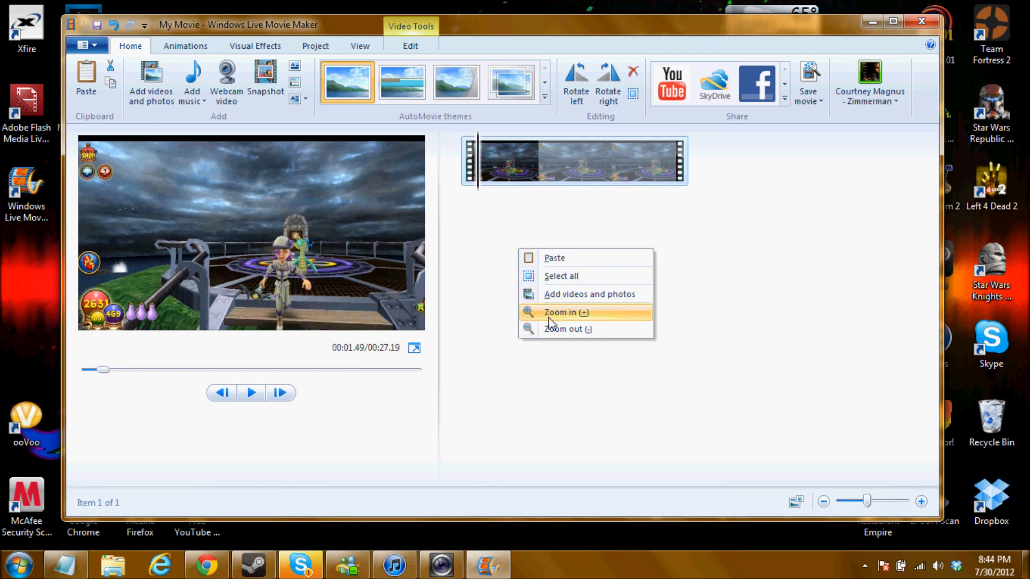
pyautogui.moveTo(576, 328)
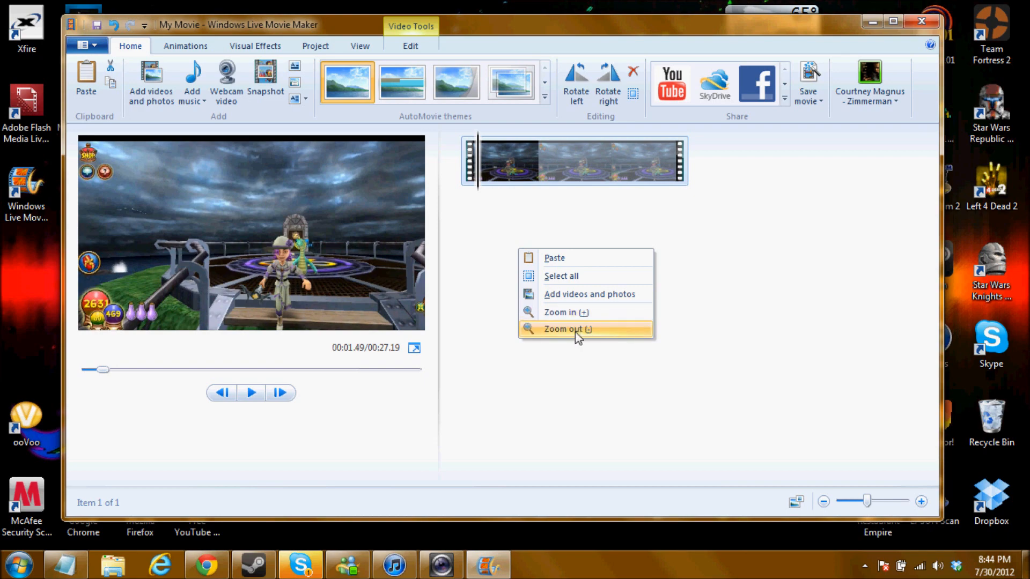
pyautogui.moveTo(576, 302)
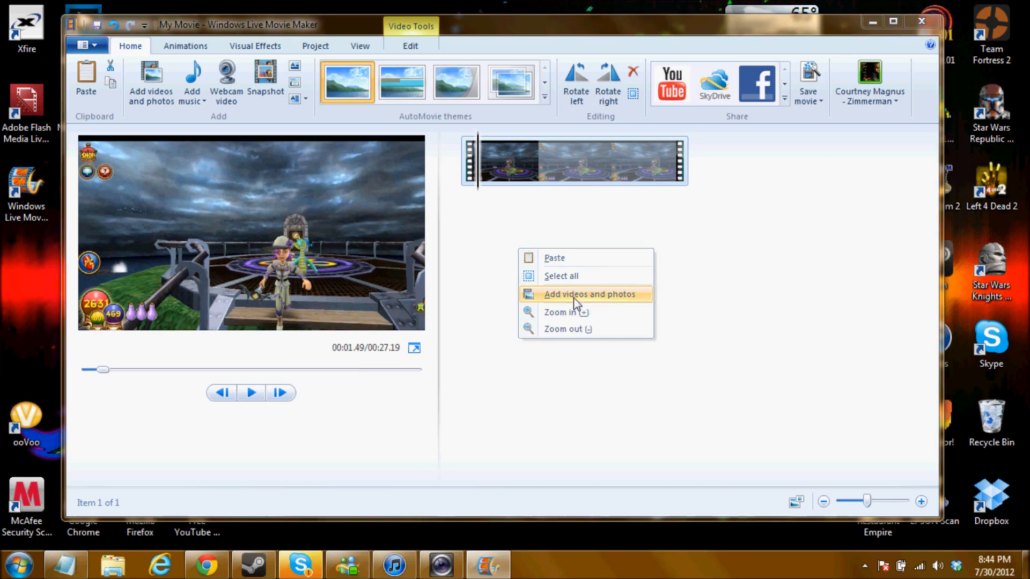
pyautogui.click(588, 293)
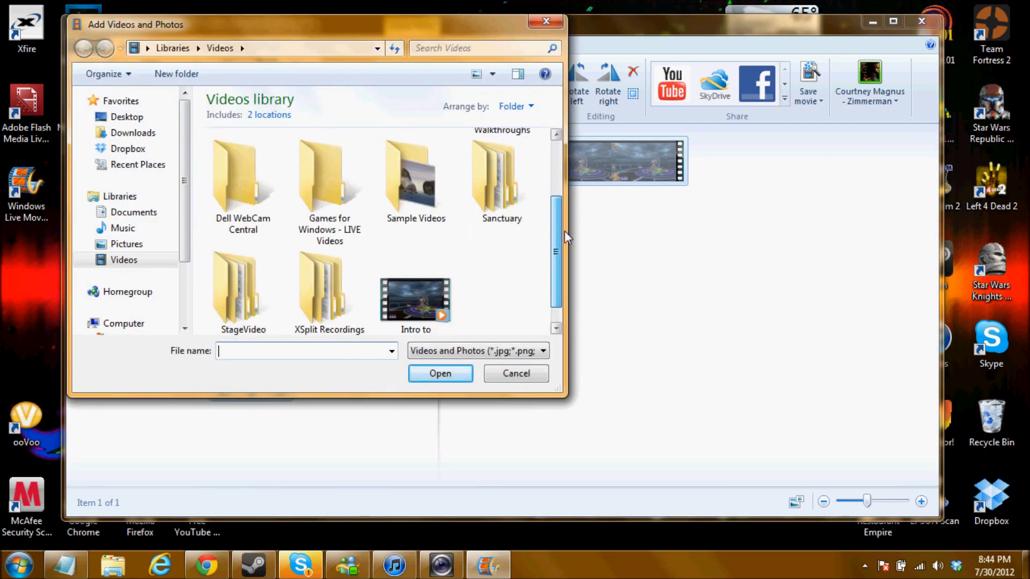
# Step: Open the Sanctuary folder in the Pictures library
pyautogui.click(126, 244)
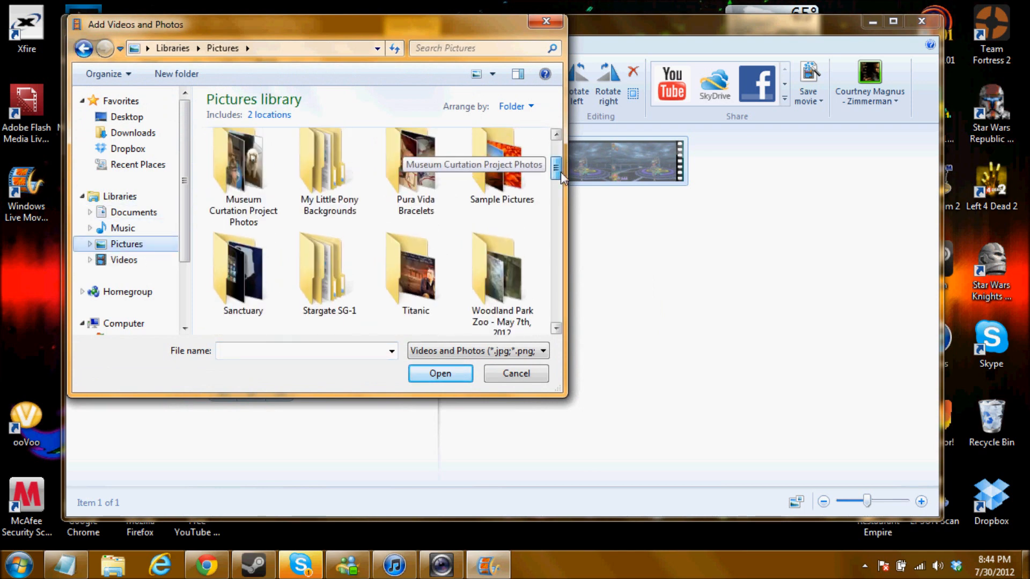
pyautogui.moveTo(328, 273)
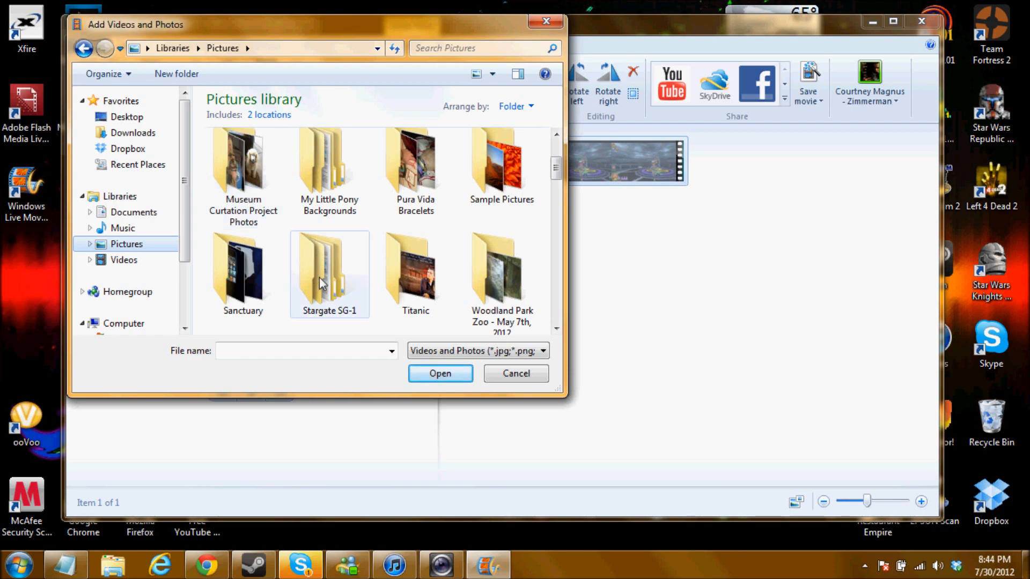
pyautogui.doubleClick(242, 269)
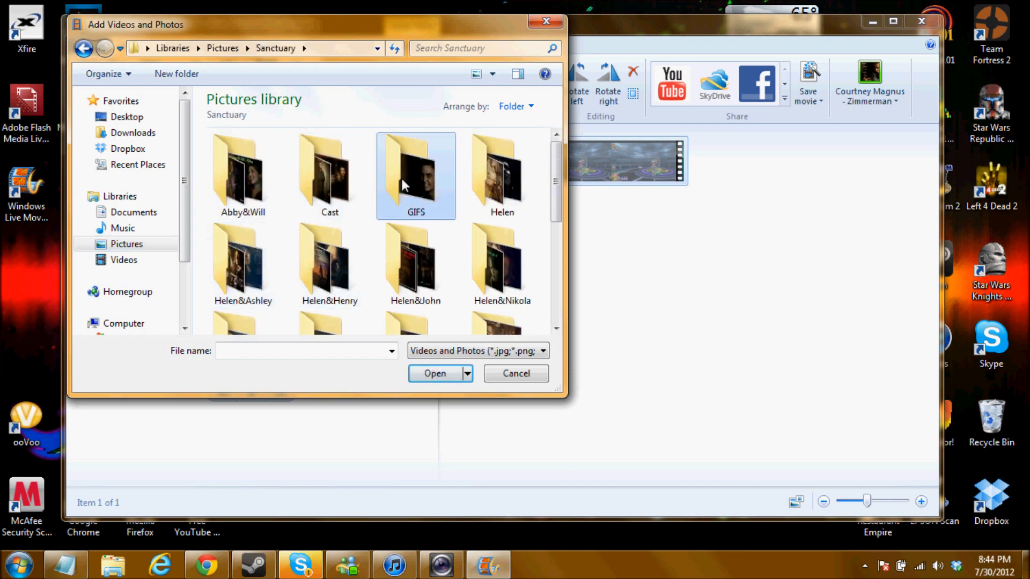
# Step: Add the GIF from the GIFS folder after the clip and bring up its removal options
pyautogui.doubleClick(416, 174)
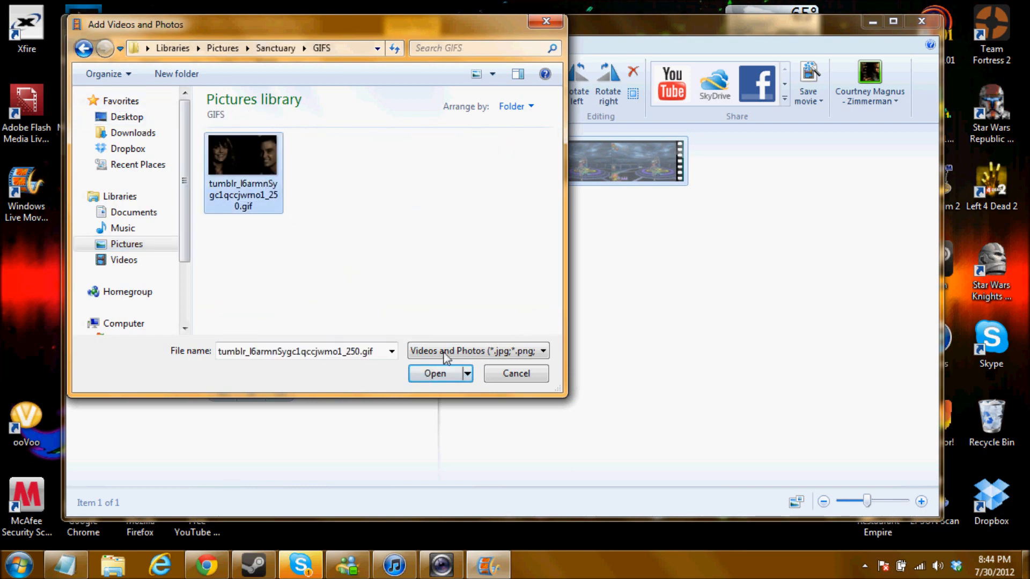
pyautogui.click(433, 373)
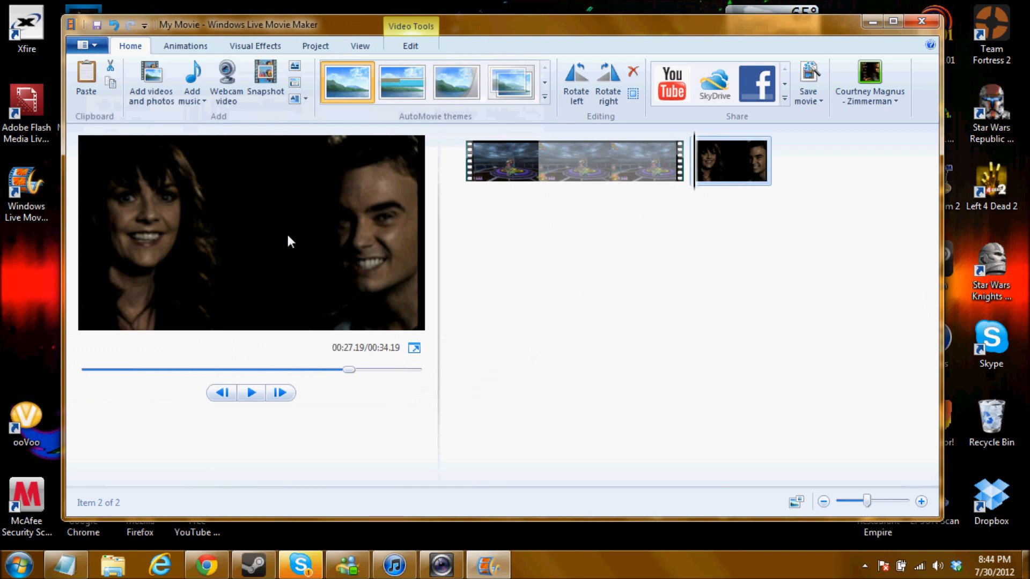
pyautogui.rightClick(731, 160)
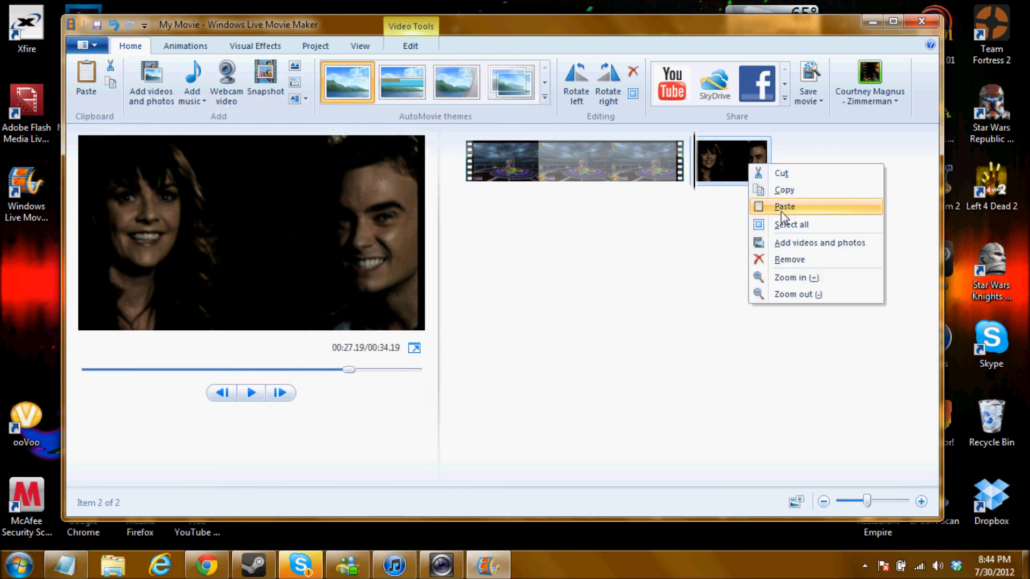
pyautogui.moveTo(780, 178)
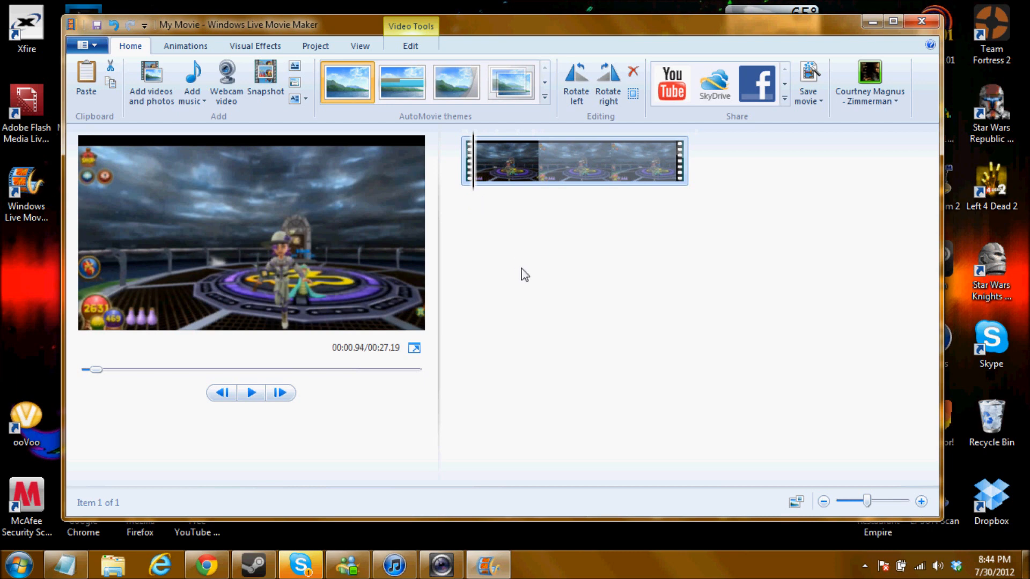
pyautogui.moveTo(599, 322)
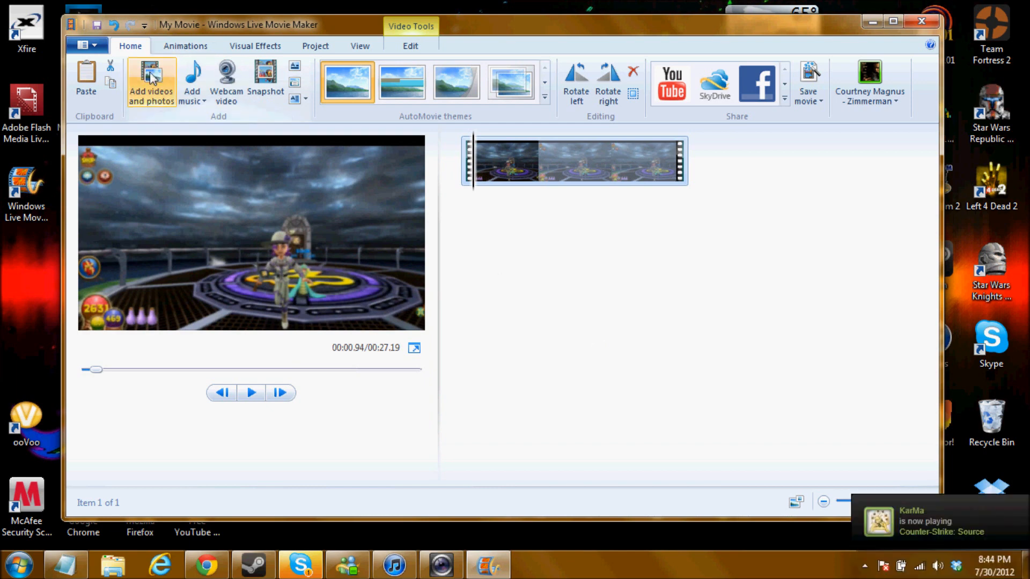
pyautogui.moveTo(498, 199)
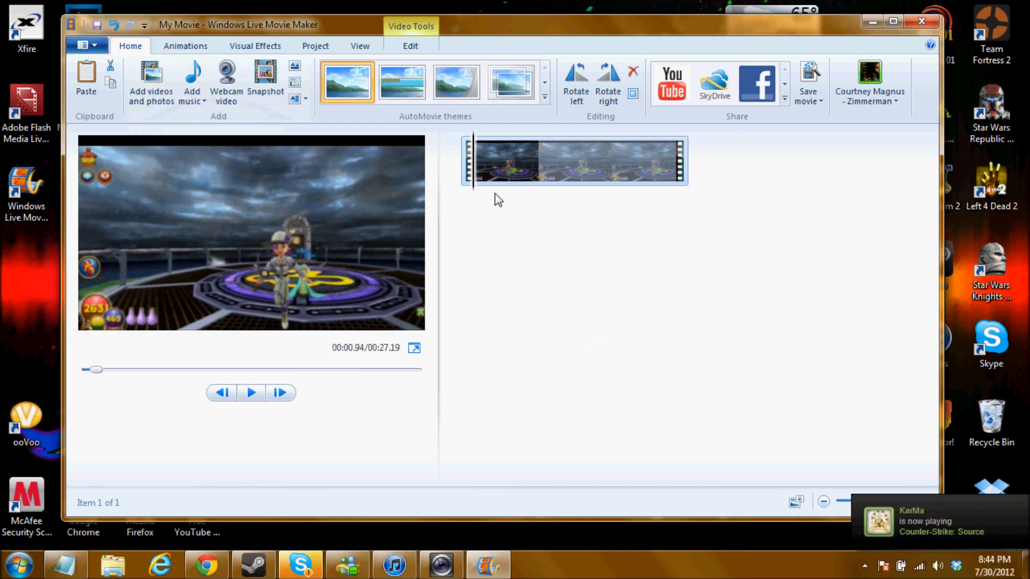
pyautogui.moveTo(586, 365)
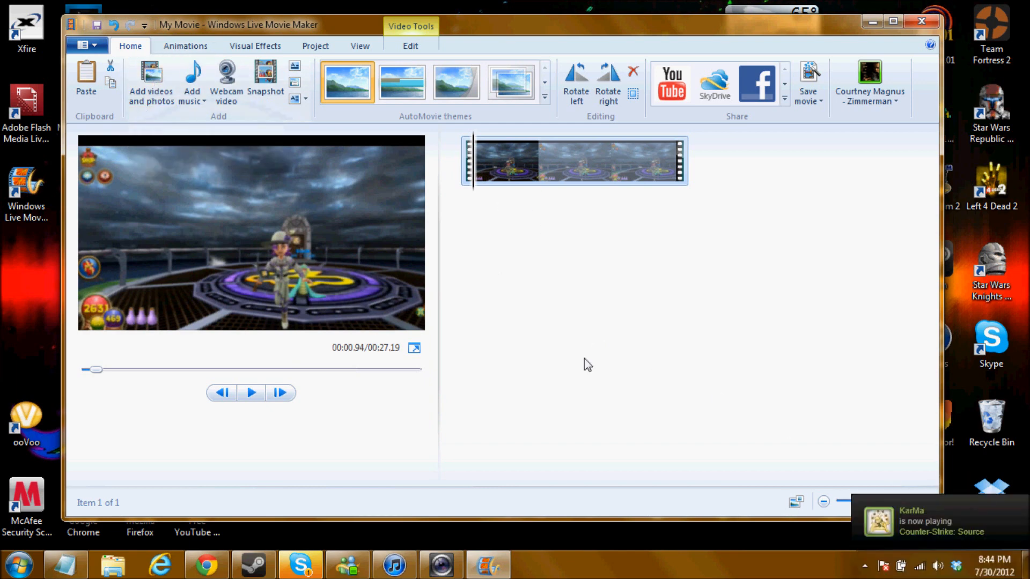
pyautogui.moveTo(192, 75)
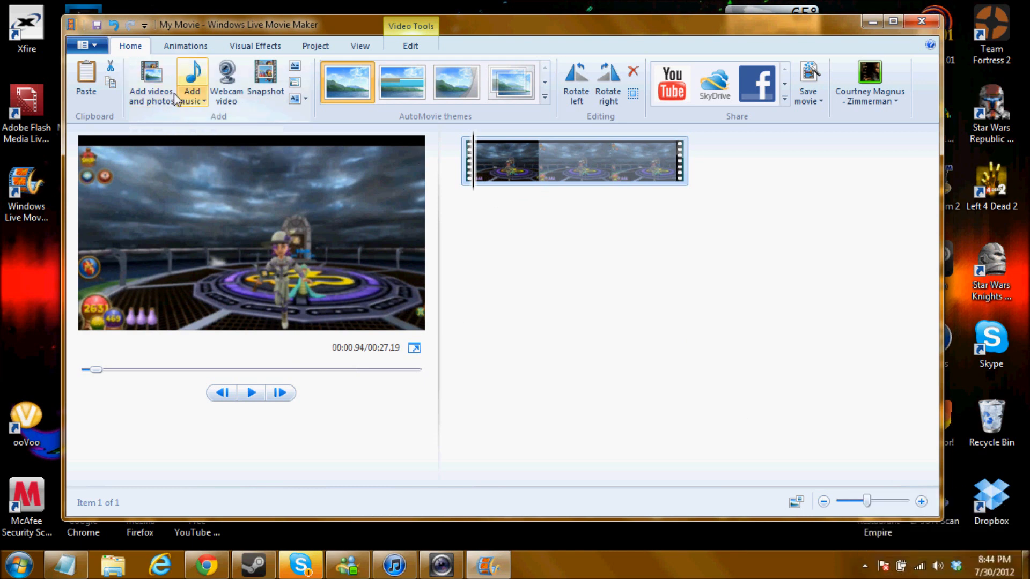
pyautogui.moveTo(491, 180)
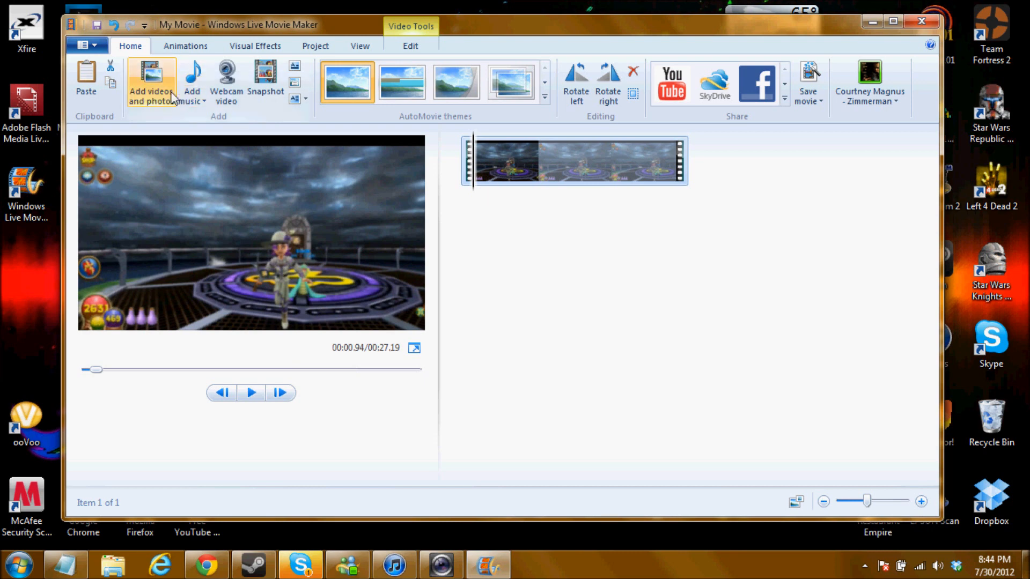
pyautogui.moveTo(127, 142)
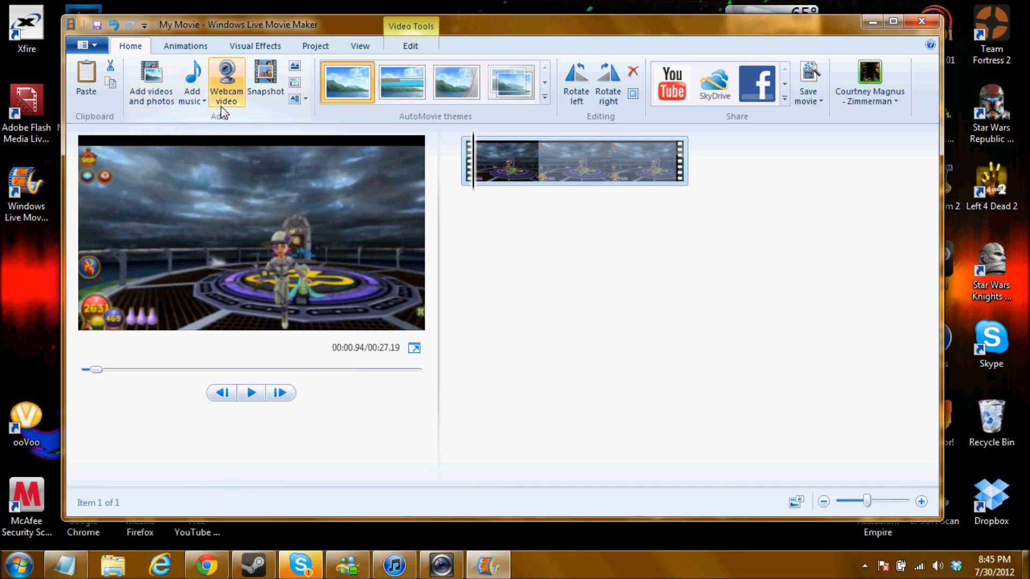
pyautogui.moveTo(226, 82)
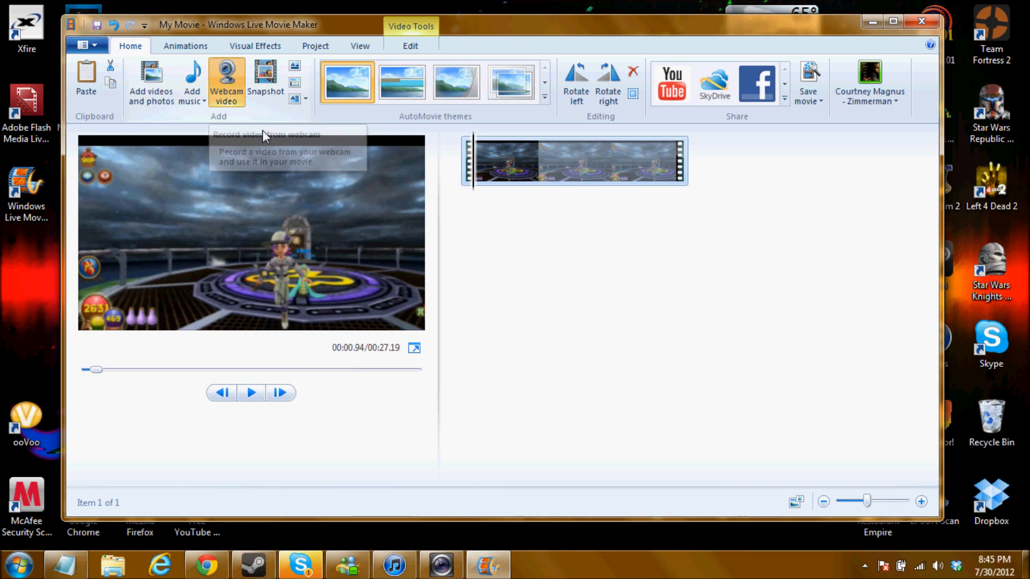
# Step: Switch to Webcam video recording mode
pyautogui.click(226, 78)
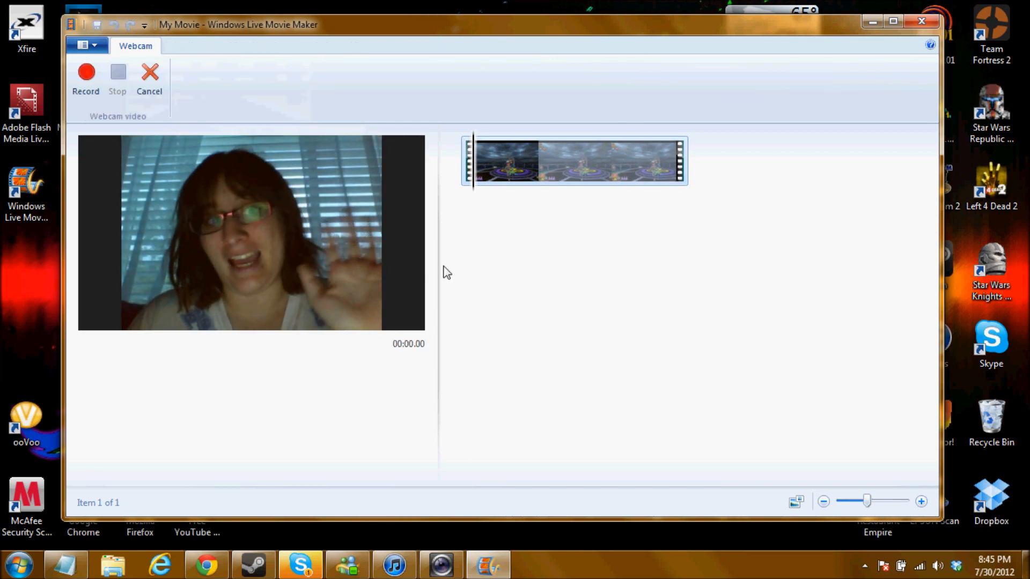
pyautogui.moveTo(85, 79)
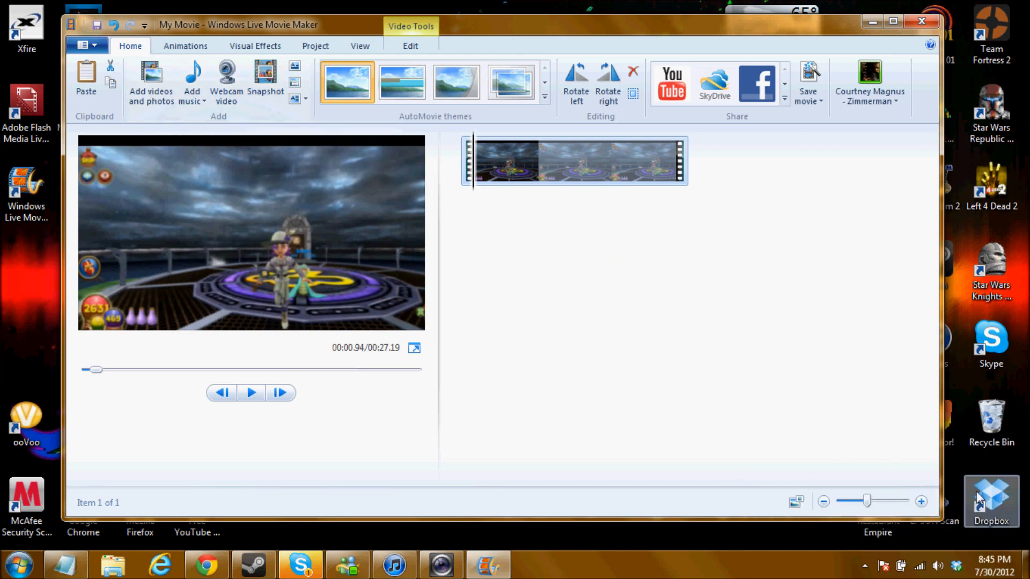
pyautogui.moveTo(480, 307)
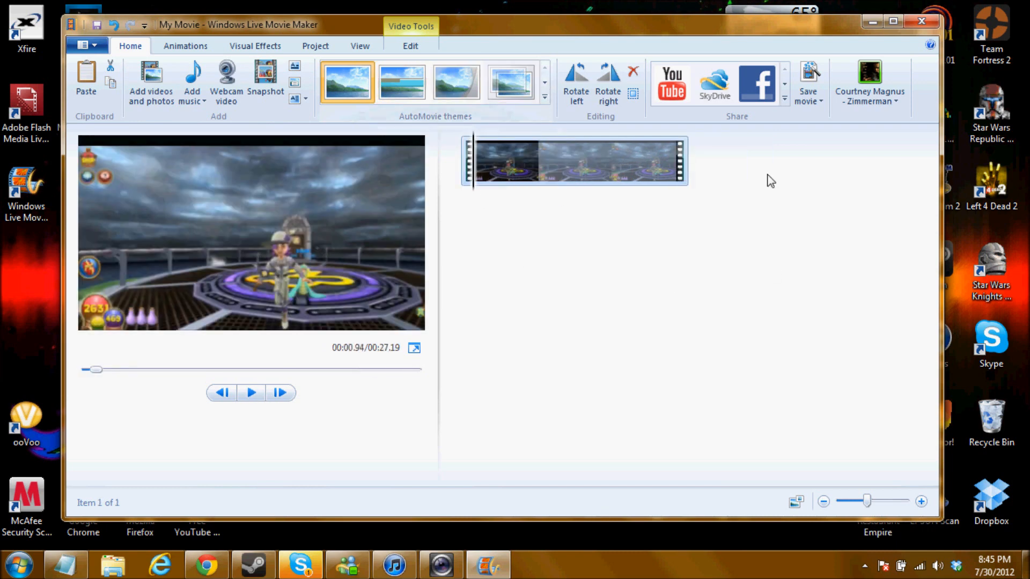
pyautogui.moveTo(608, 83)
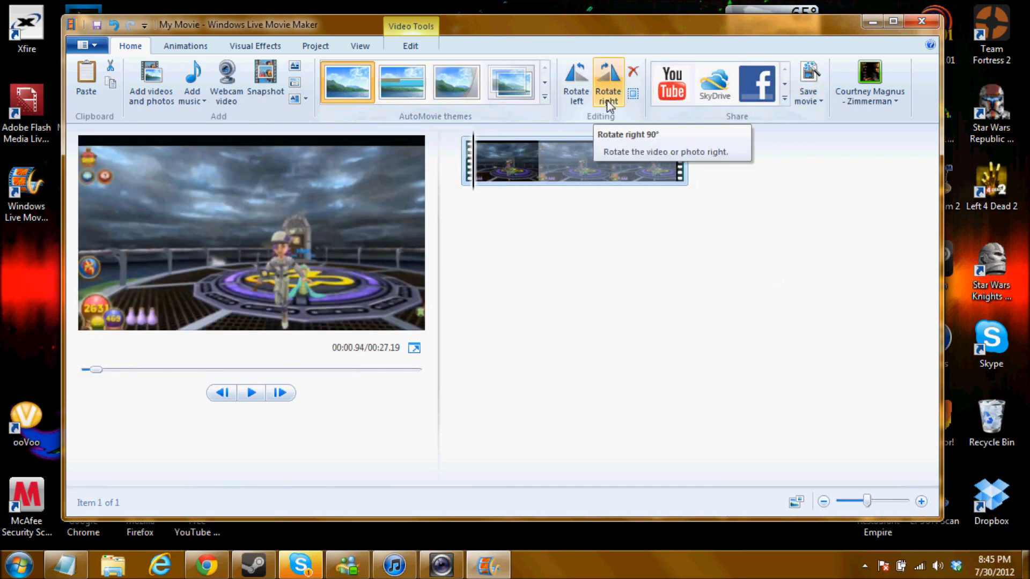
# Step: Rotate the game clip right twice, a quarter turn each time
pyautogui.click(606, 82)
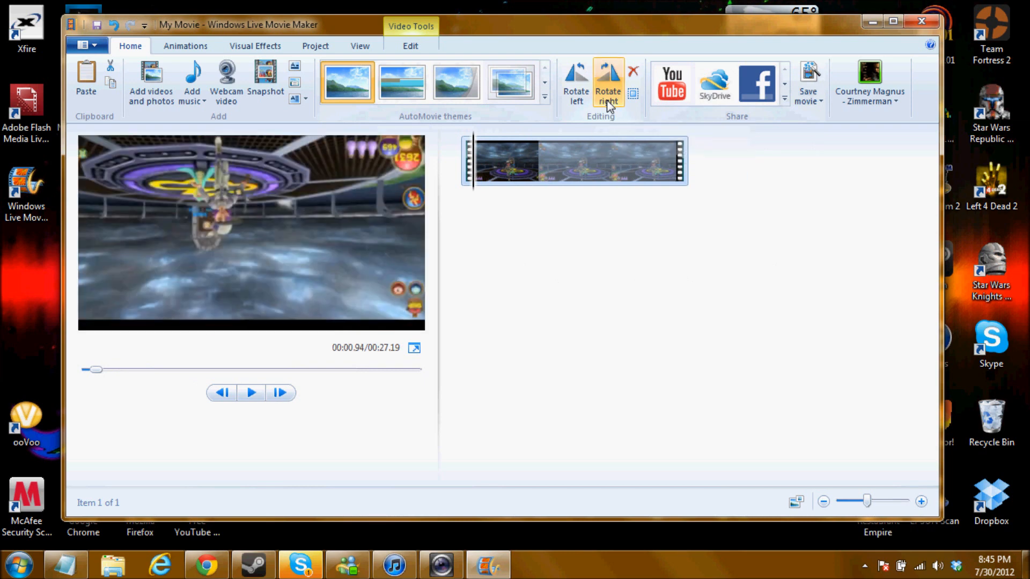
pyautogui.click(606, 82)
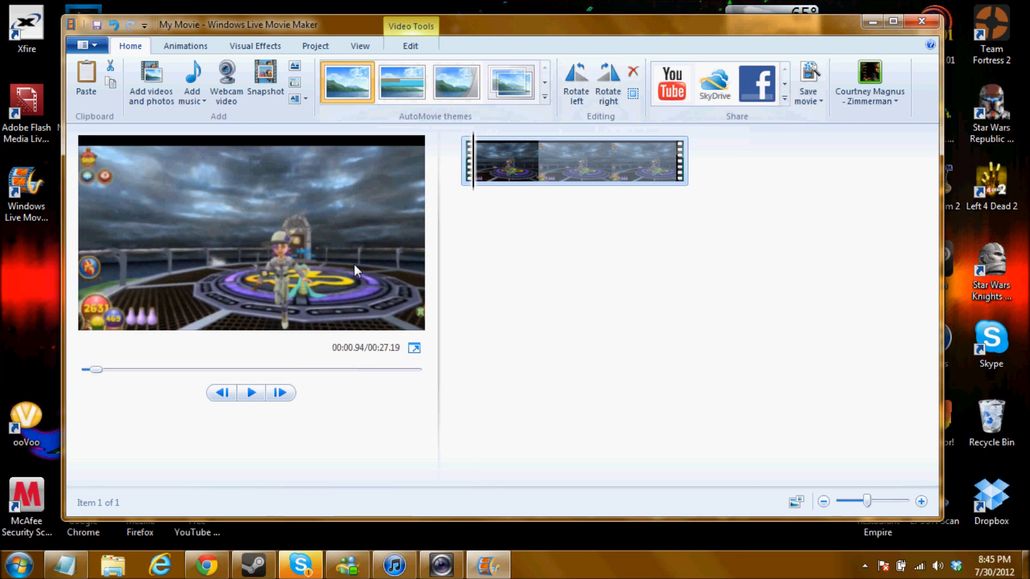
pyautogui.moveTo(524, 240)
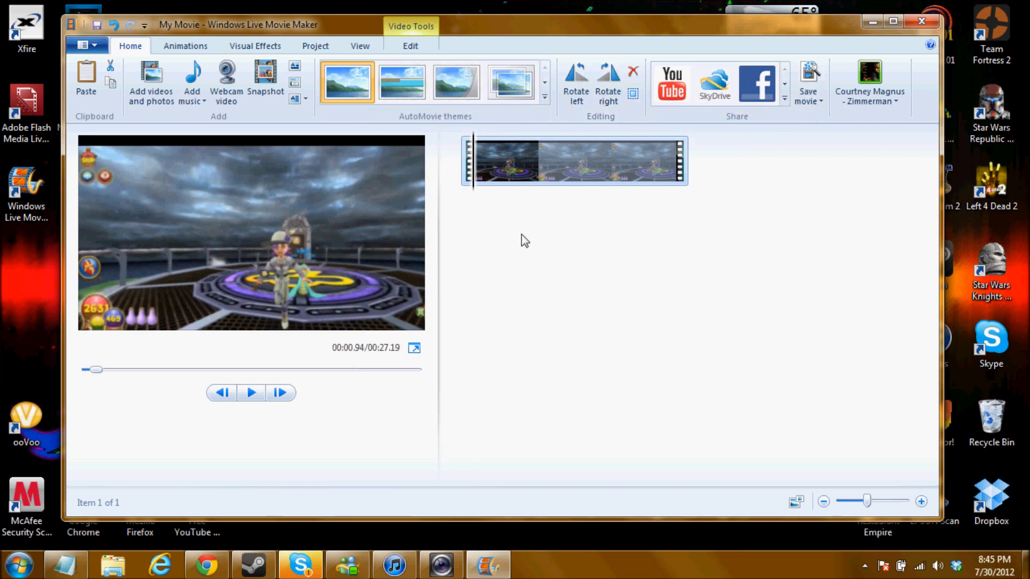
pyautogui.moveTo(671, 116)
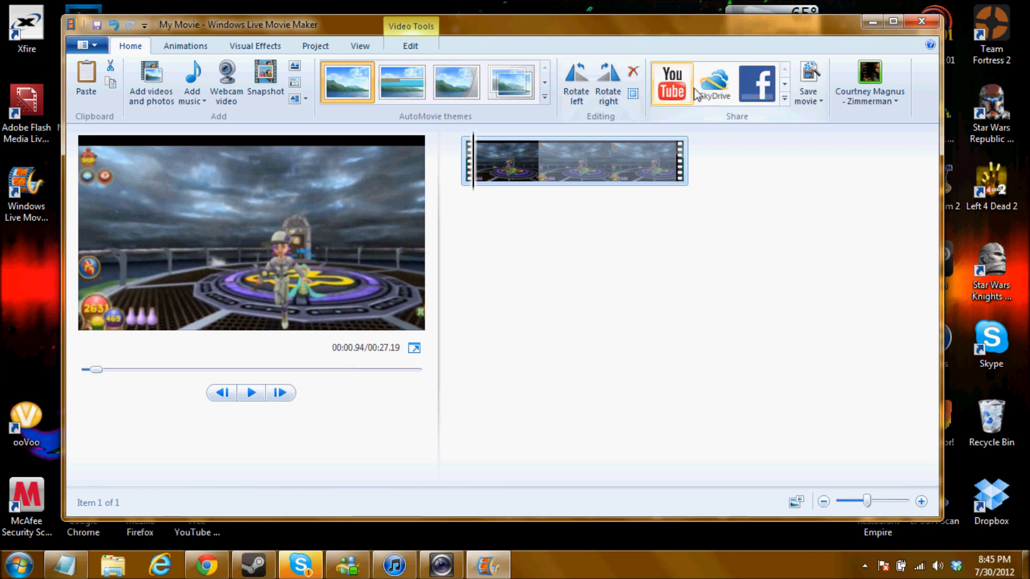
pyautogui.moveTo(786, 96)
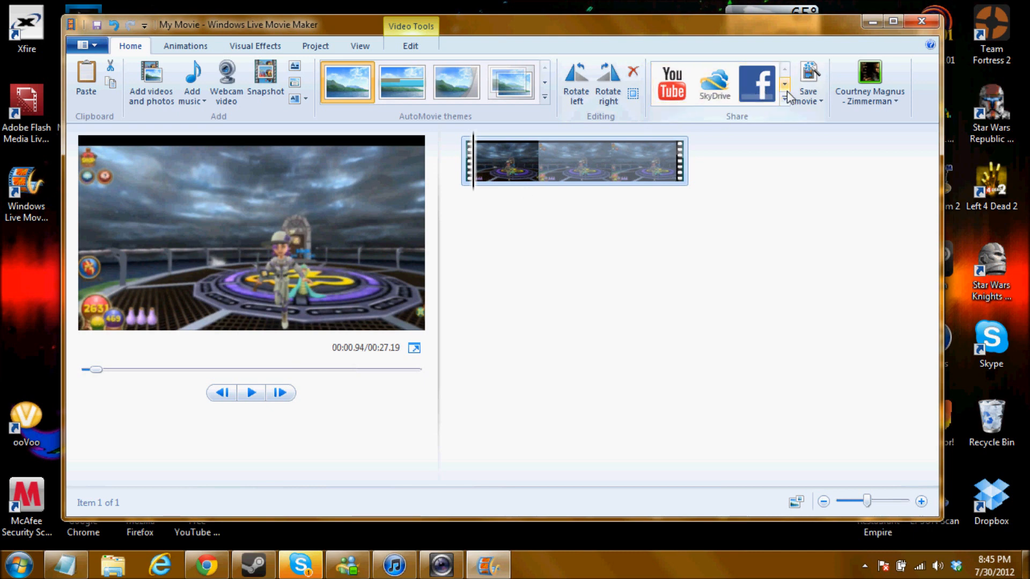
# Step: Publish the movie to YouTube from the Share group
pyautogui.click(783, 97)
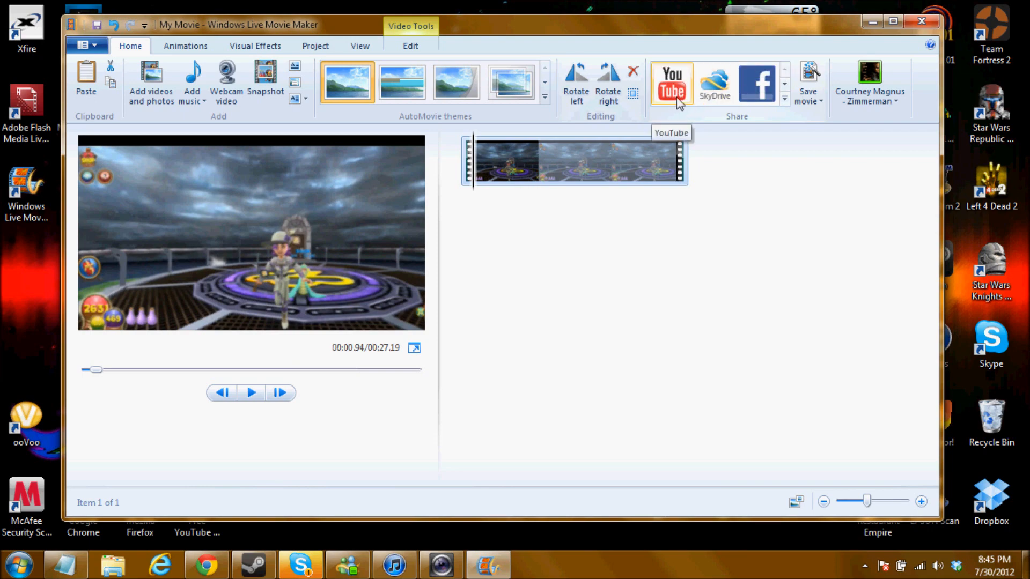
pyautogui.click(670, 82)
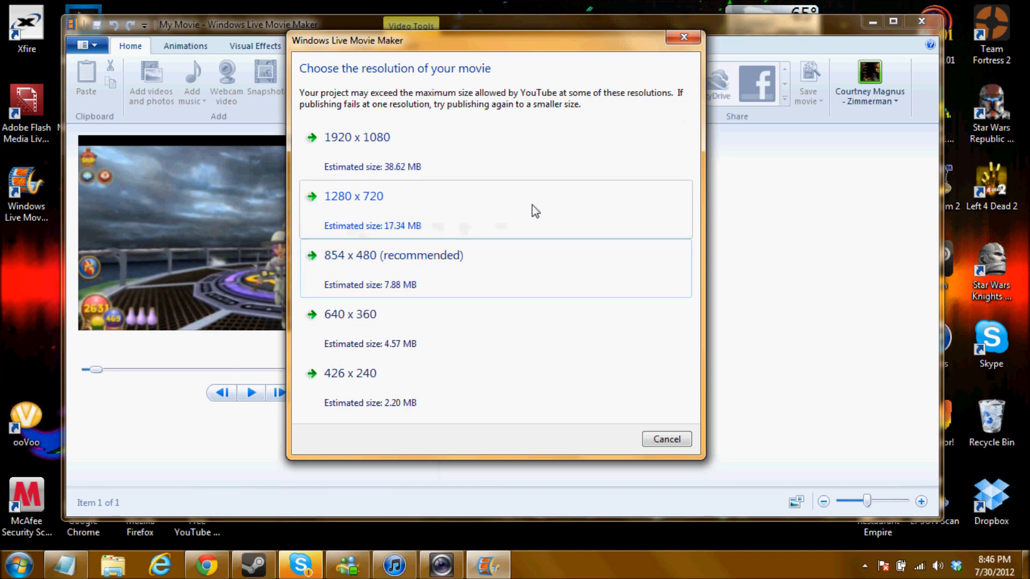
pyautogui.moveTo(482, 268)
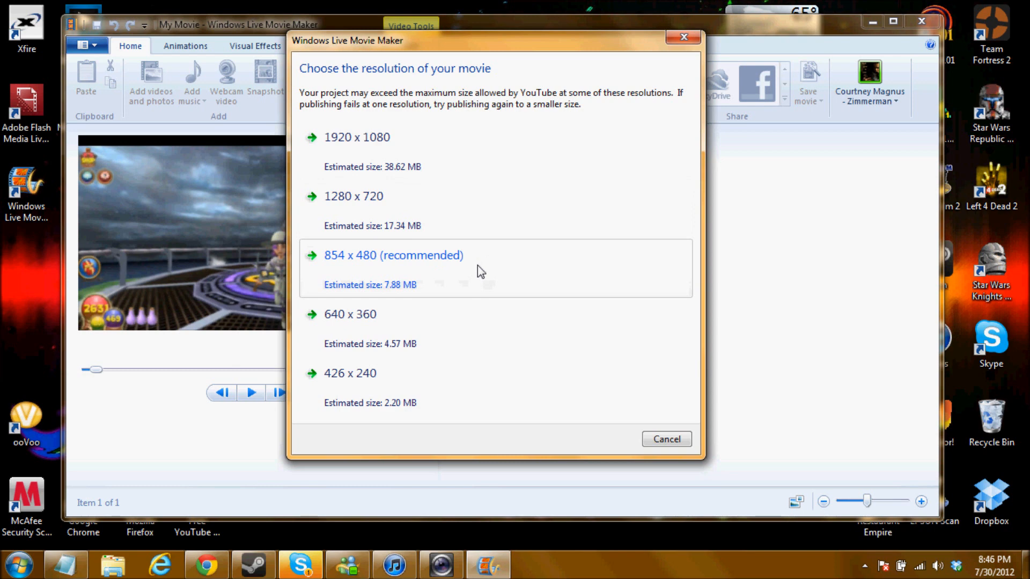
pyautogui.moveTo(499, 394)
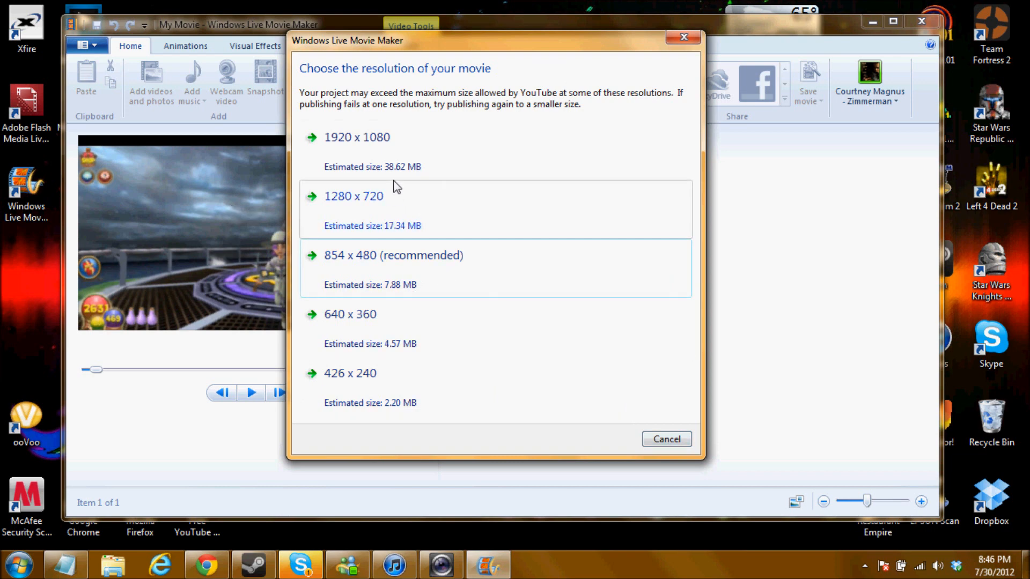
pyautogui.moveTo(564, 341)
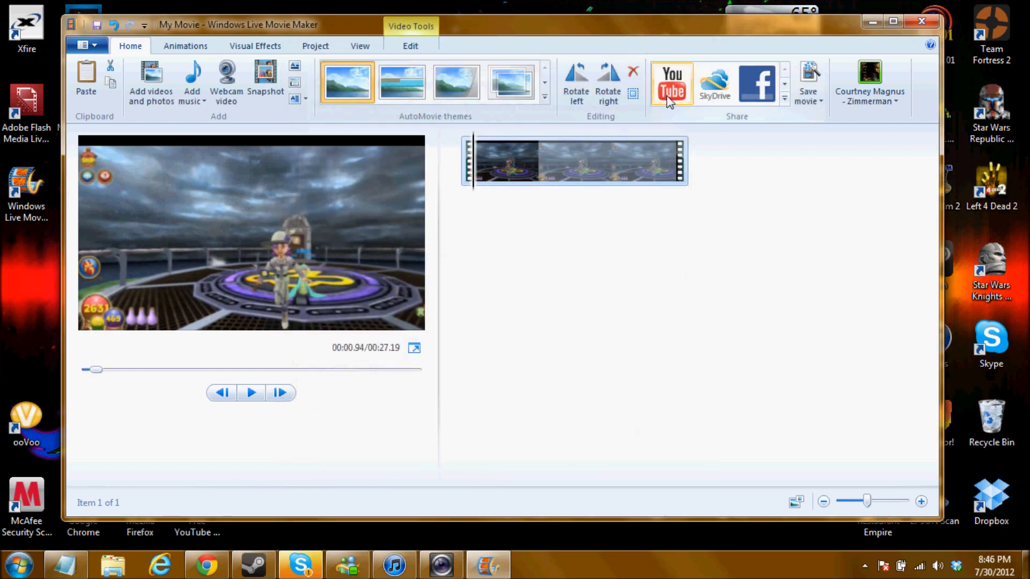
# Step: Enter the YouTube account password and sign in to reach the publish form
pyautogui.click(671, 84)
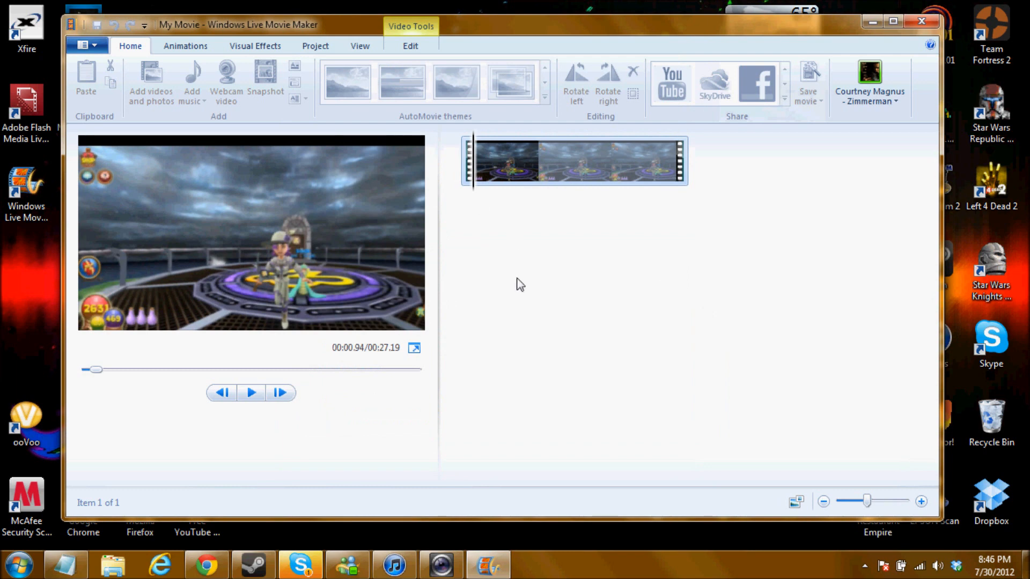
pyautogui.moveTo(443, 202)
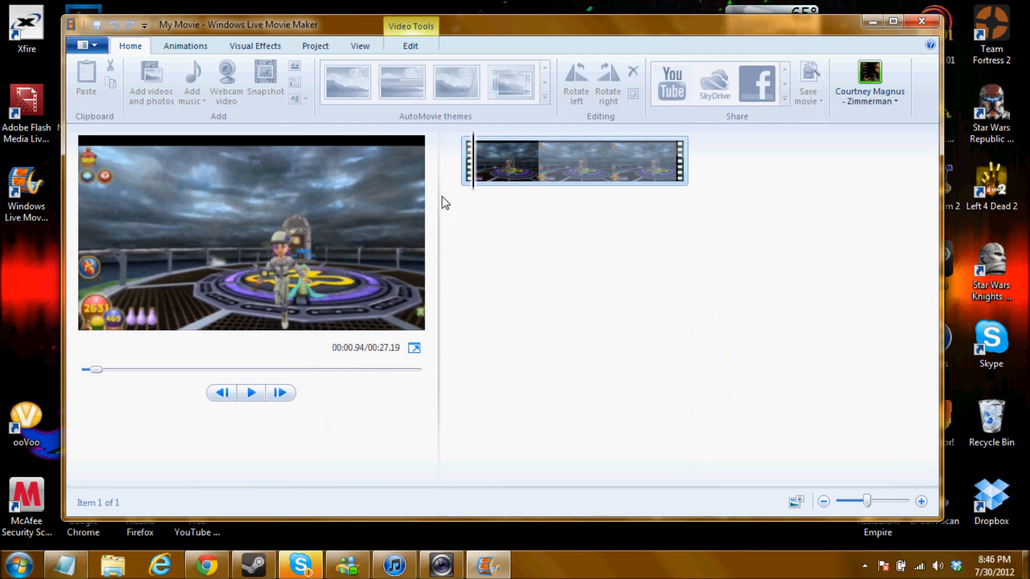
pyautogui.click(669, 85)
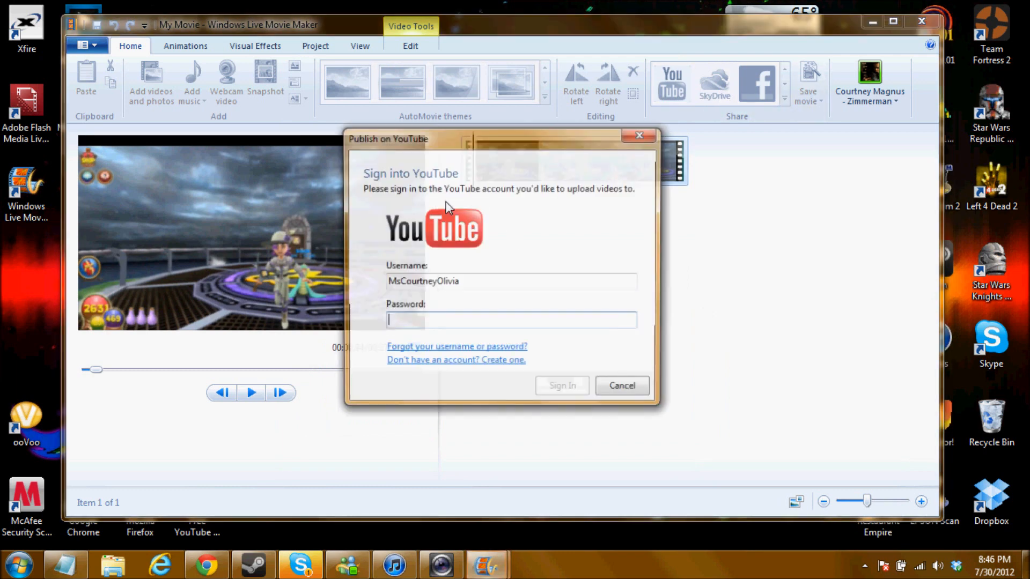
pyautogui.write('***')
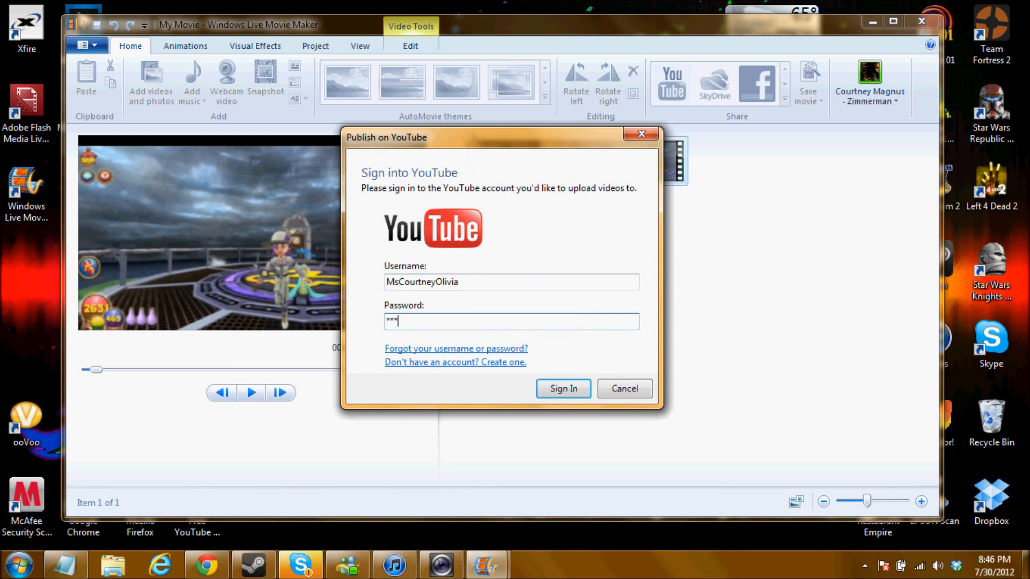
pyautogui.click(562, 388)
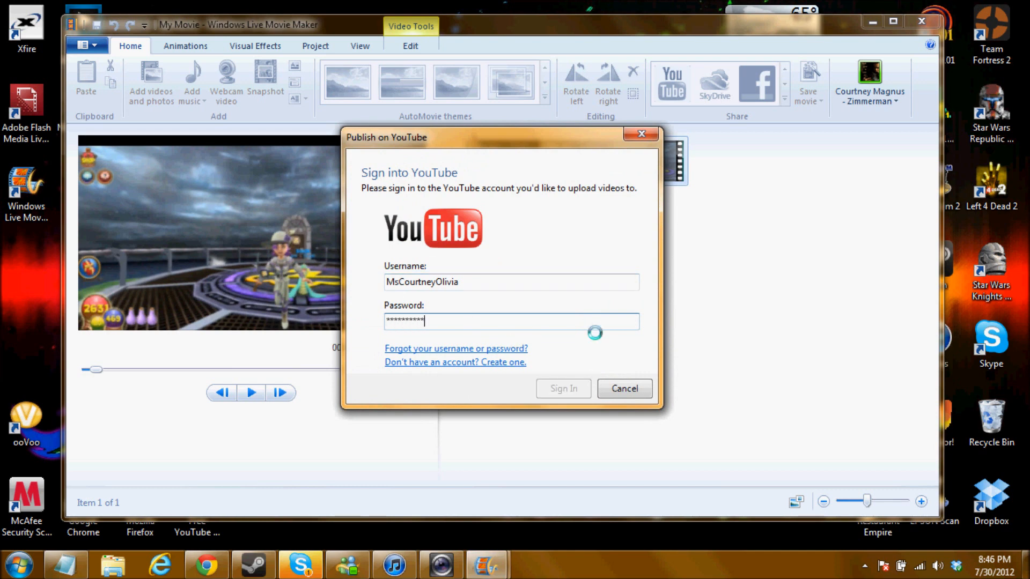
pyautogui.click(562, 389)
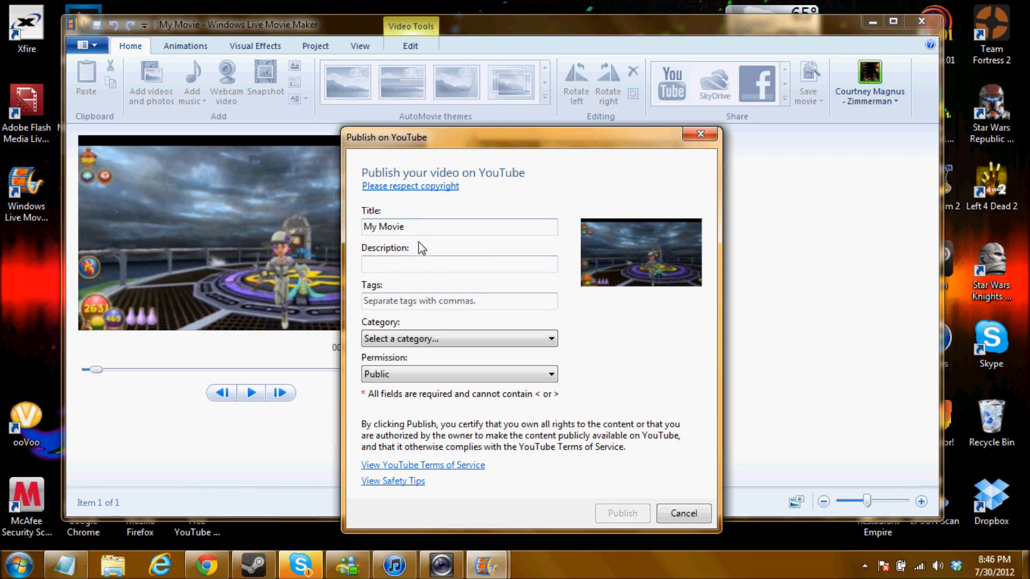
# Step: Title the video 'dgdg', add details, pick the Gaming category, then cancel without publishing
pyautogui.write('dgdg')
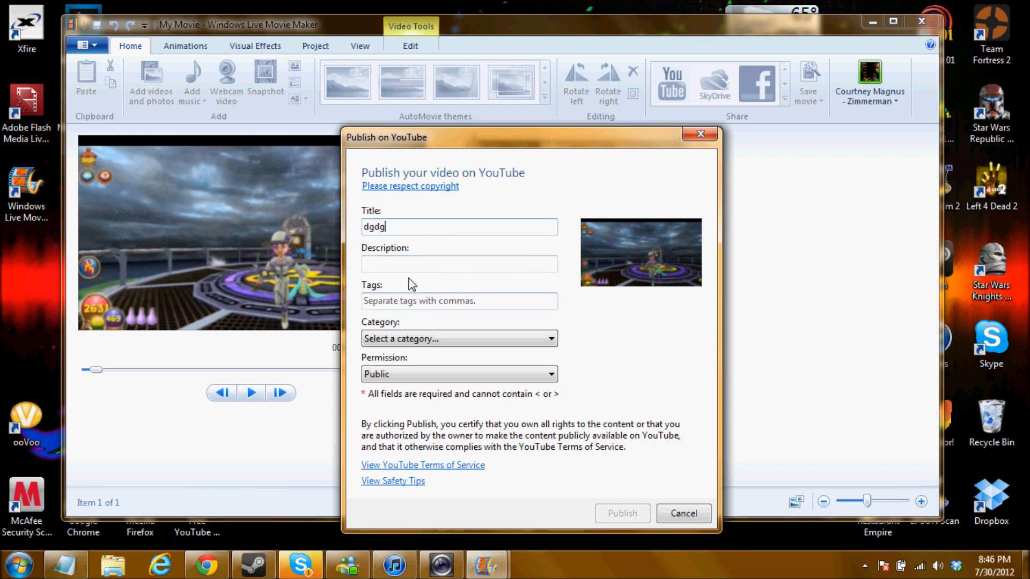
pyautogui.click(459, 339)
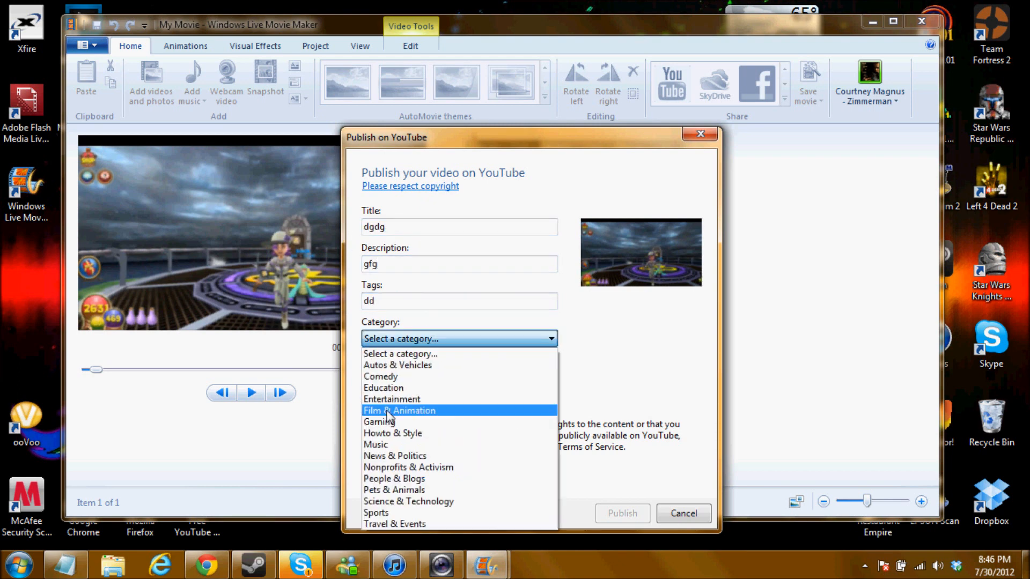
pyautogui.click(378, 422)
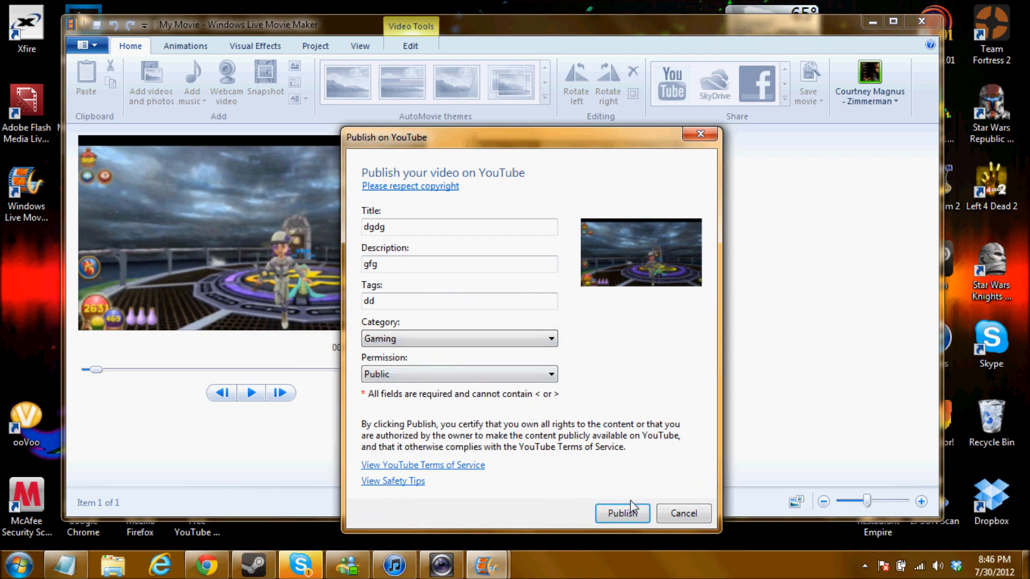
pyautogui.moveTo(675, 506)
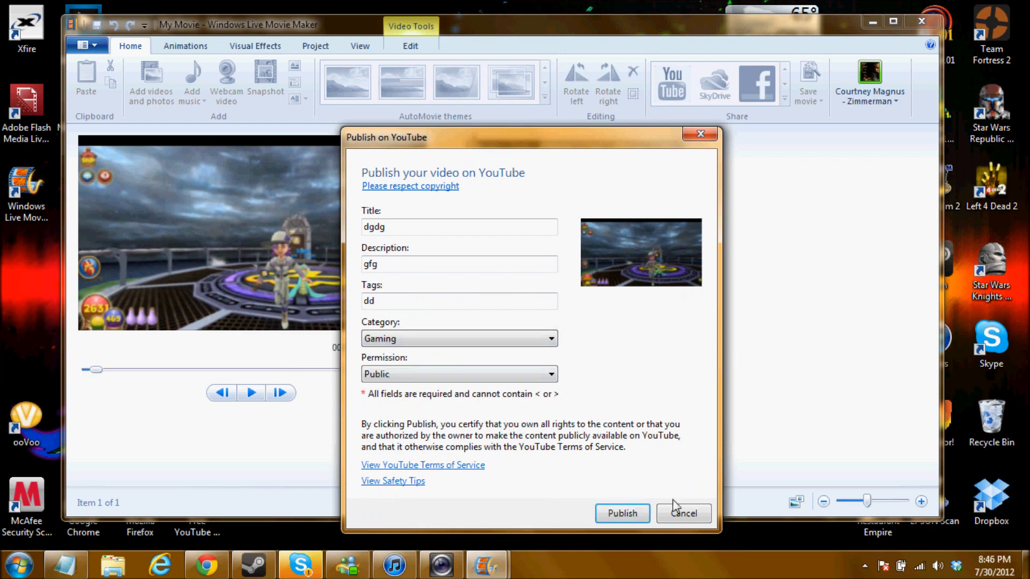
pyautogui.click(683, 513)
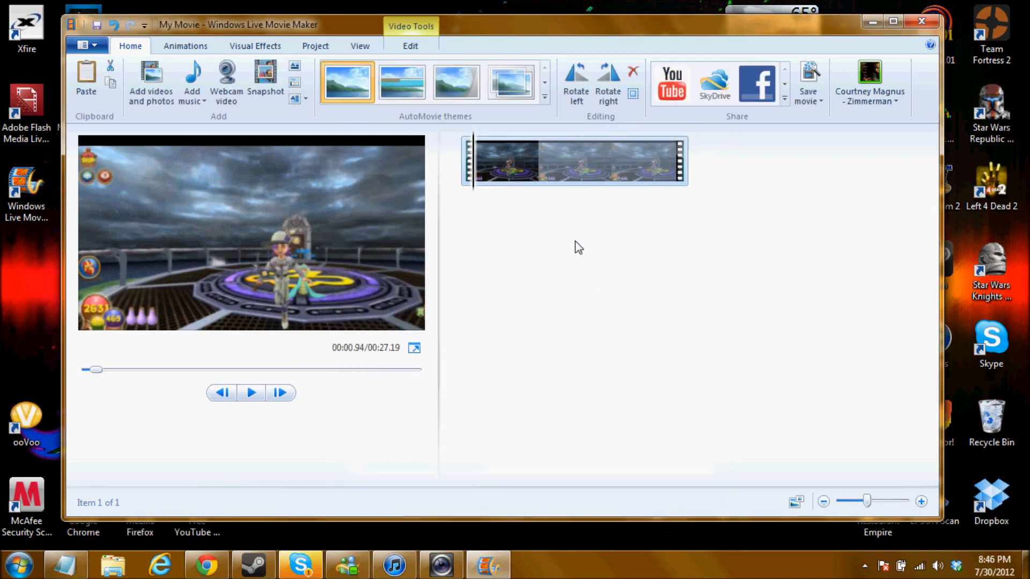
pyautogui.moveTo(726, 395)
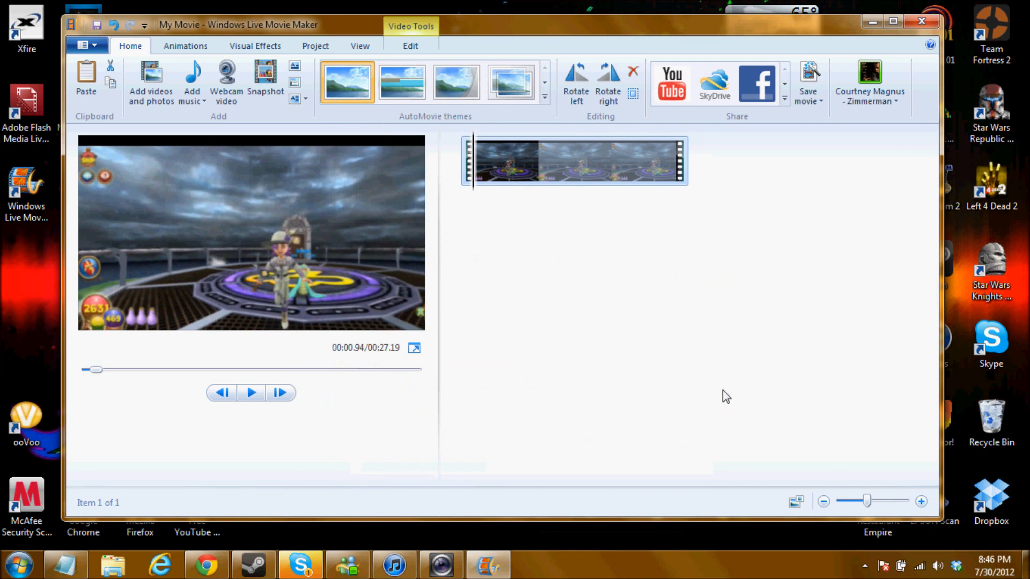
pyautogui.moveTo(593, 205)
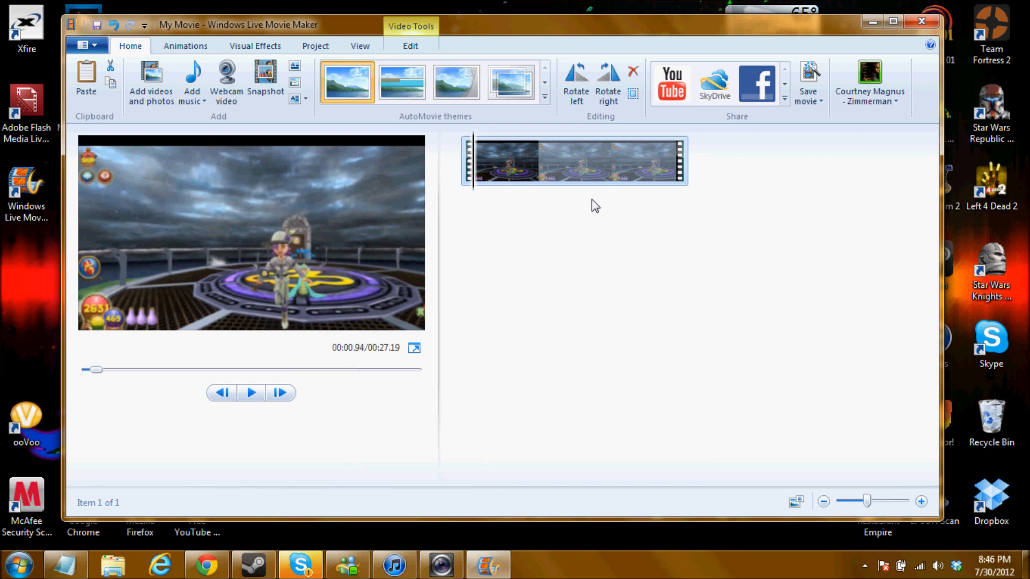
pyautogui.moveTo(502, 214)
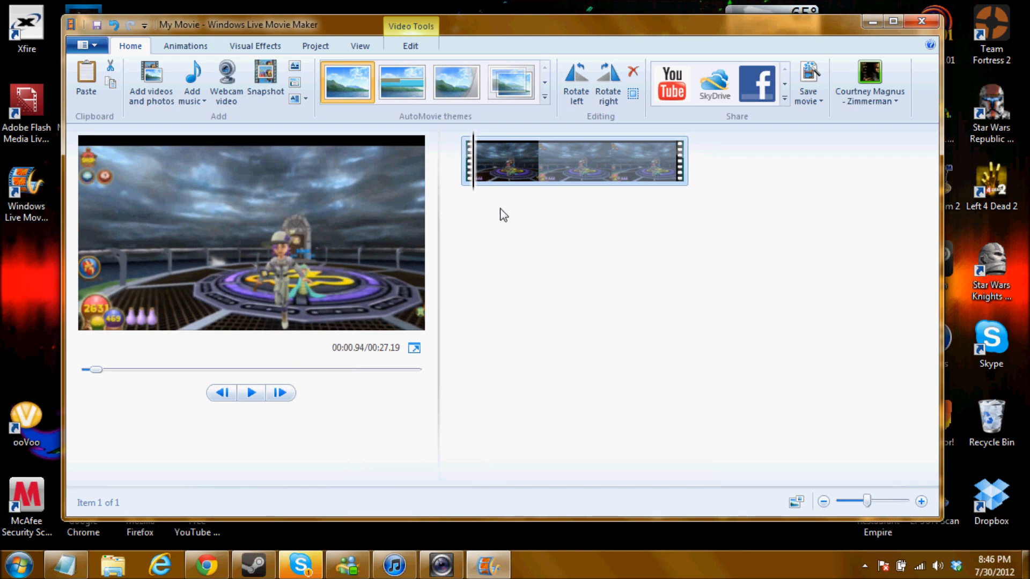
pyautogui.moveTo(502, 223)
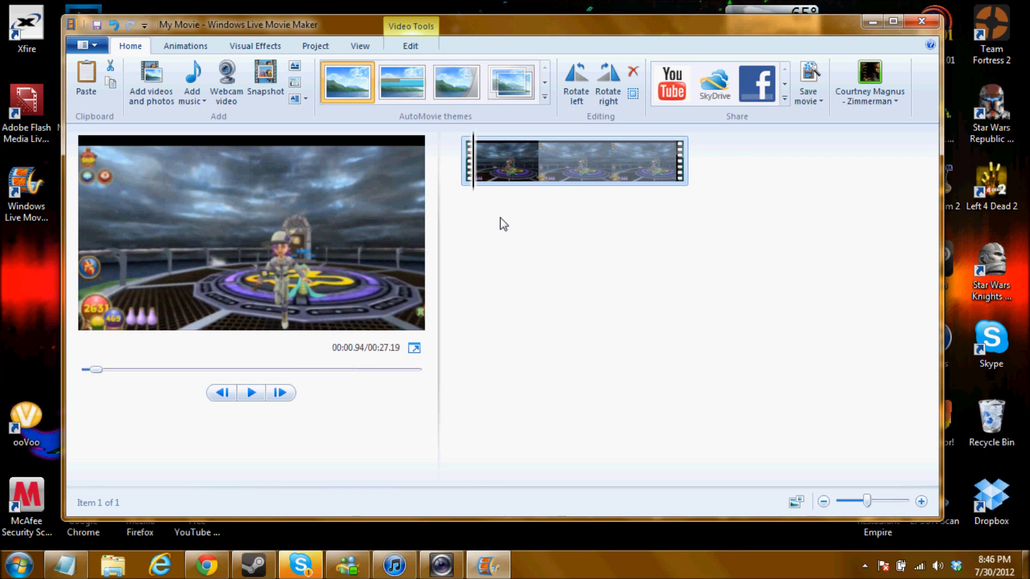
pyautogui.moveTo(494, 287)
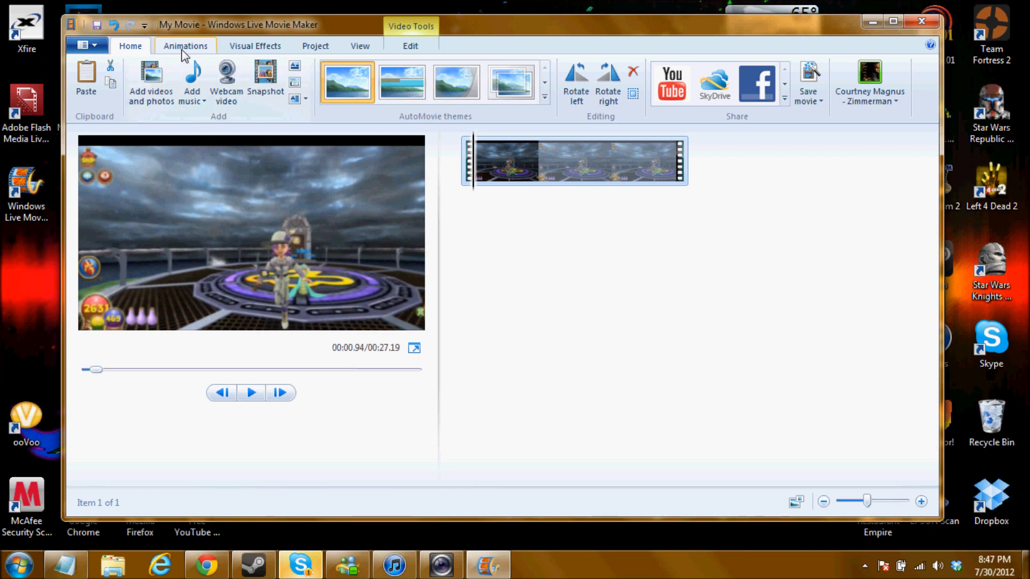
# Step: Apply a dissolve transition to the Wizard101 clip from the Animations tab
pyautogui.click(185, 45)
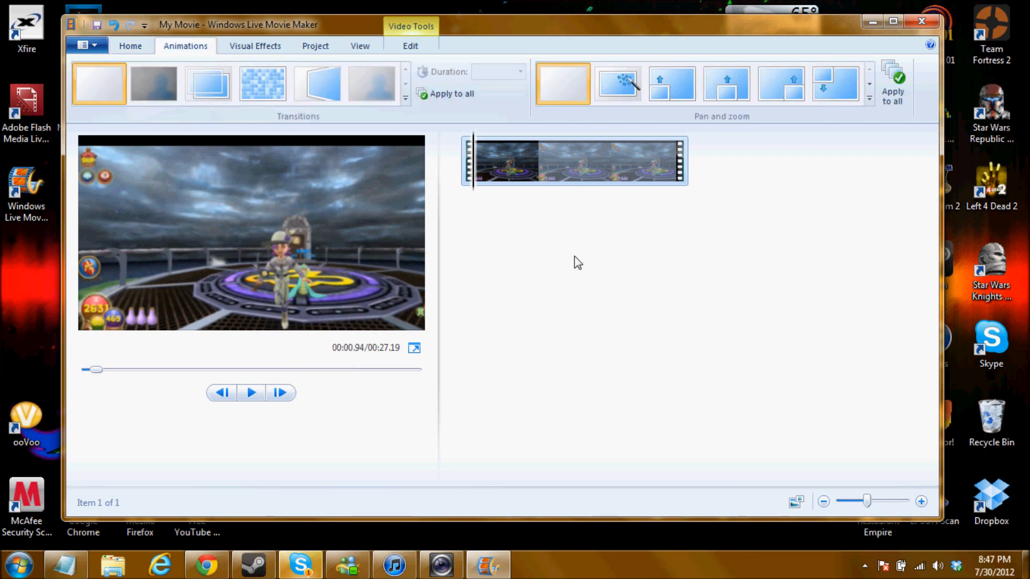
pyautogui.click(406, 100)
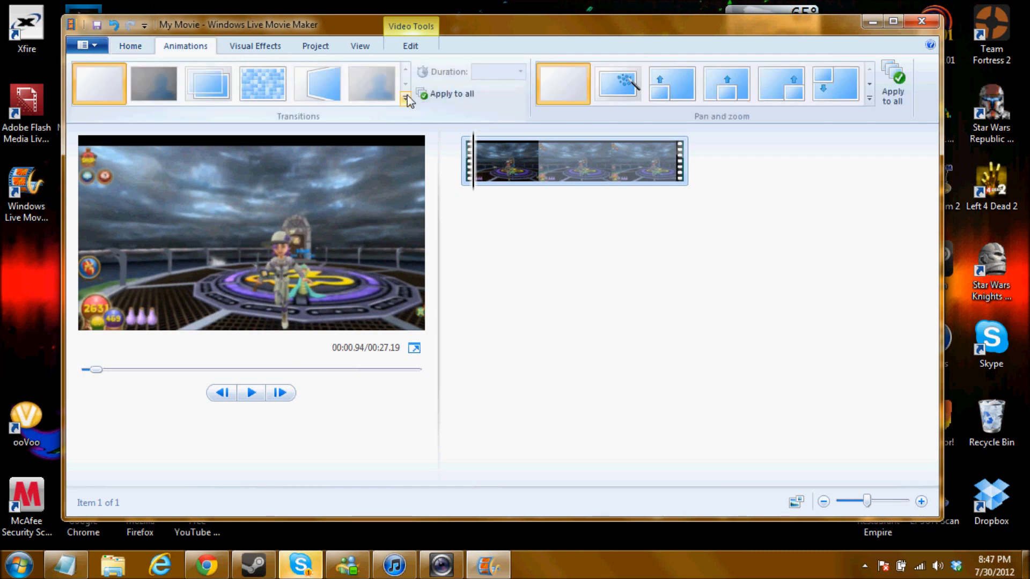
pyautogui.click(406, 100)
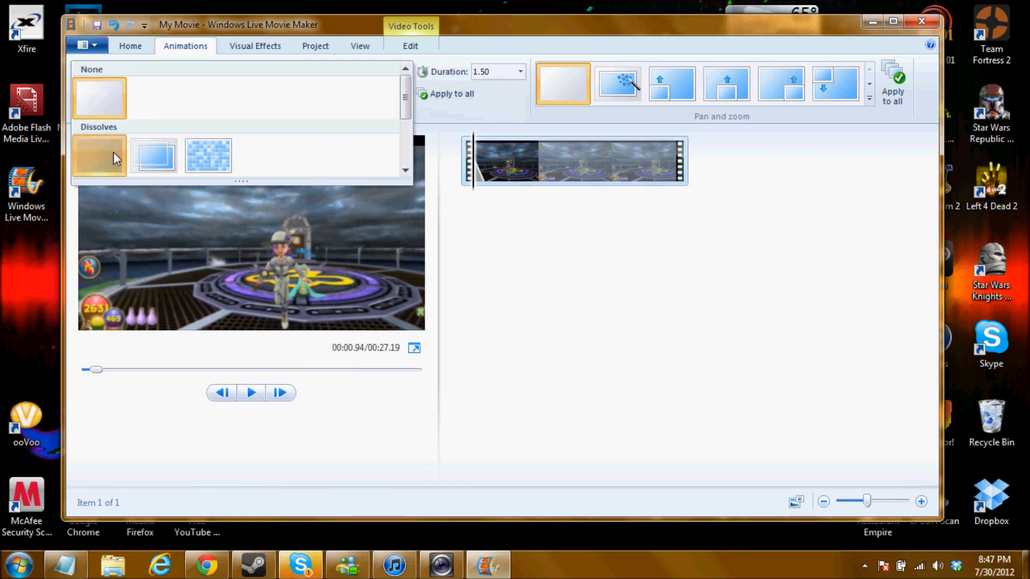
pyautogui.click(98, 156)
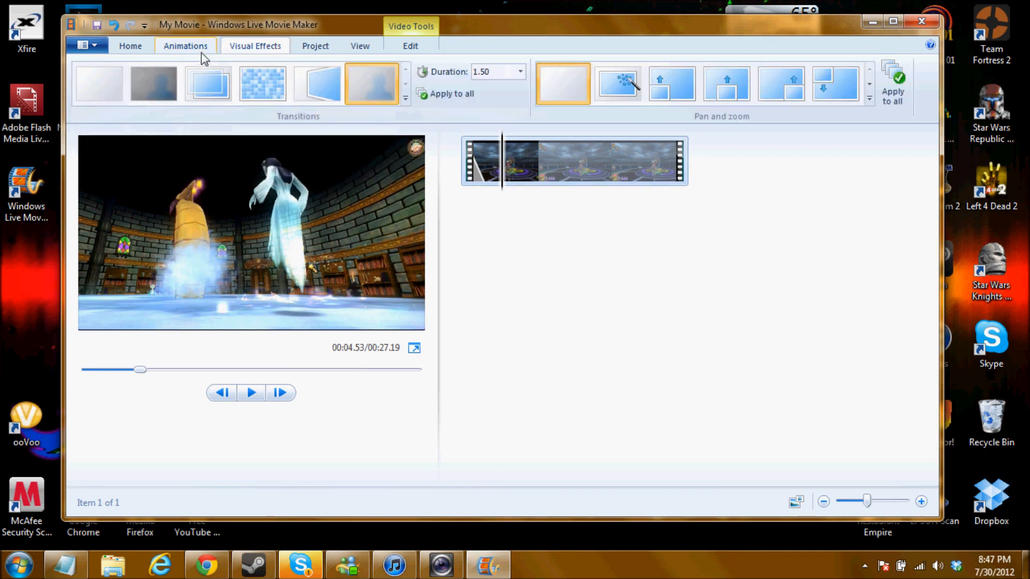
pyautogui.moveTo(483, 71)
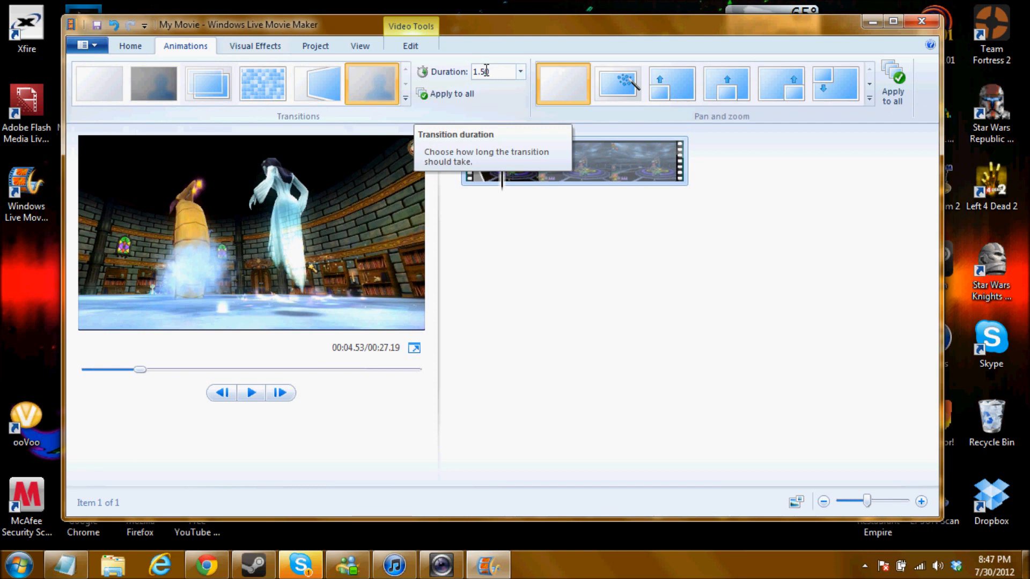
pyautogui.moveTo(503, 198)
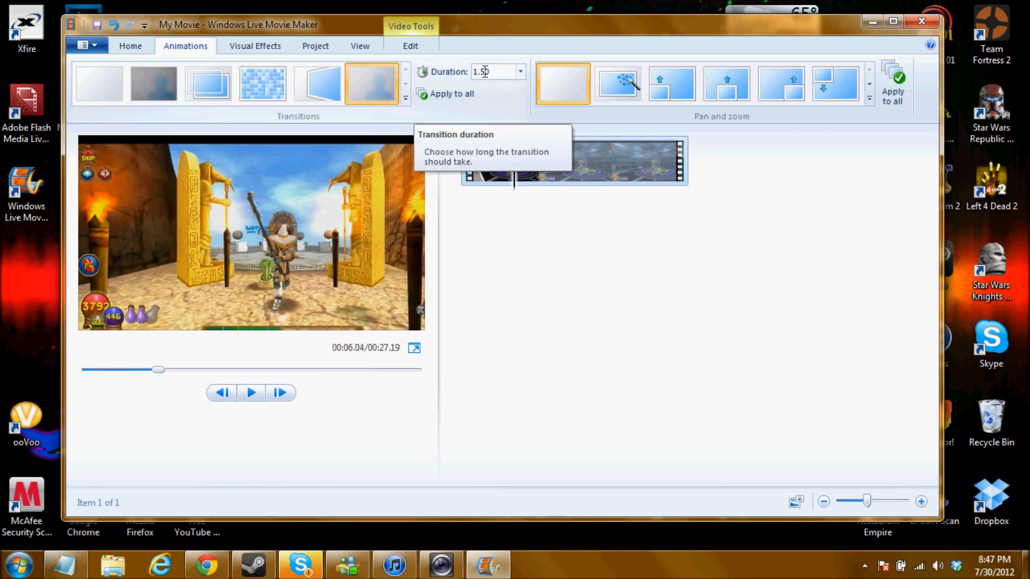
pyautogui.moveTo(445, 93)
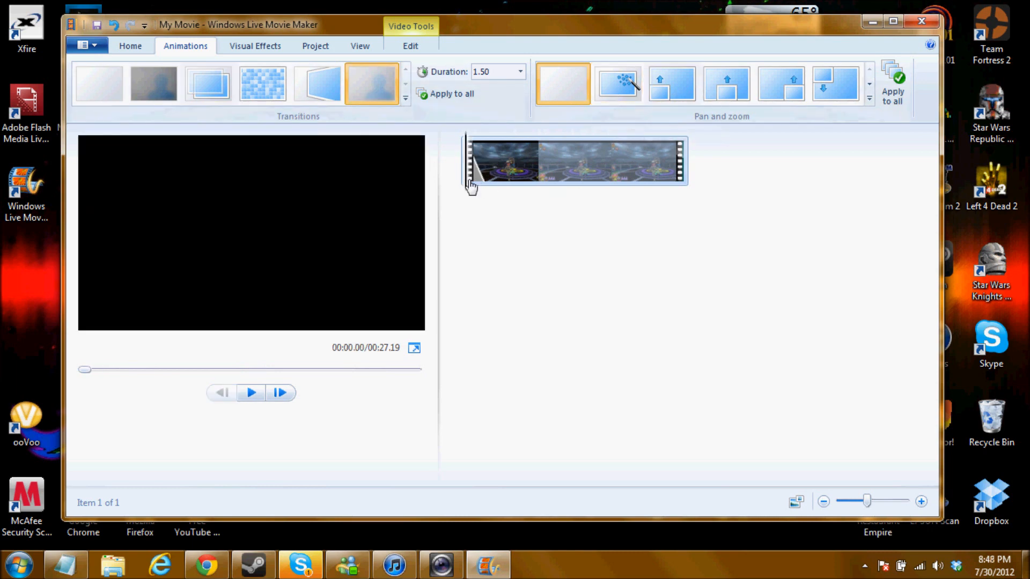
# Step: Preview the clip from its start, then bring up the Visual Effects options
pyautogui.click(249, 392)
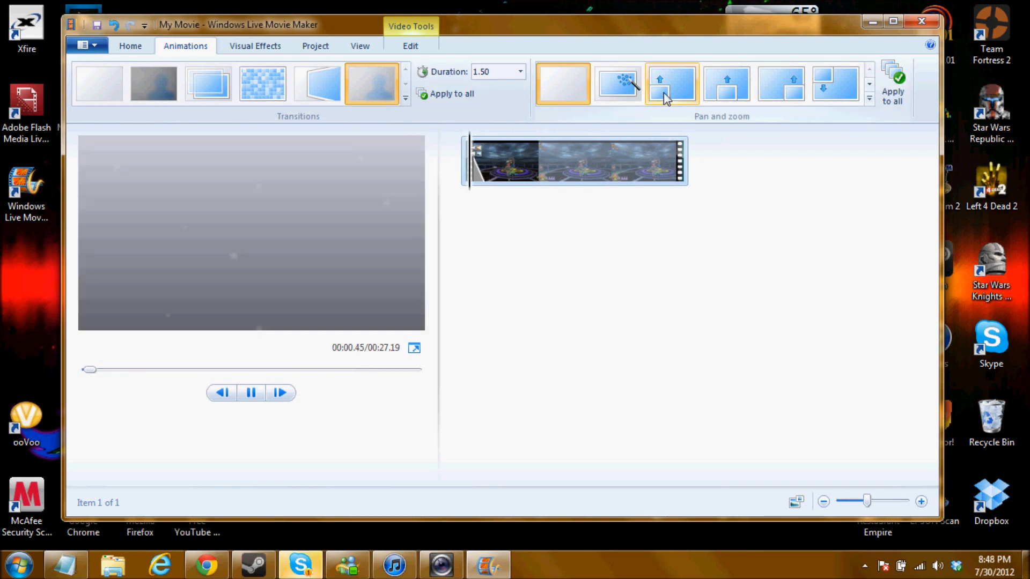
pyautogui.click(251, 392)
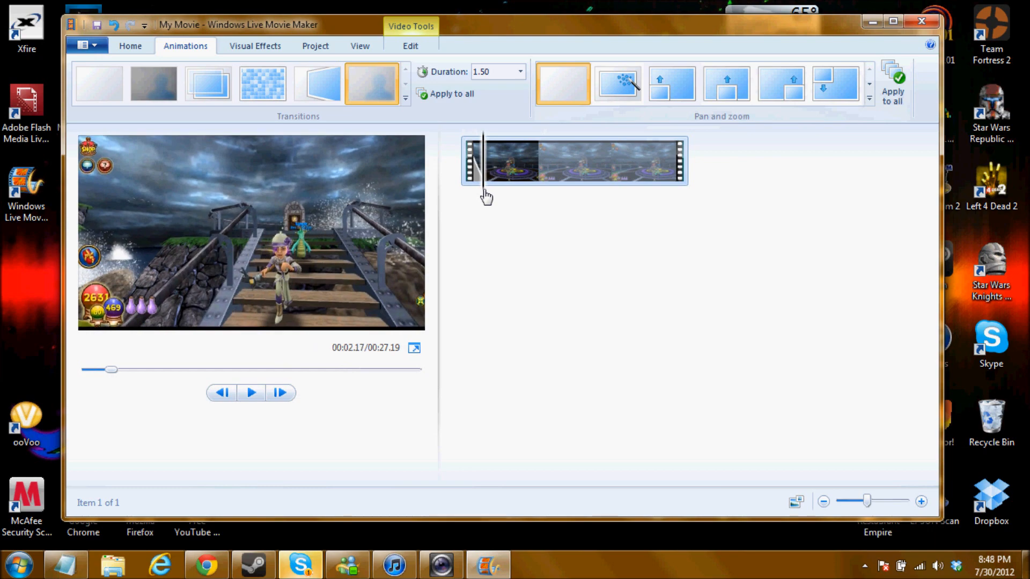
pyautogui.click(868, 98)
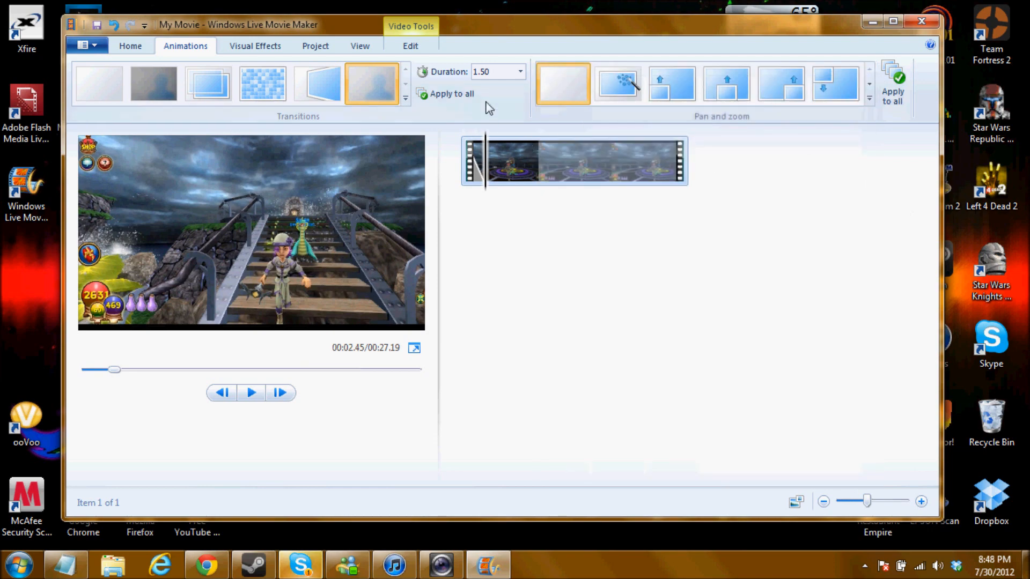
pyautogui.click(254, 45)
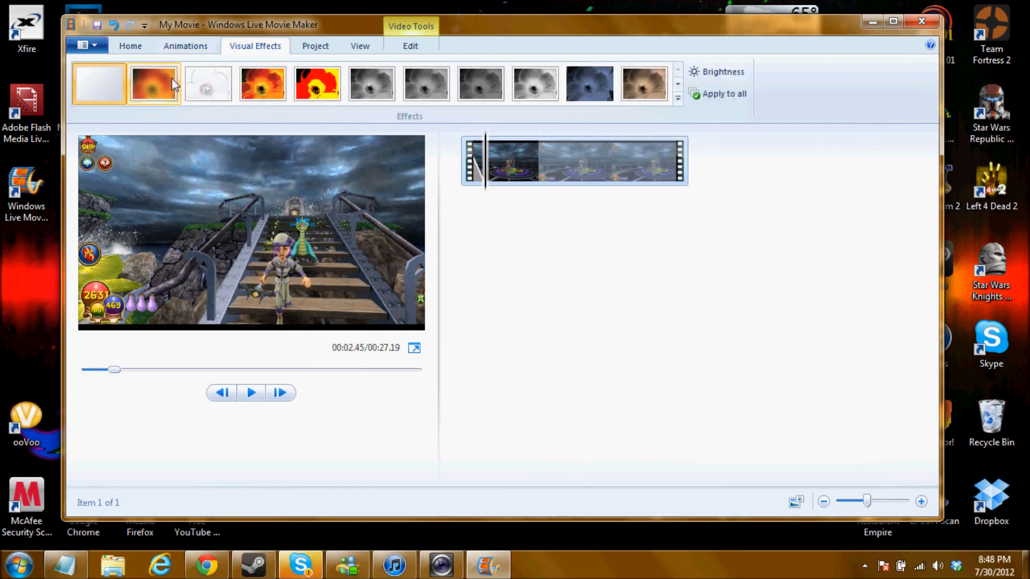
pyautogui.click(251, 392)
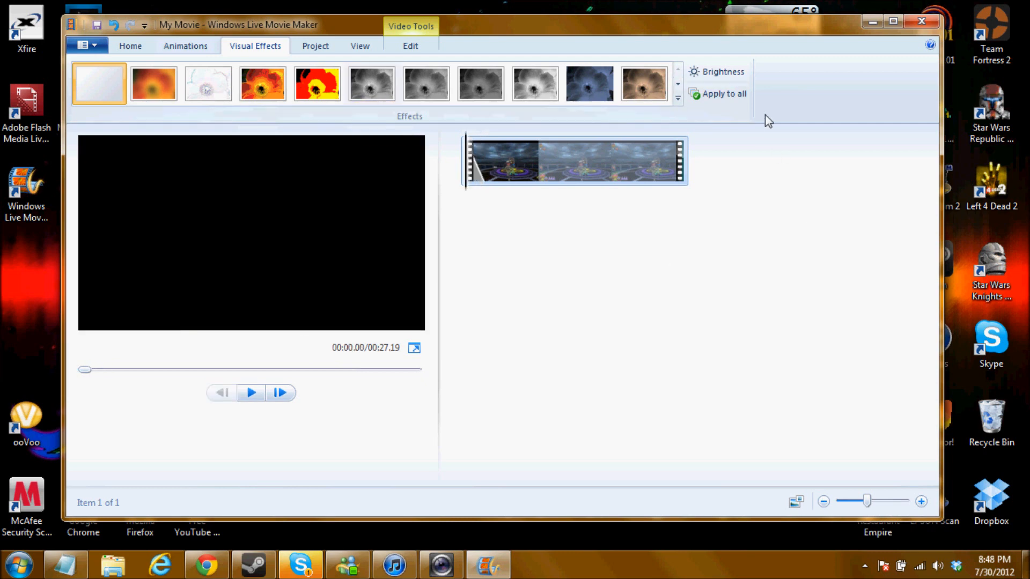
pyautogui.moveTo(316, 46)
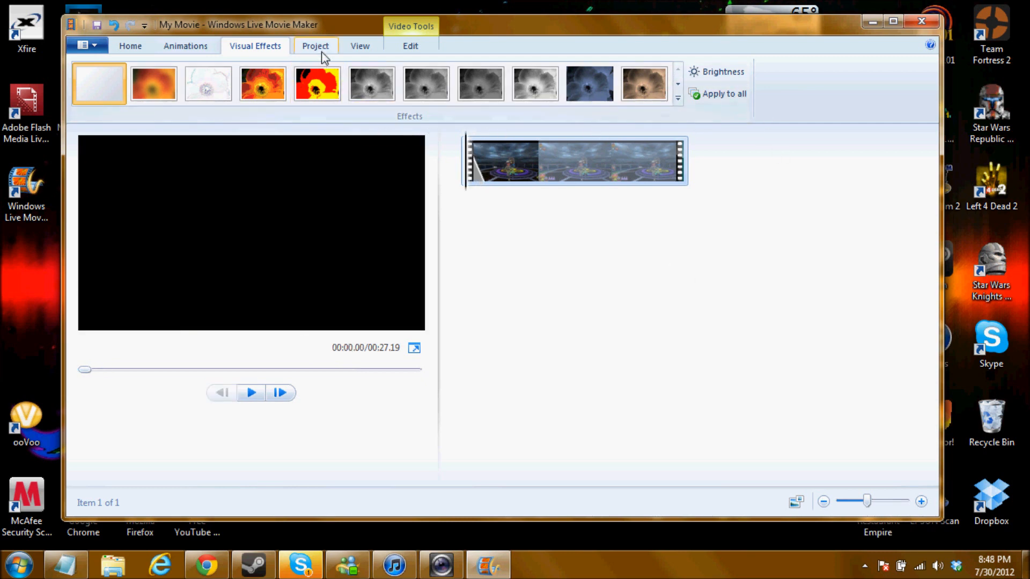
# Step: Open the Project tab's audio and aspect ratio settings, leaving Widescreen (16:9) selected
pyautogui.click(315, 45)
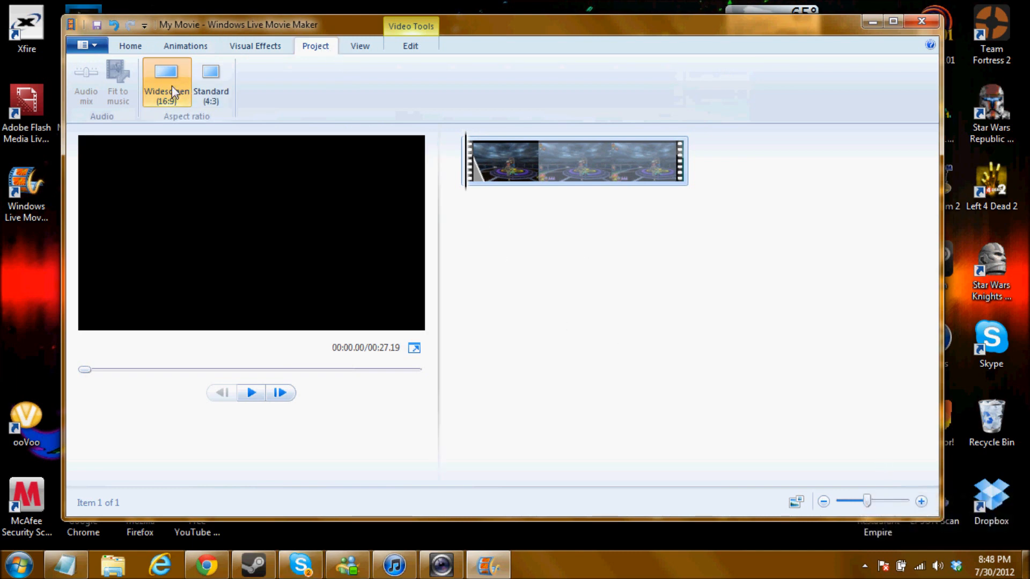
pyautogui.moveTo(167, 82)
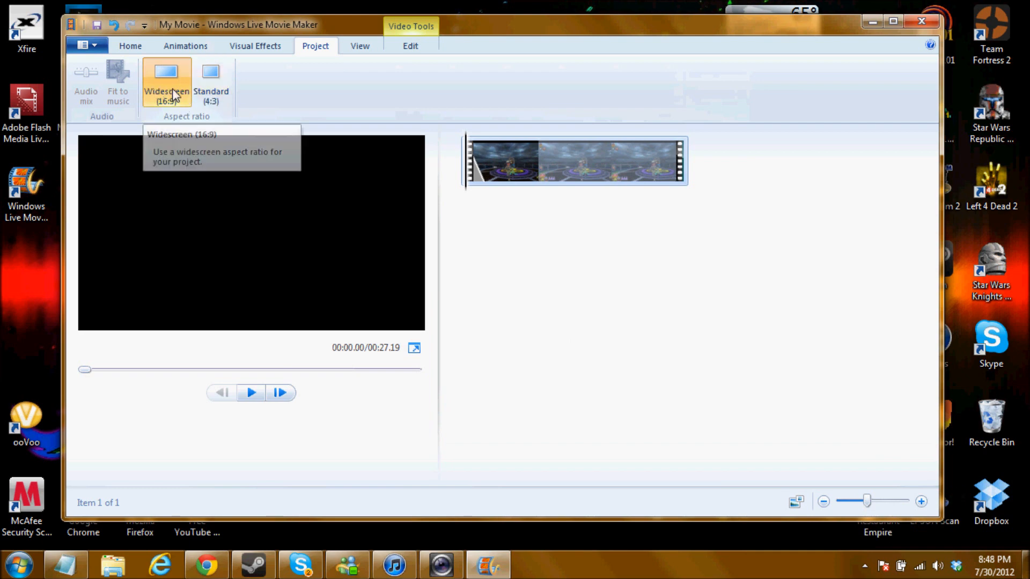
pyautogui.moveTo(158, 90)
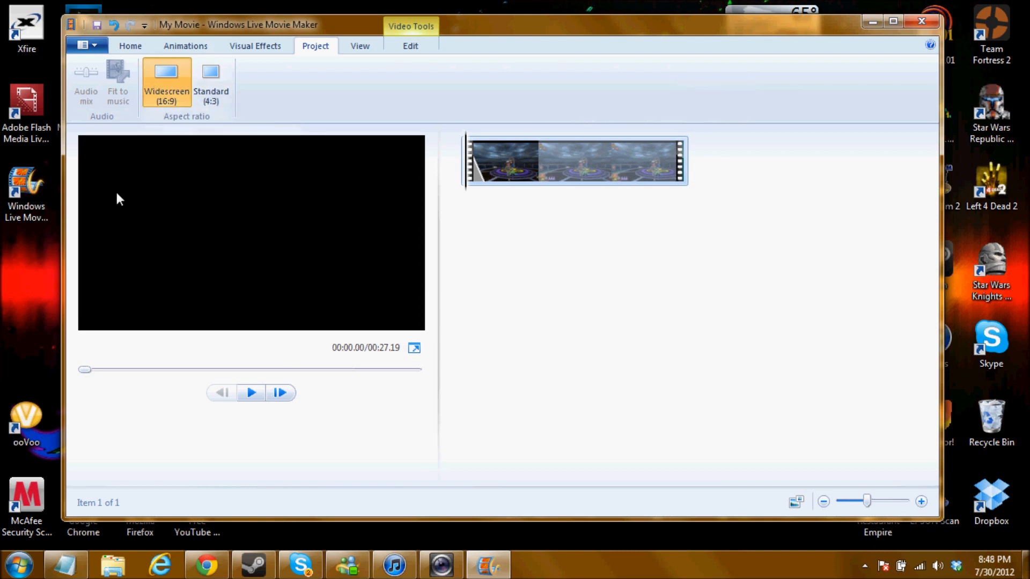
pyautogui.moveTo(316, 172)
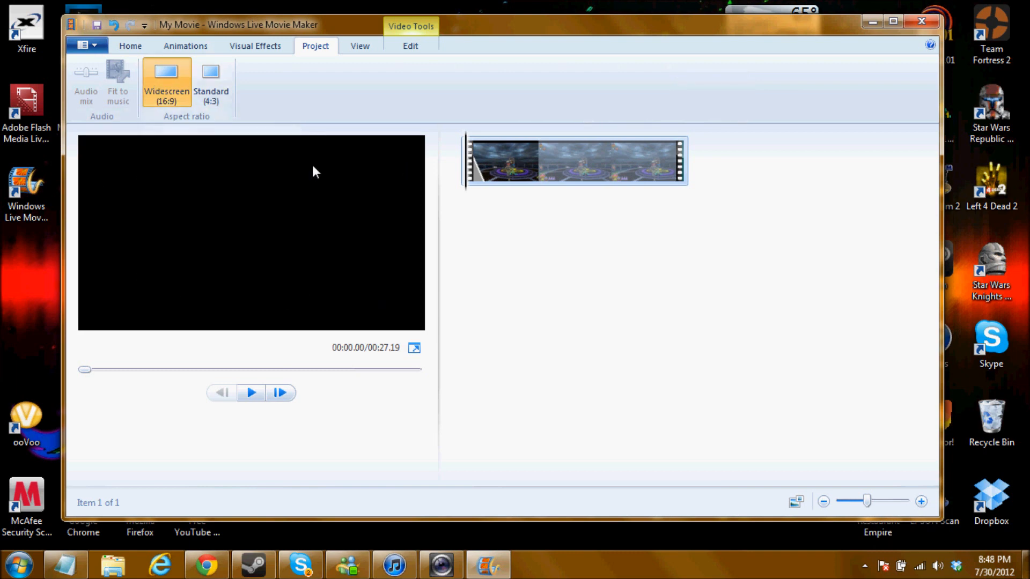
pyautogui.moveTo(364, 254)
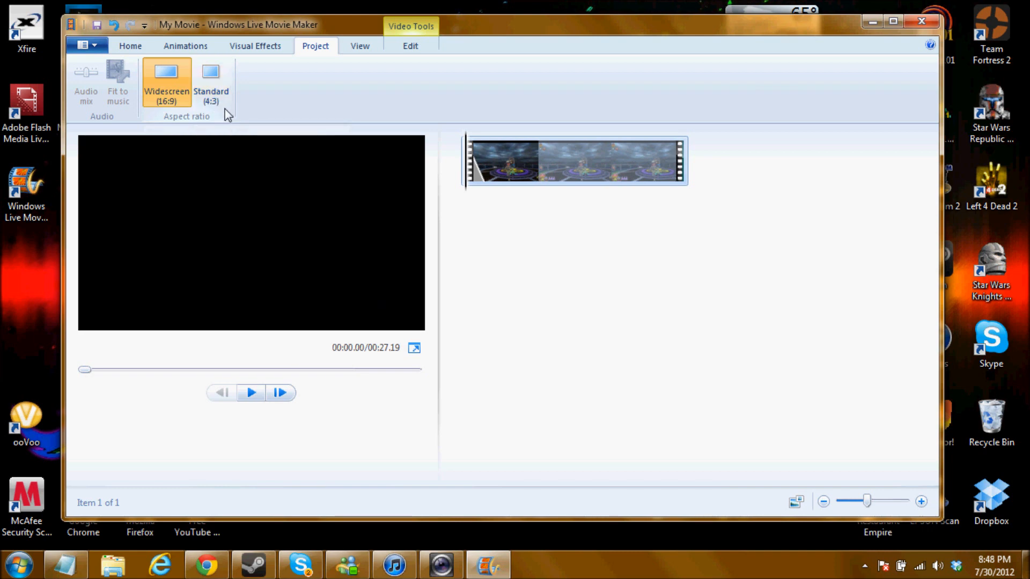
pyautogui.moveTo(210, 79)
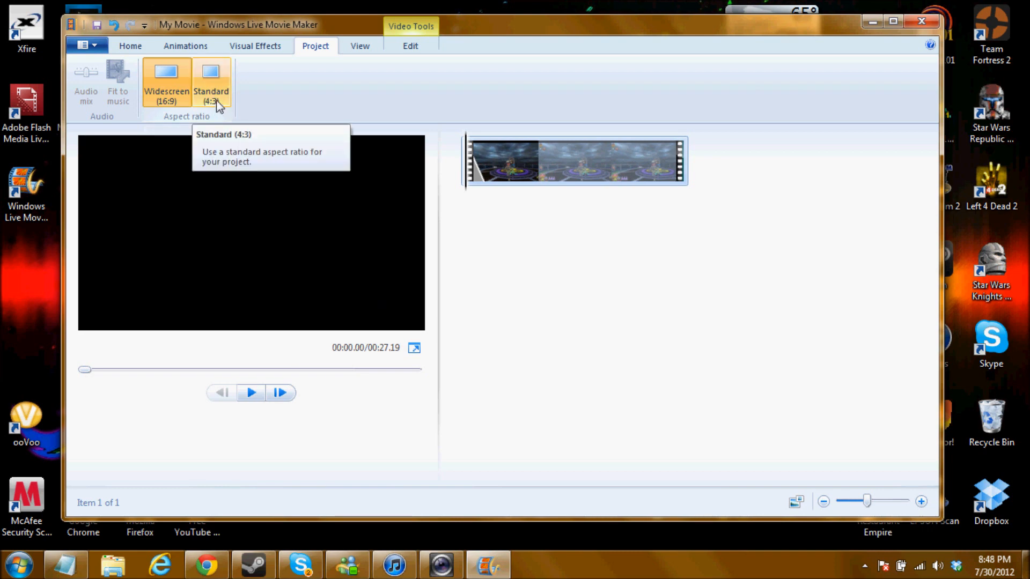
pyautogui.moveTo(151, 220)
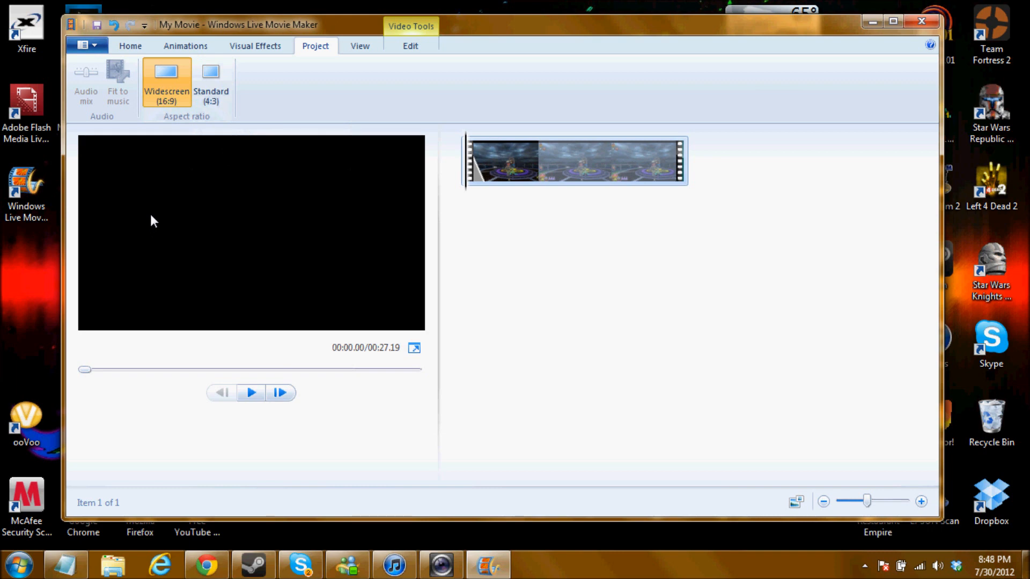
pyautogui.moveTo(210, 79)
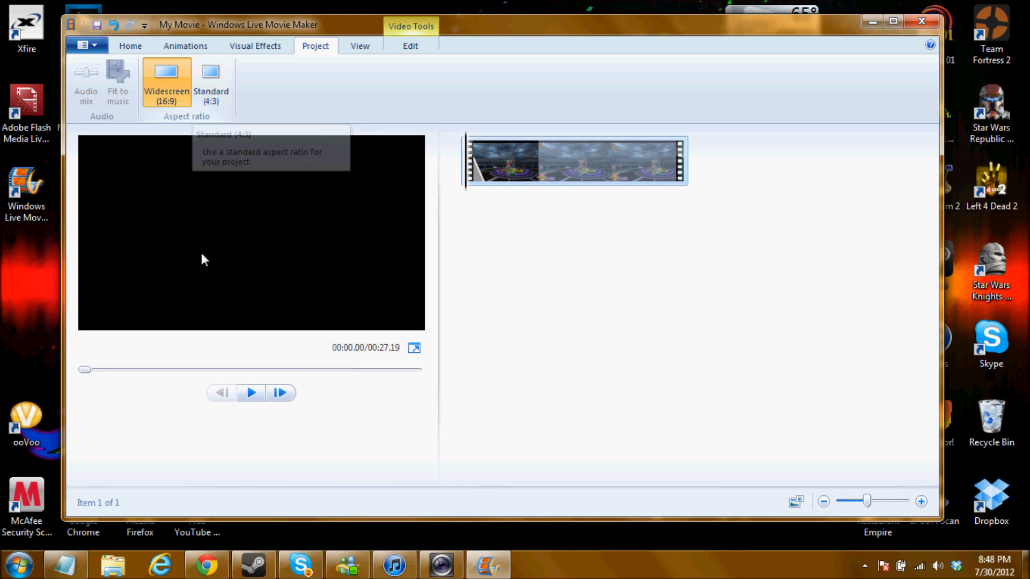
pyautogui.moveTo(567, 187)
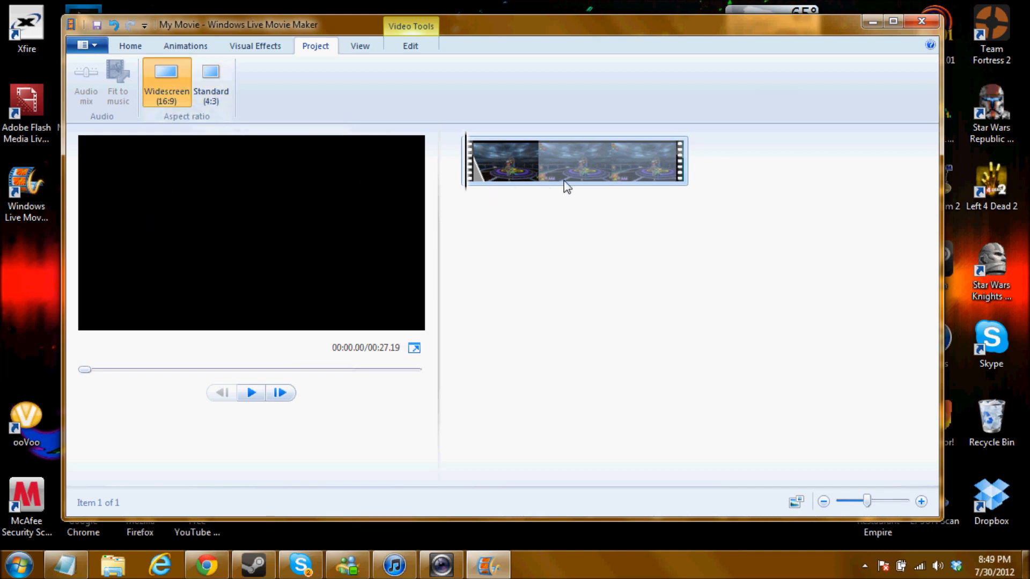
pyautogui.moveTo(267, 227)
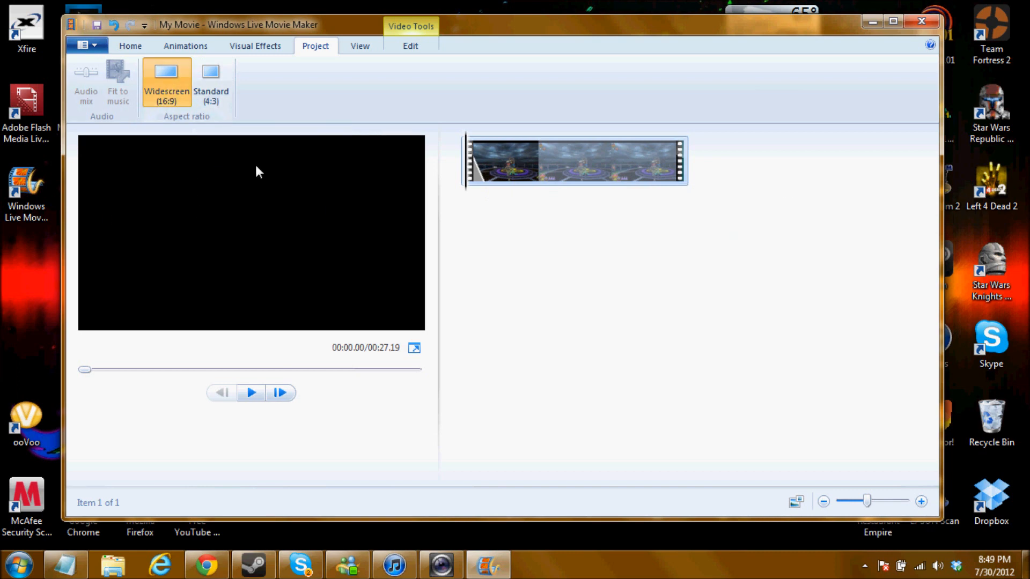
# Step: Look through the View, Edit and Home tabs and Add music options, then switch to the browser
pyautogui.click(359, 45)
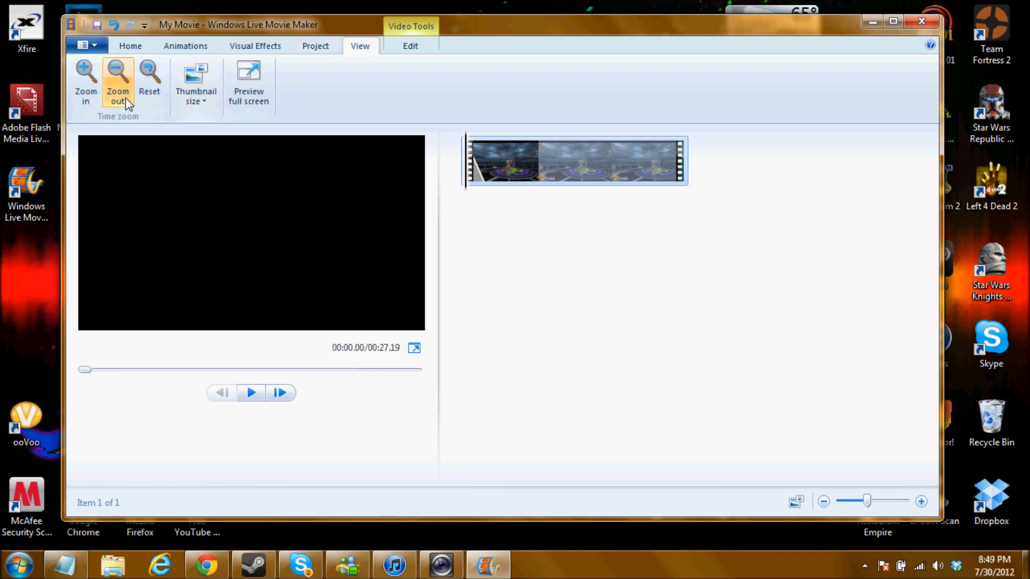
pyautogui.moveTo(196, 82)
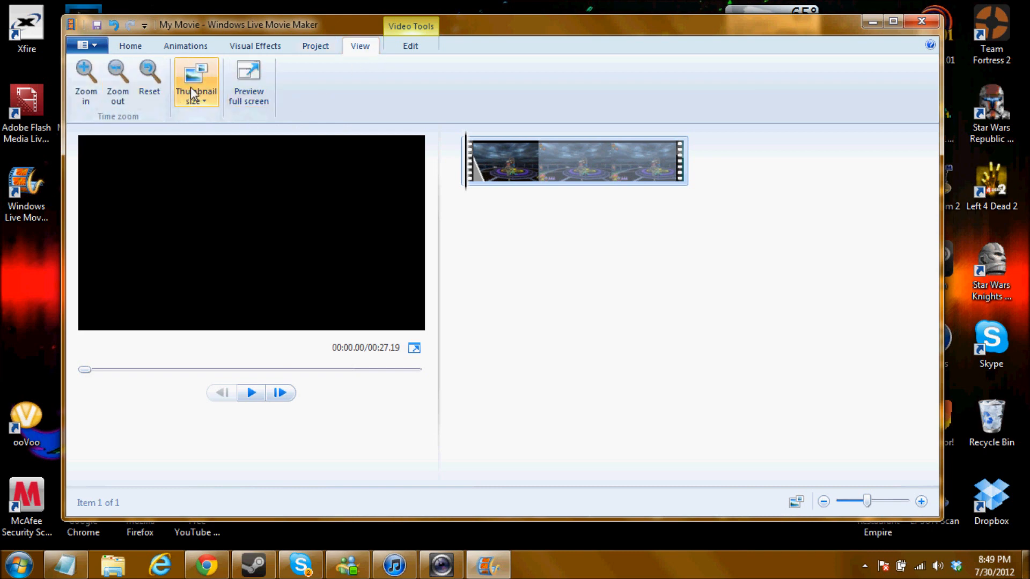
pyautogui.click(409, 45)
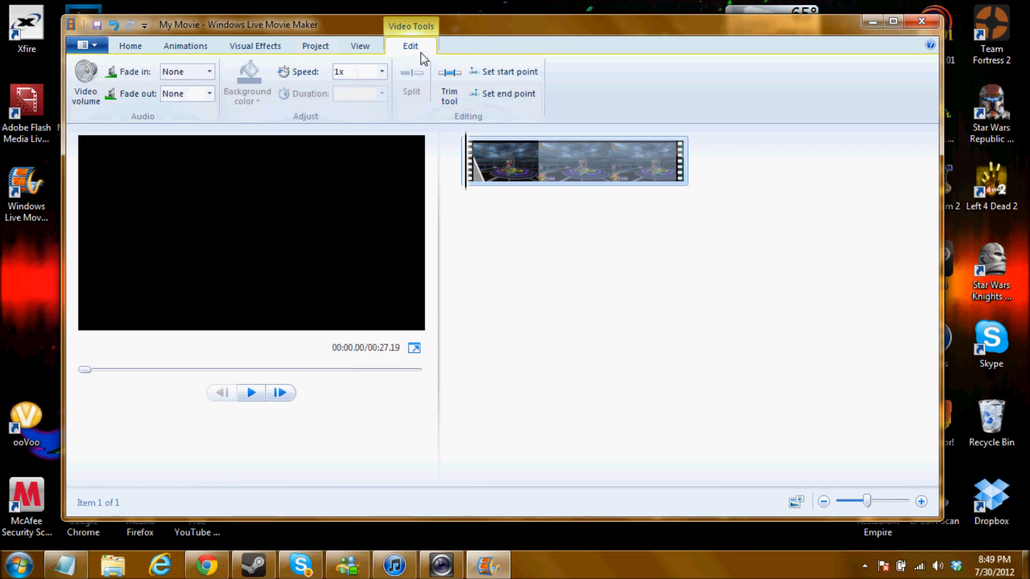
pyautogui.moveTo(409, 29)
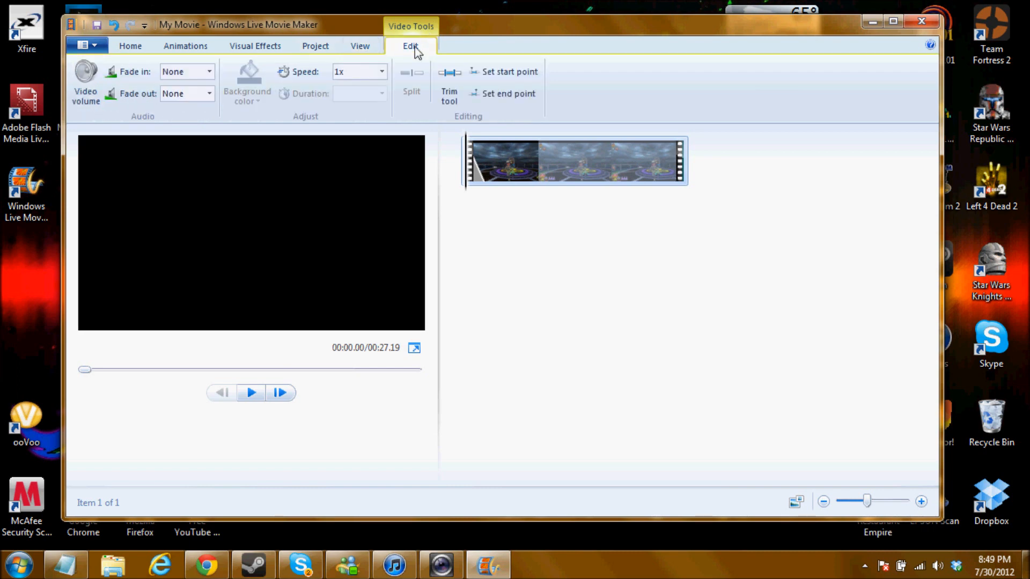
pyautogui.click(130, 46)
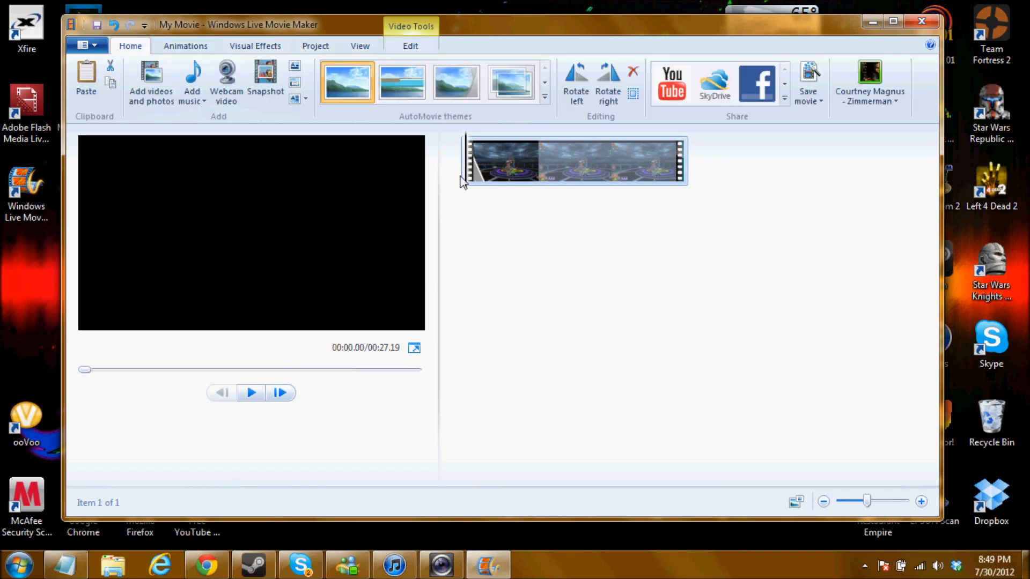
pyautogui.moveTo(151, 82)
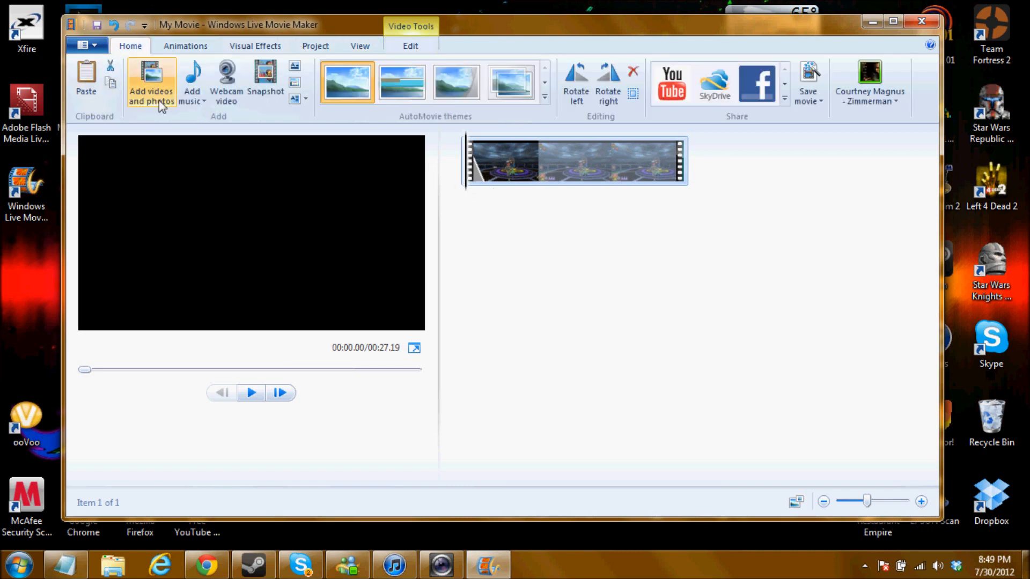
pyautogui.click(191, 99)
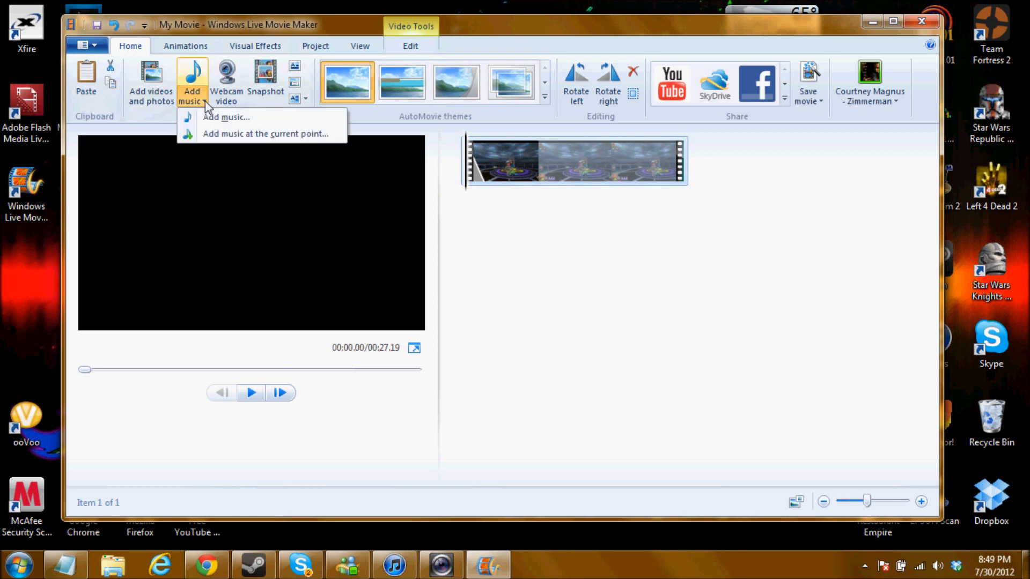
pyautogui.moveTo(255, 138)
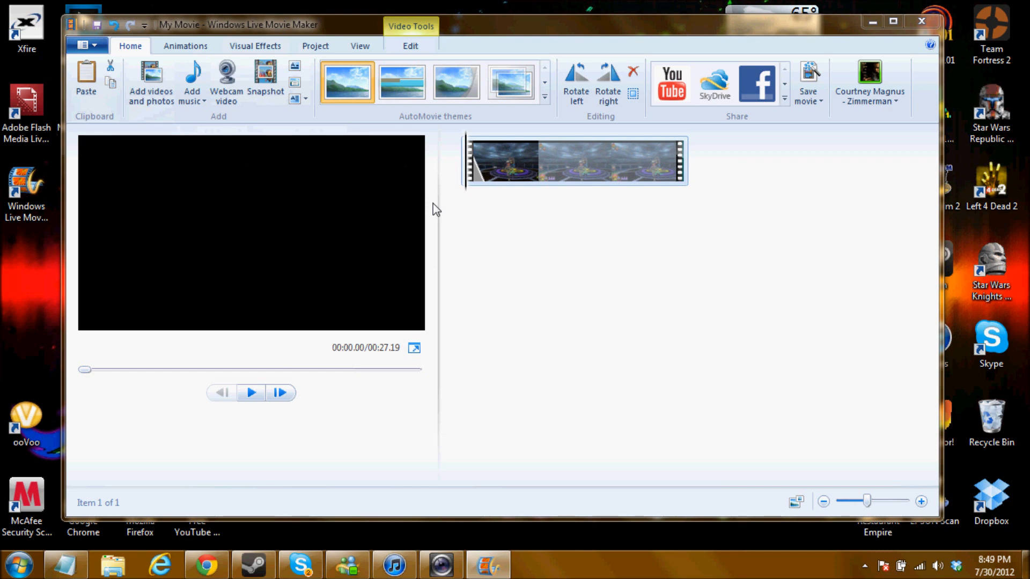
pyautogui.click(192, 79)
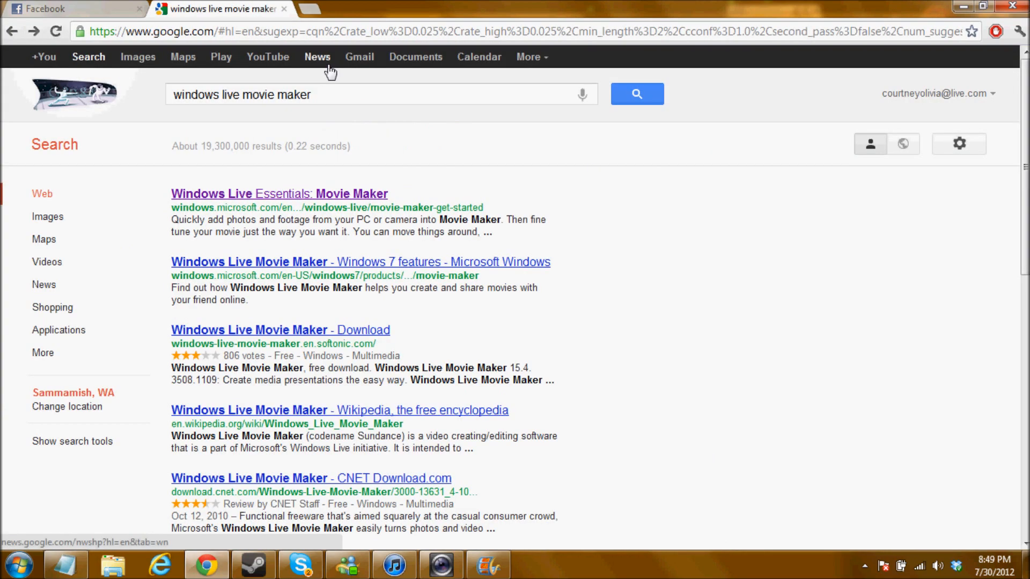
# Step: Search 'youtube to mp3', open the converter site and convert the pasted video
pyautogui.write('yout')
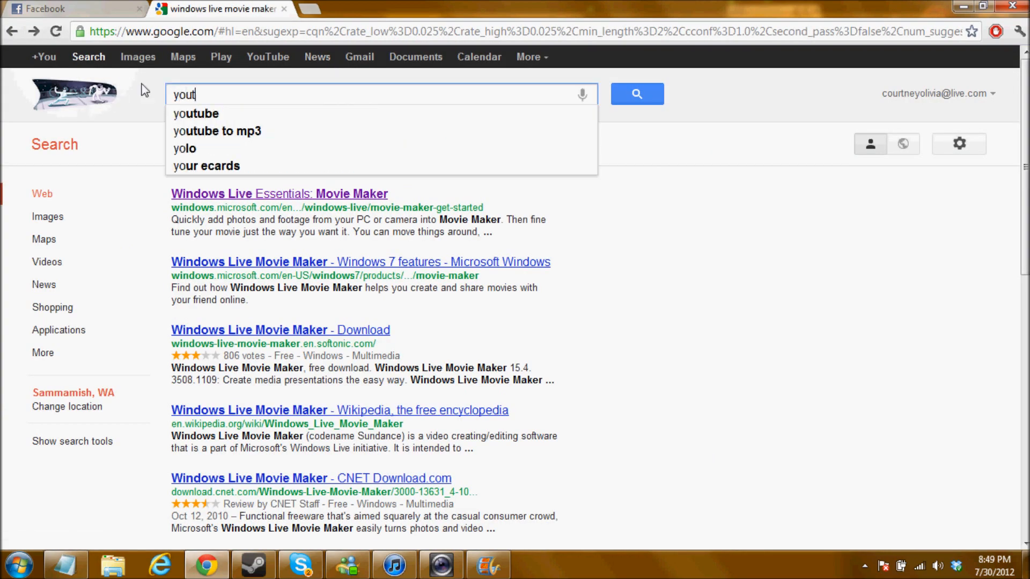
pyautogui.click(217, 130)
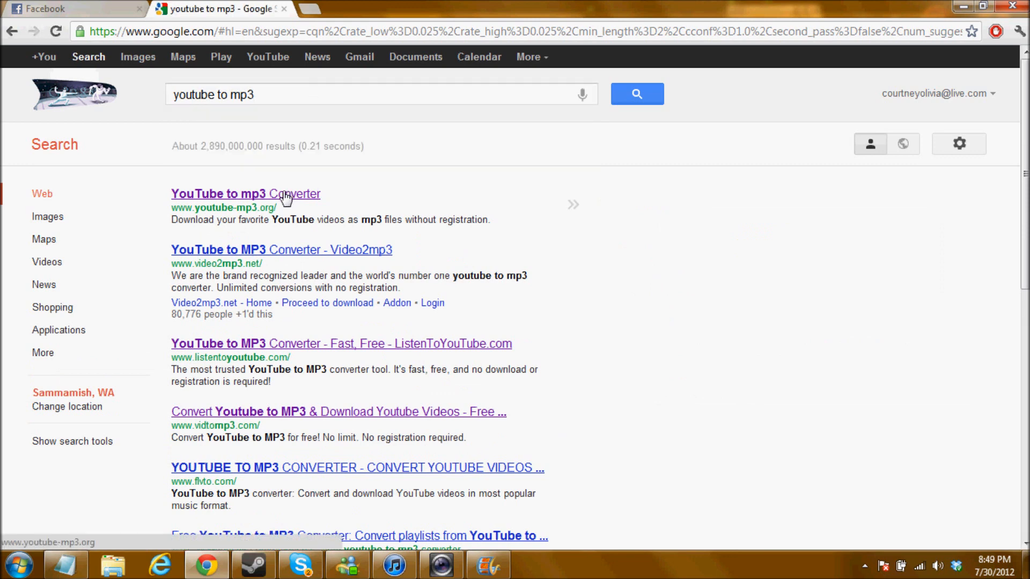
pyautogui.click(245, 194)
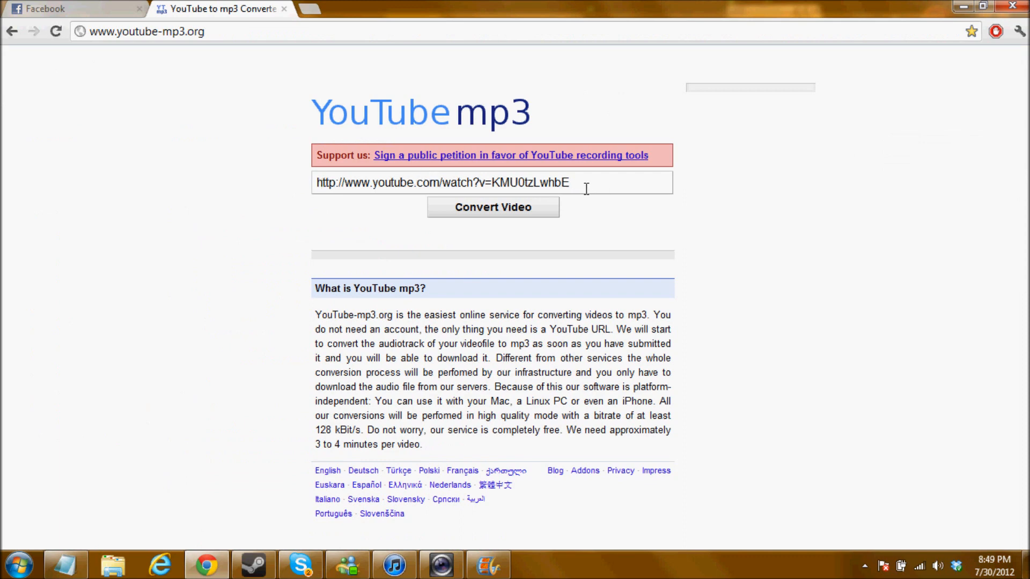
pyautogui.click(492, 207)
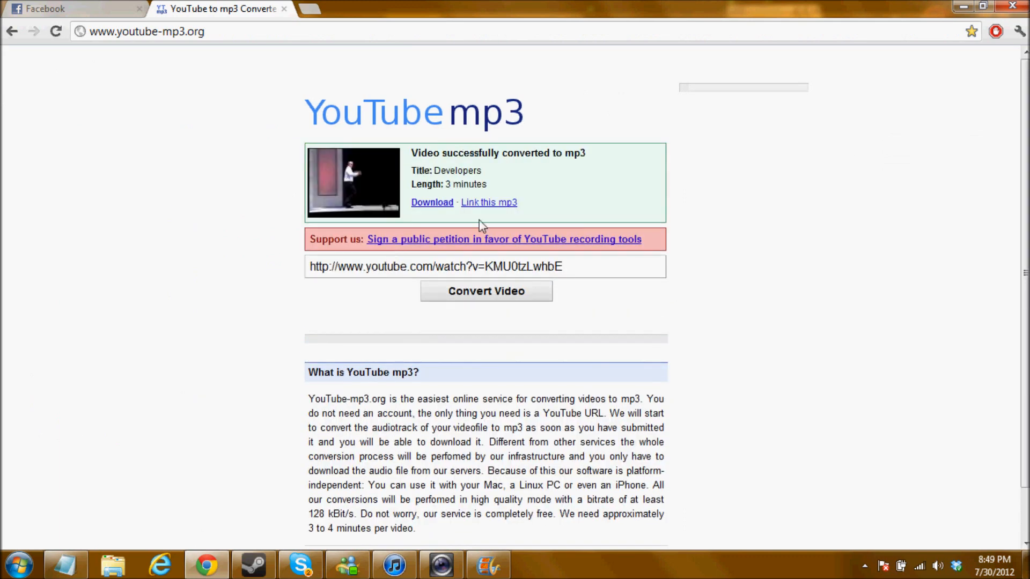
pyautogui.moveTo(569, 246)
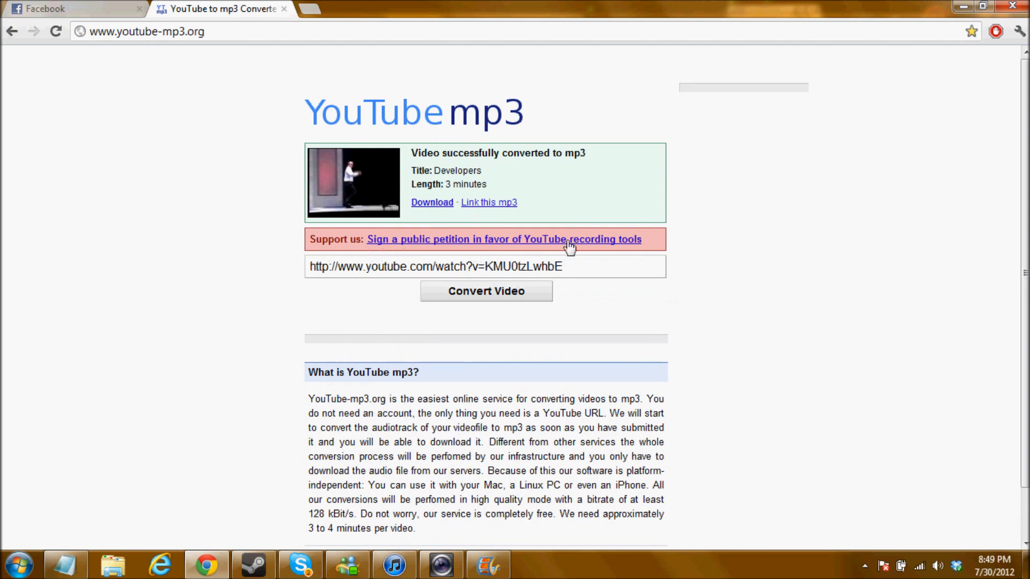
pyautogui.moveTo(596, 257)
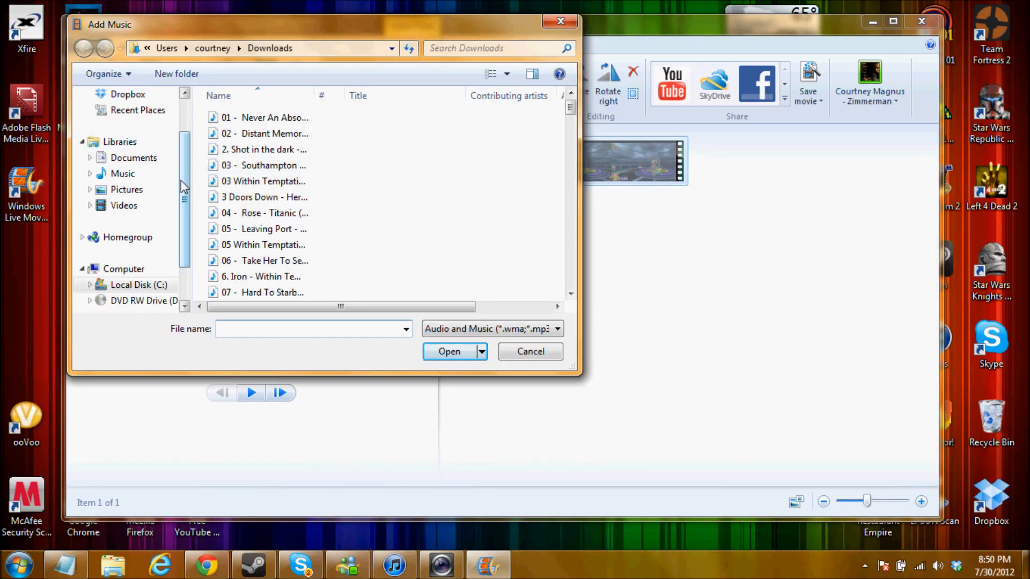
# Step: Add Enrique Iglesias - Hero.mp3 from Downloads as the clip's music track
pyautogui.scroll(3)
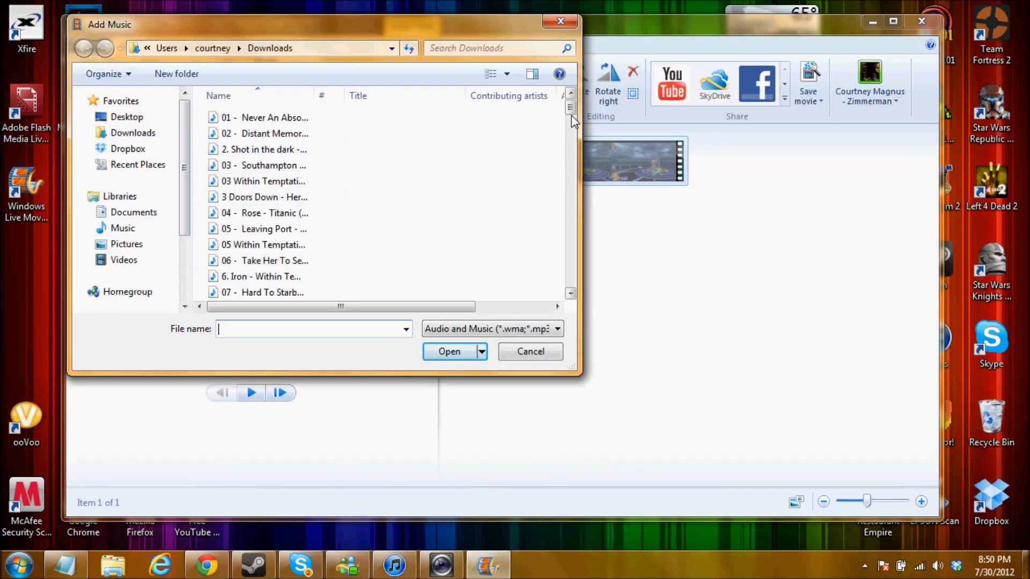
pyautogui.scroll(-3)
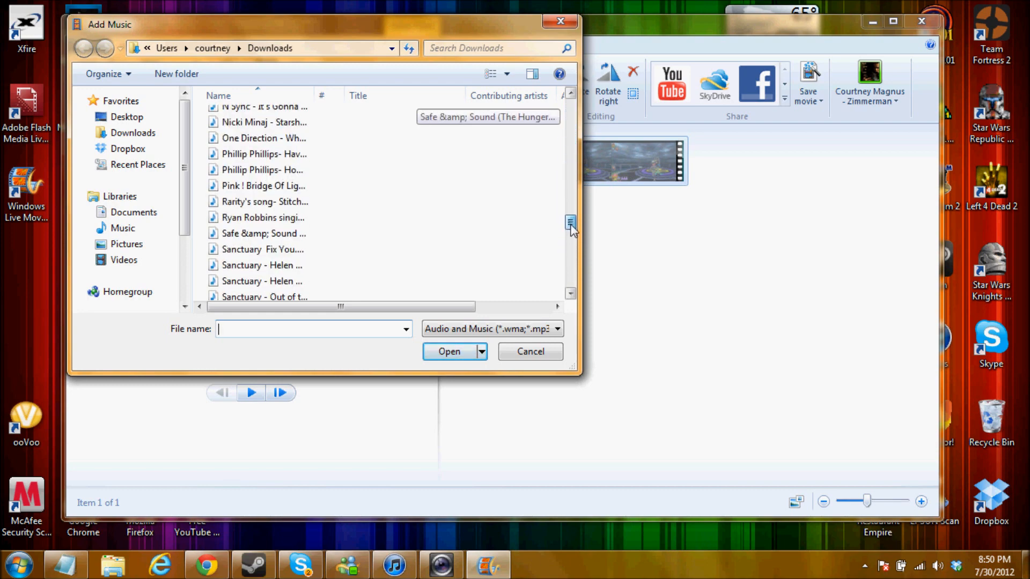
pyautogui.scroll(3)
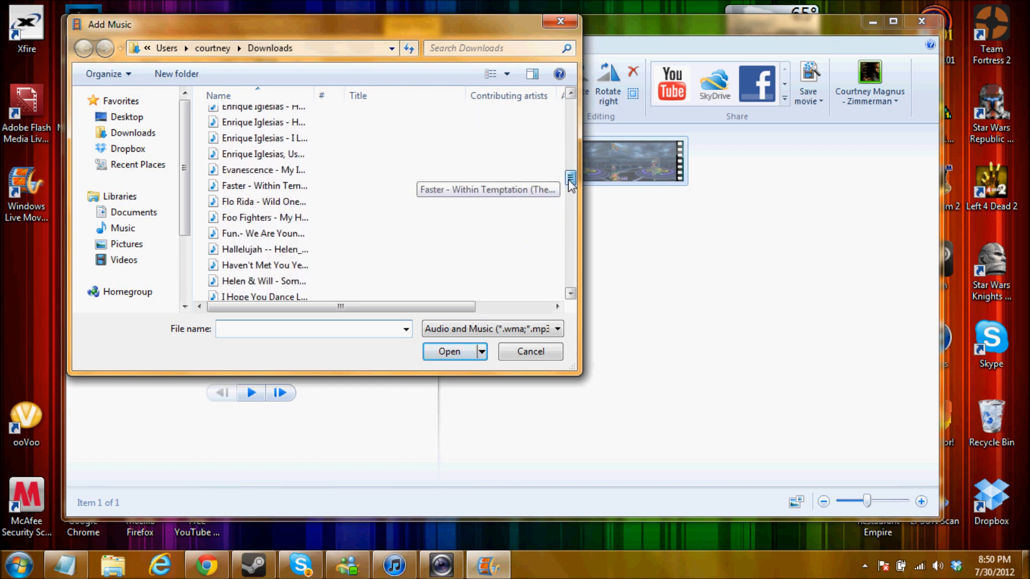
pyautogui.click(262, 130)
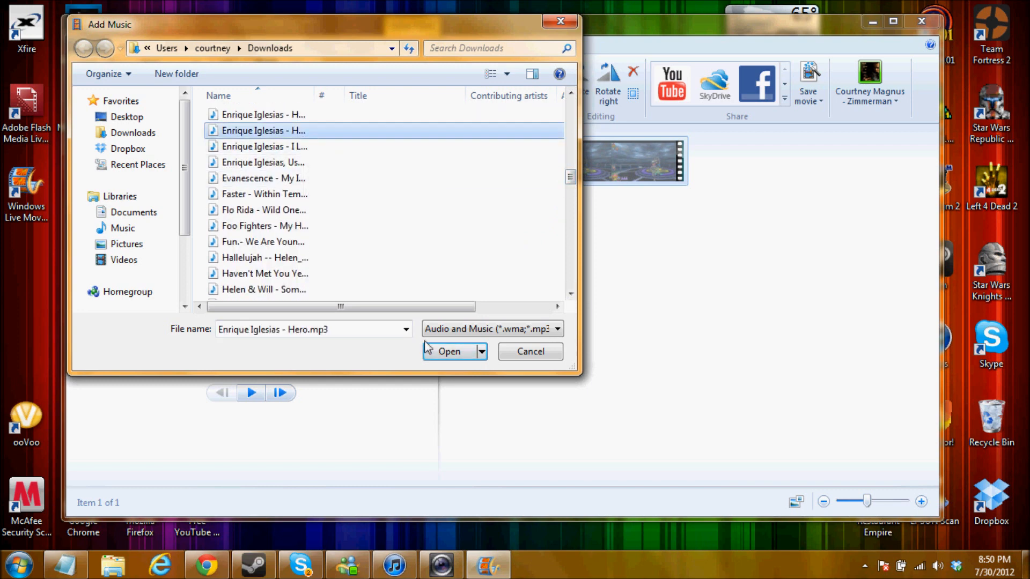
pyautogui.click(448, 351)
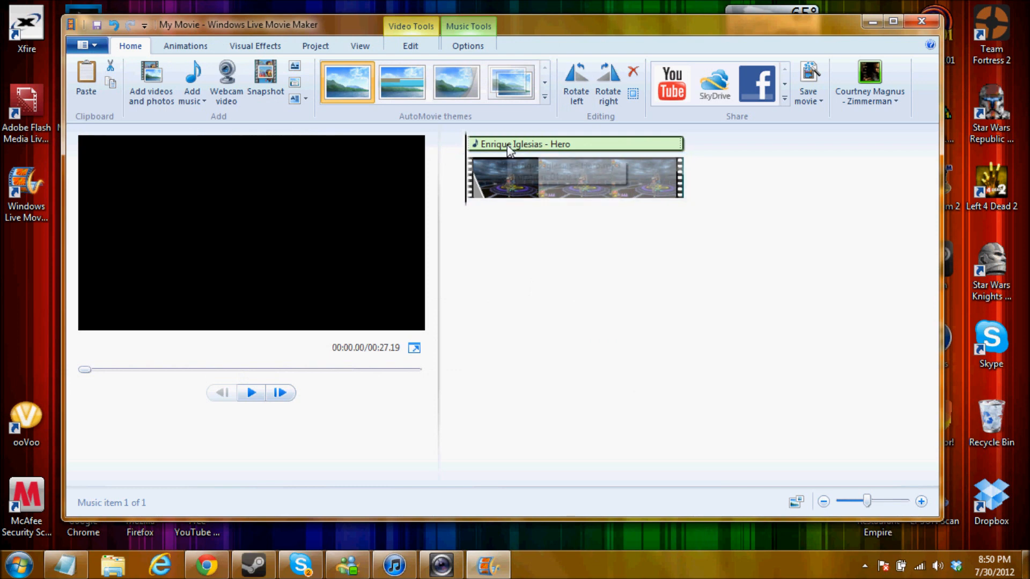
pyautogui.moveTo(460, 158)
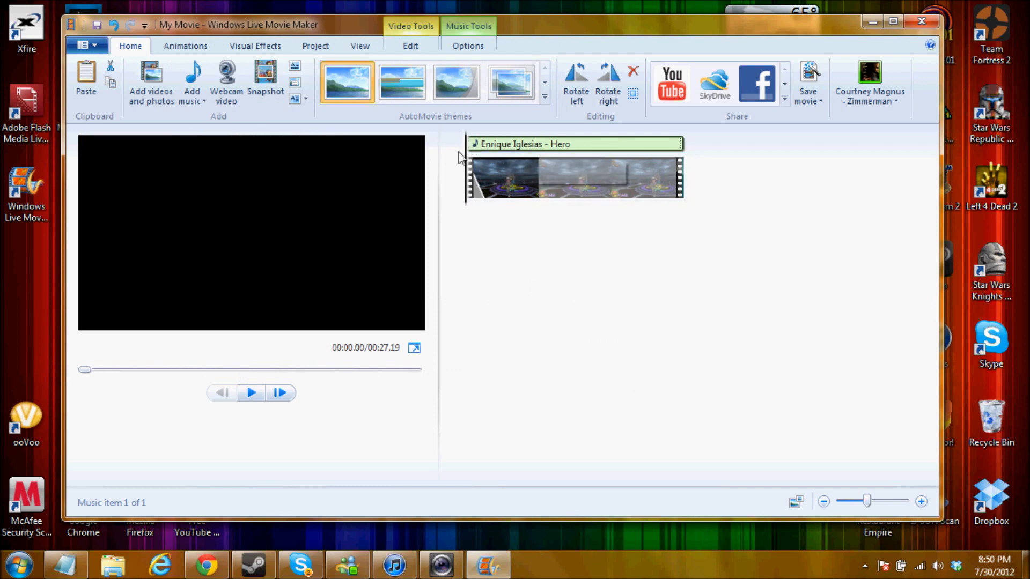
# Step: Lower the game clip's Video volume slider until it is nearly muted
pyautogui.click(251, 392)
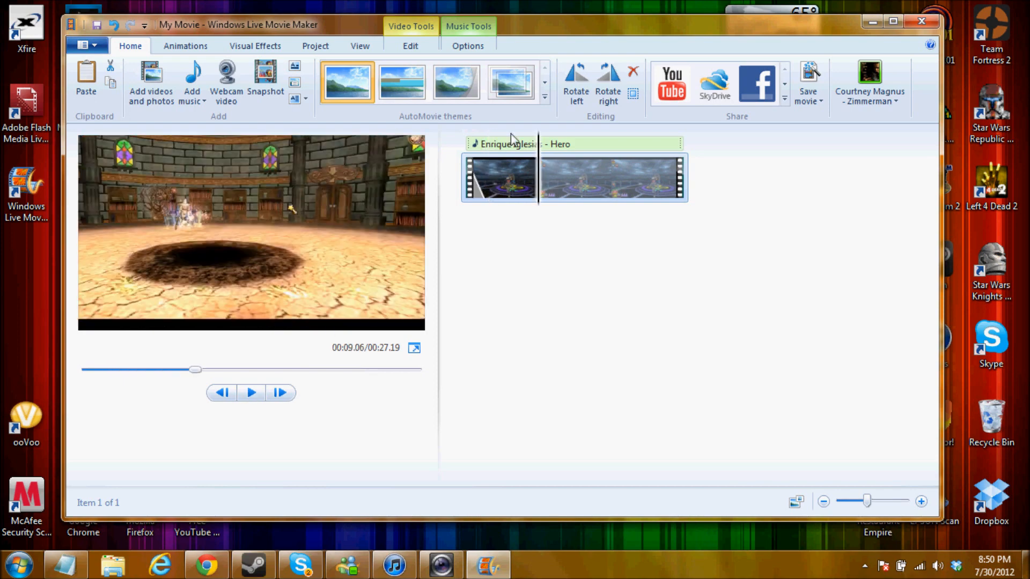
pyautogui.click(410, 45)
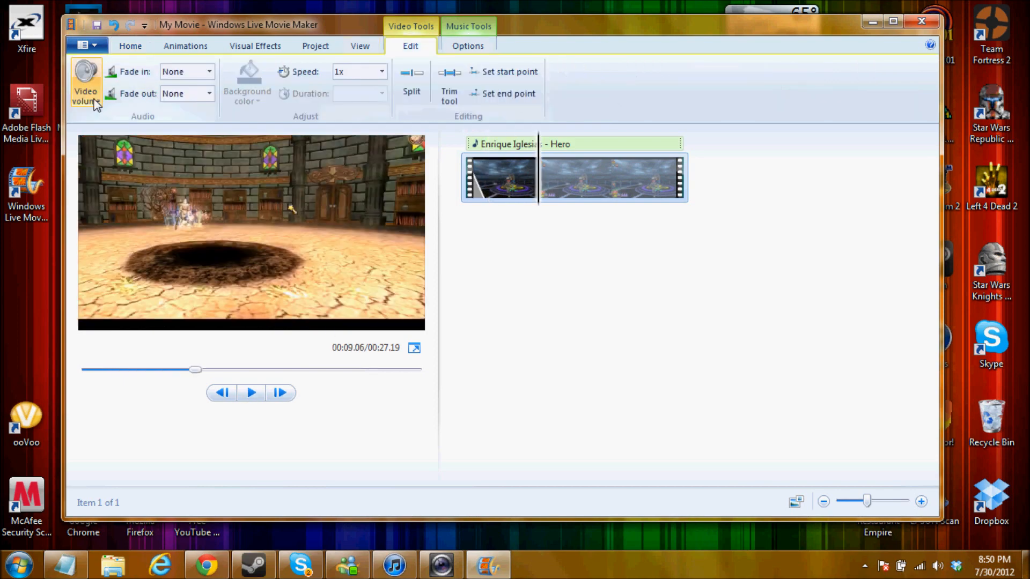
pyautogui.click(85, 78)
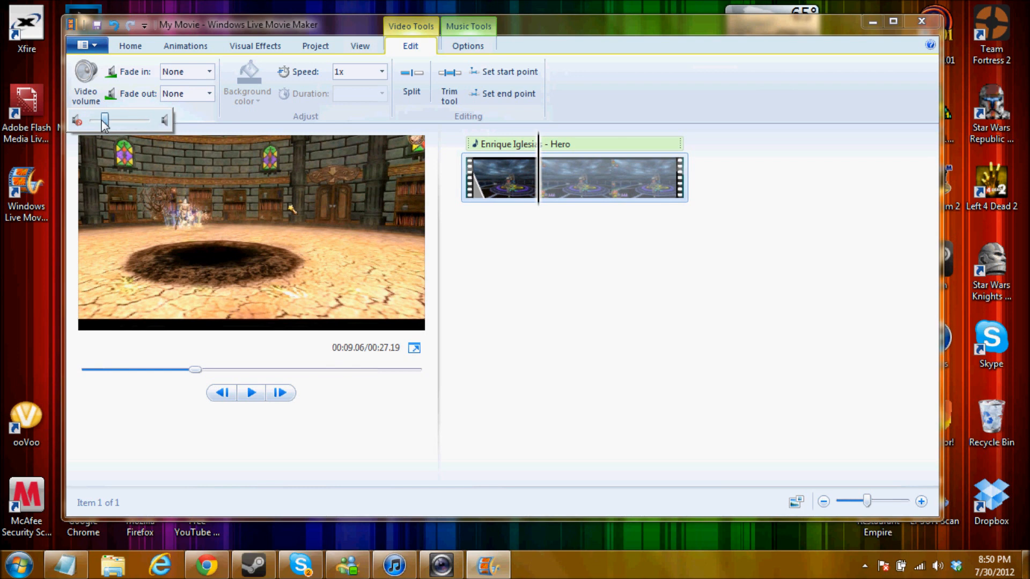
pyautogui.moveTo(86, 82)
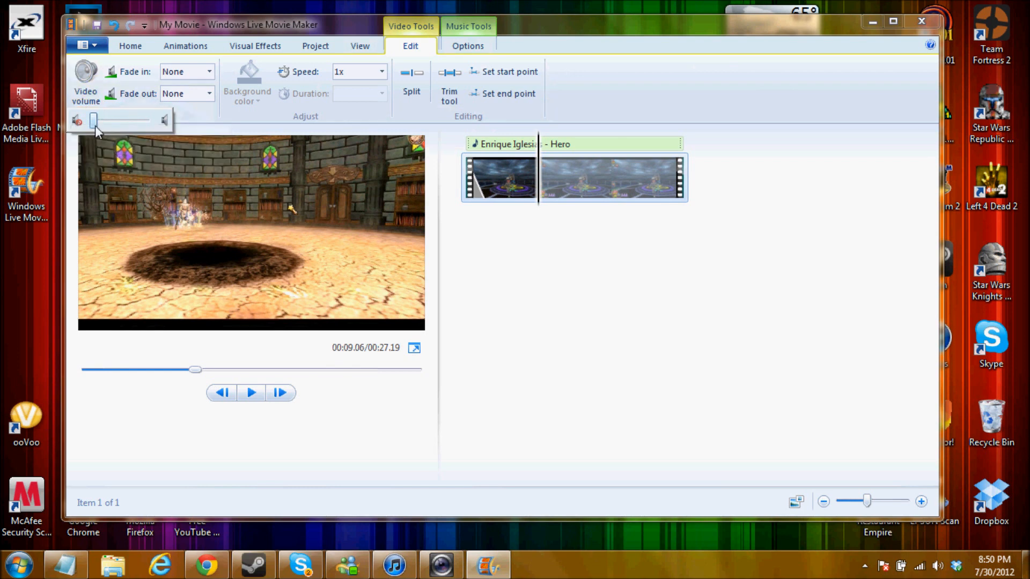
pyautogui.moveTo(532, 304)
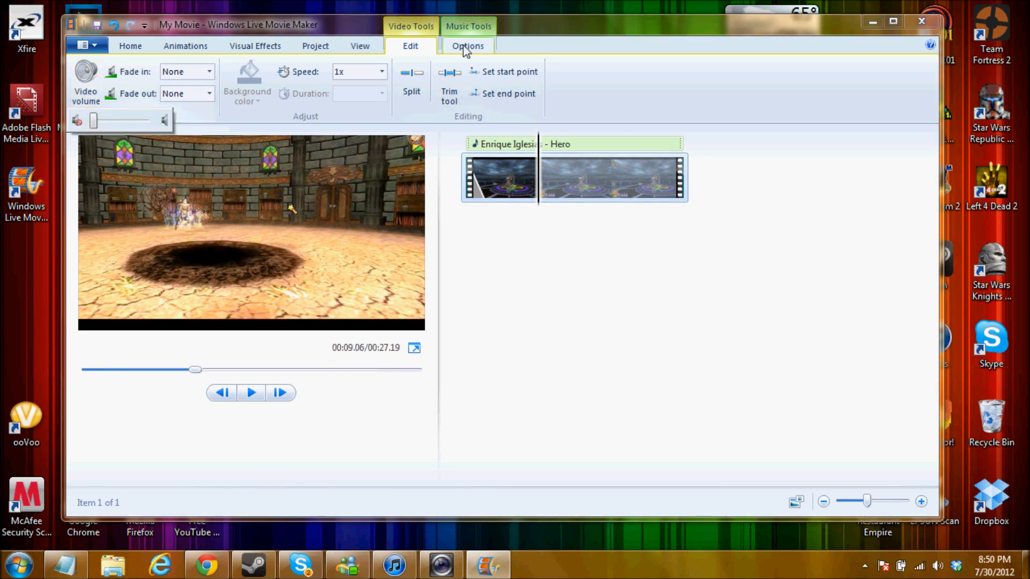
# Step: Show the Hero track's music options, then play and pause the preview
pyautogui.click(467, 46)
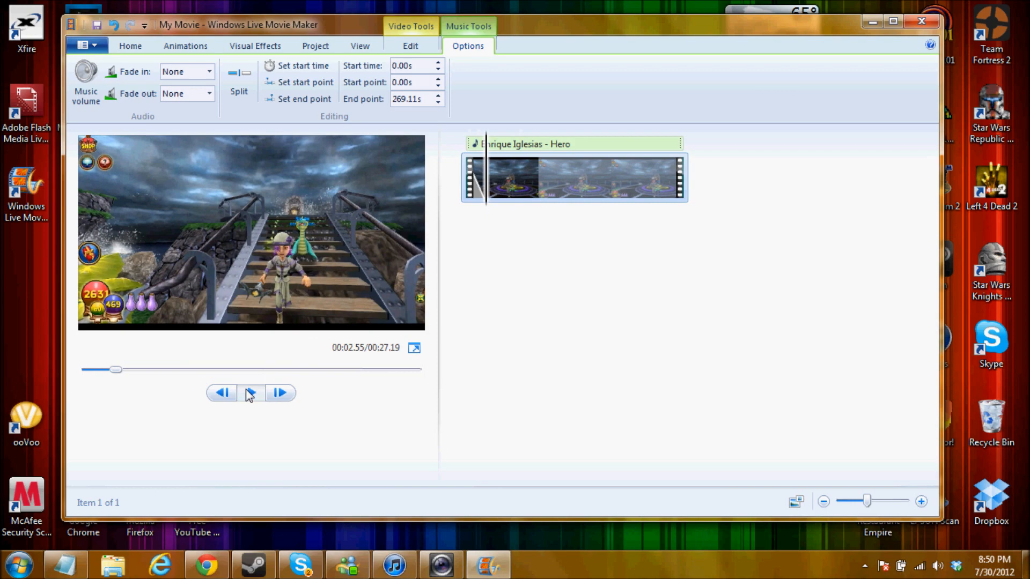
pyautogui.click(251, 393)
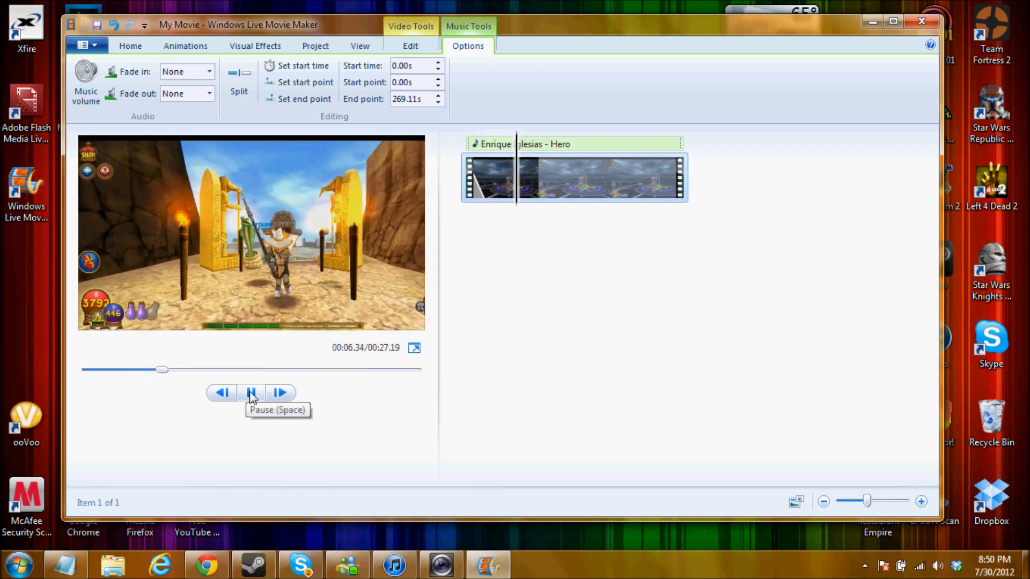
pyautogui.click(251, 392)
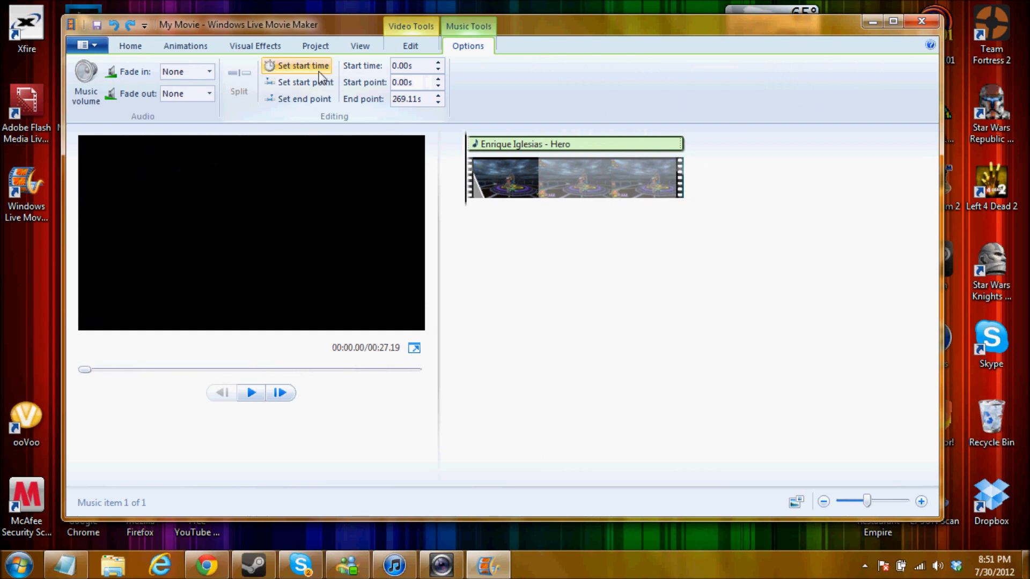
pyautogui.moveTo(512, 151)
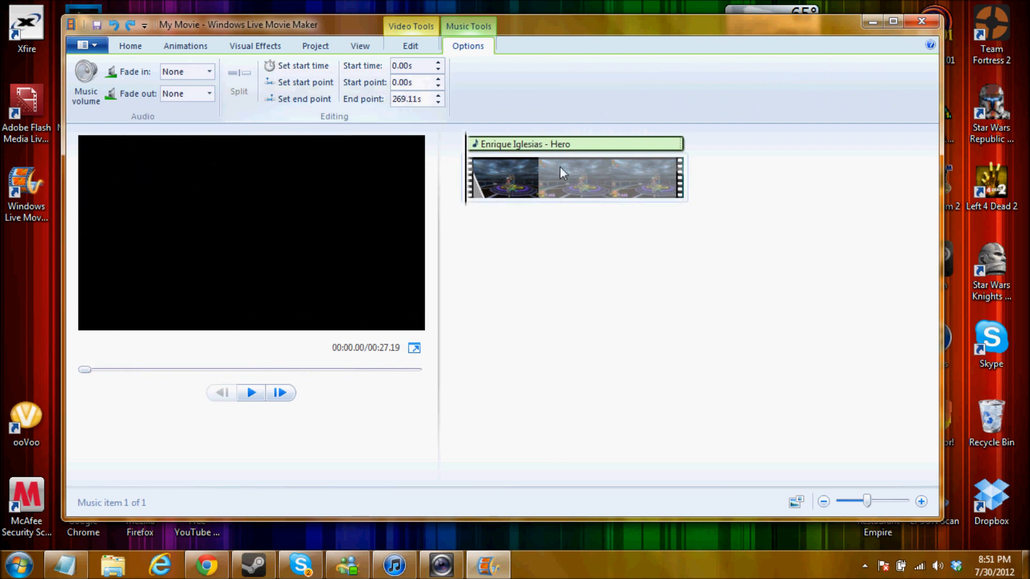
pyautogui.moveTo(549, 205)
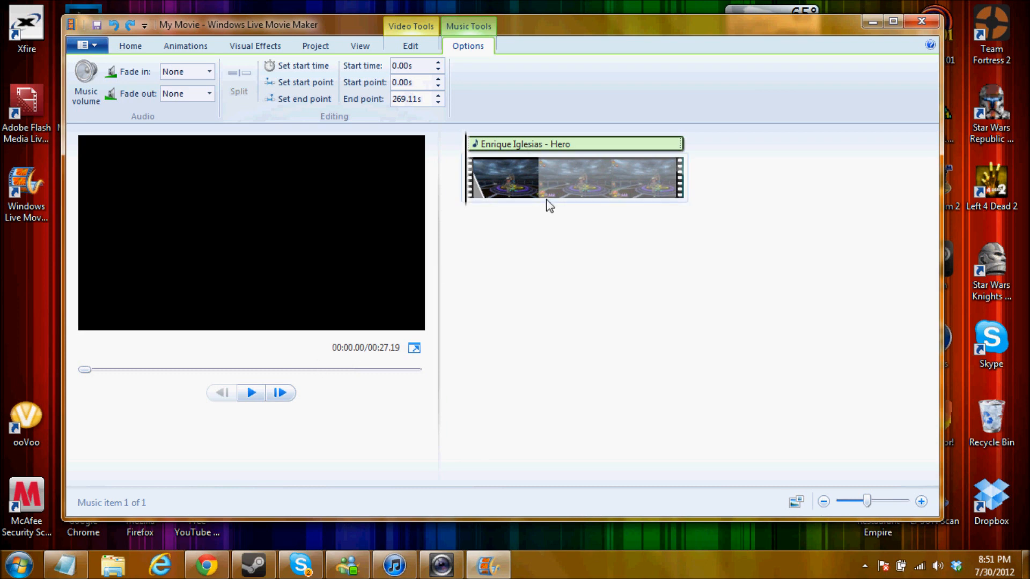
pyautogui.click(503, 178)
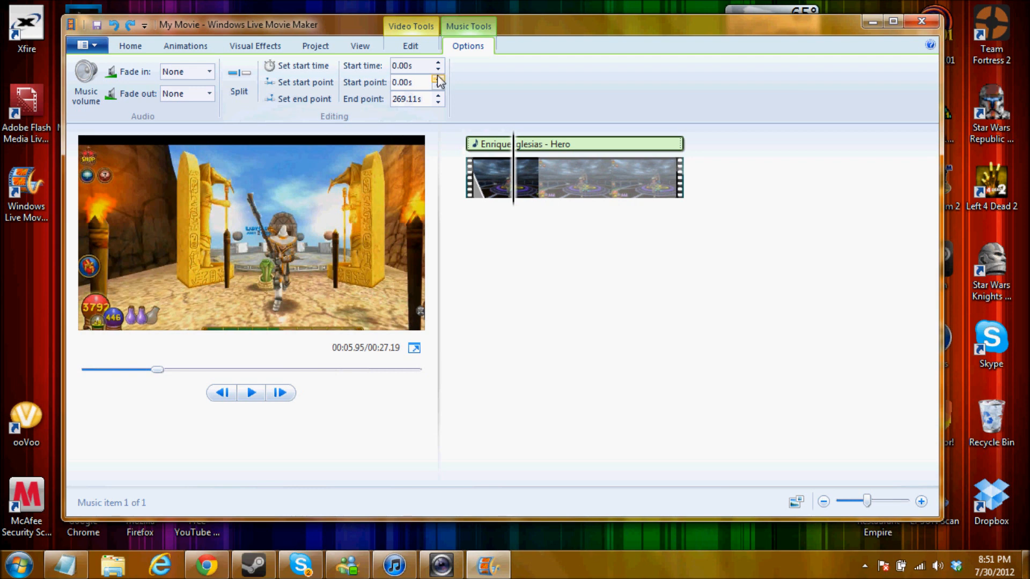
pyautogui.moveTo(357, 96)
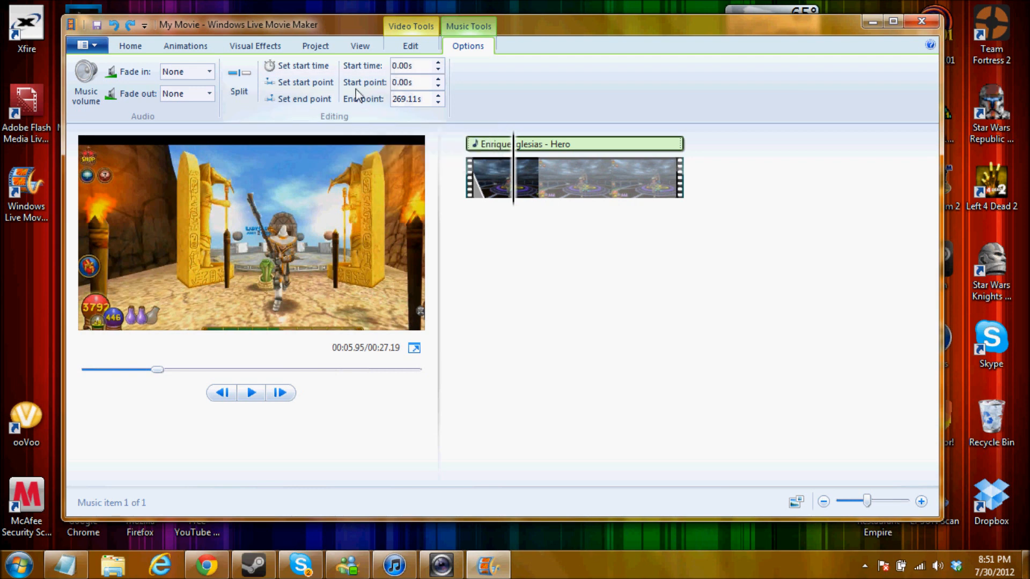
pyautogui.moveTo(370, 376)
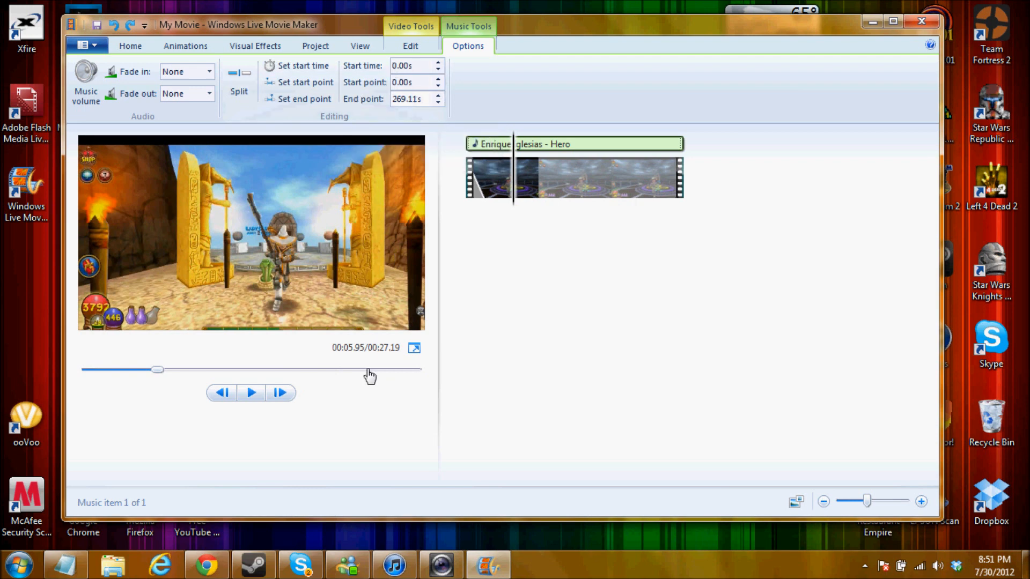
pyautogui.moveTo(274, 150)
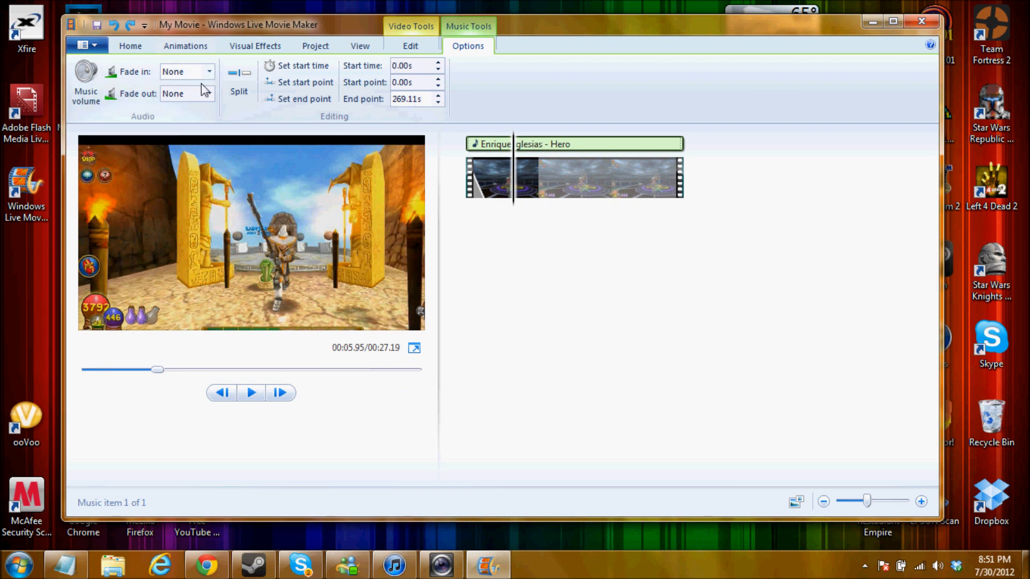
pyautogui.moveTo(210, 71)
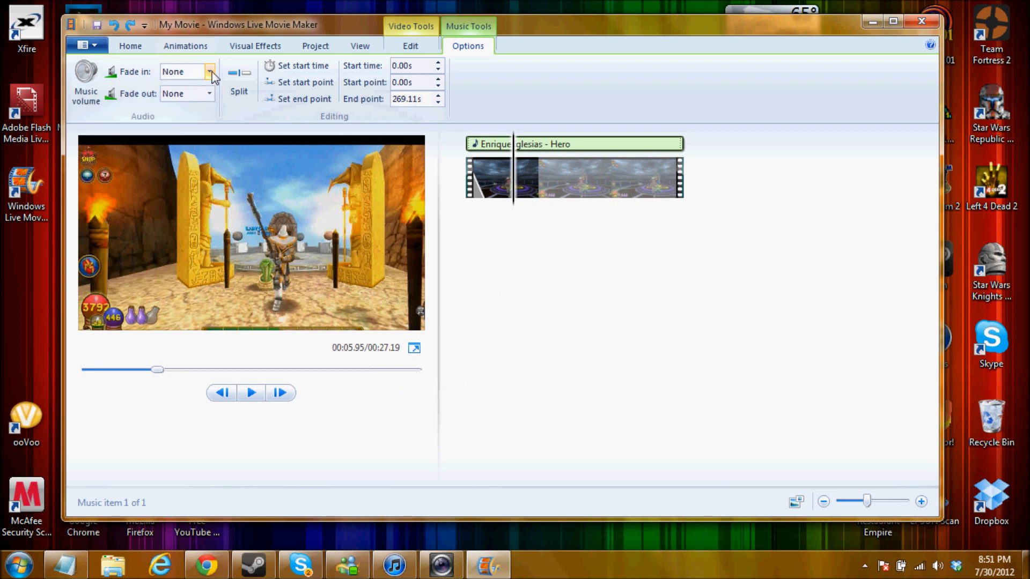
pyautogui.moveTo(187, 70)
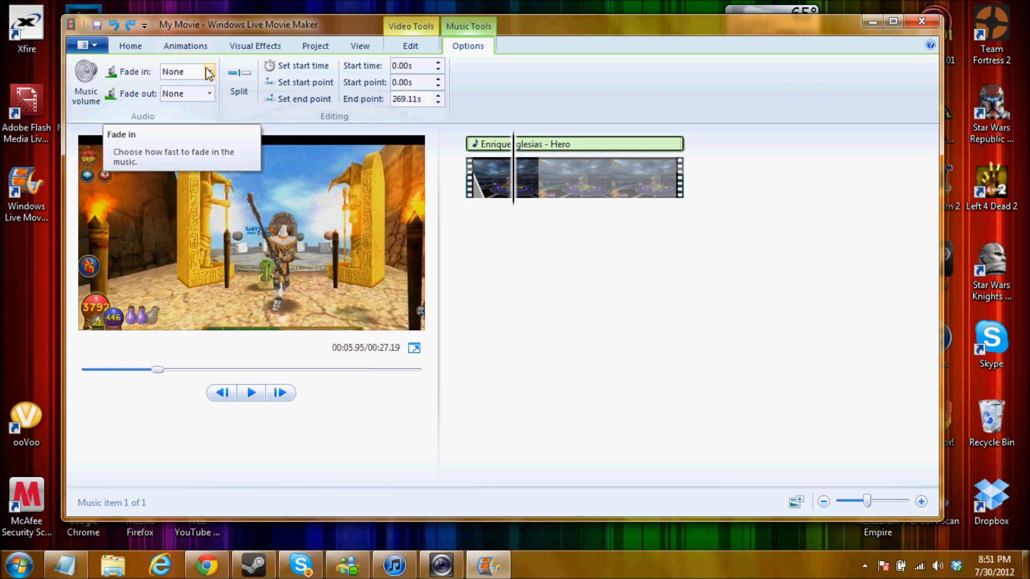
pyautogui.moveTo(486, 275)
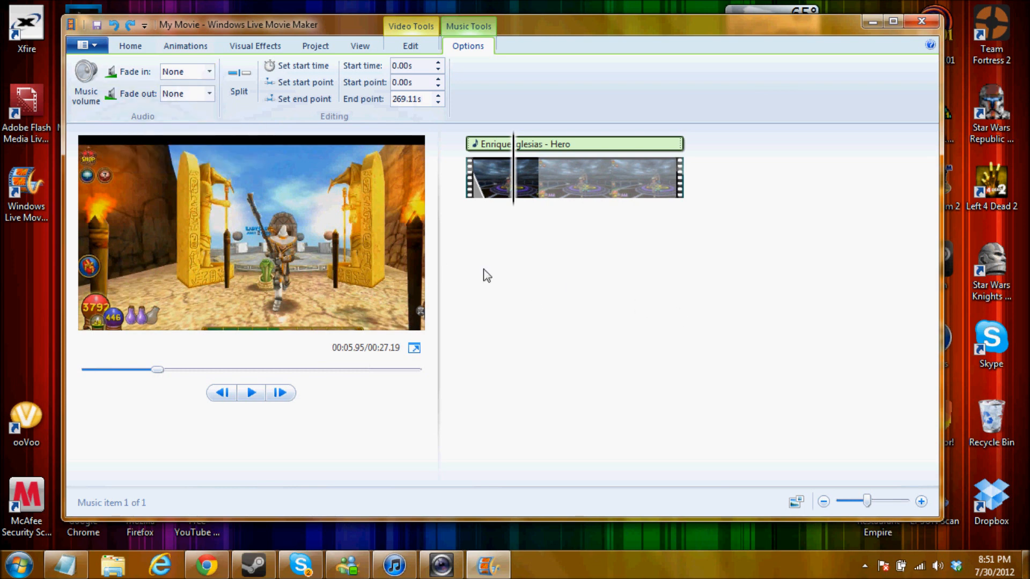
pyautogui.moveTo(401, 46)
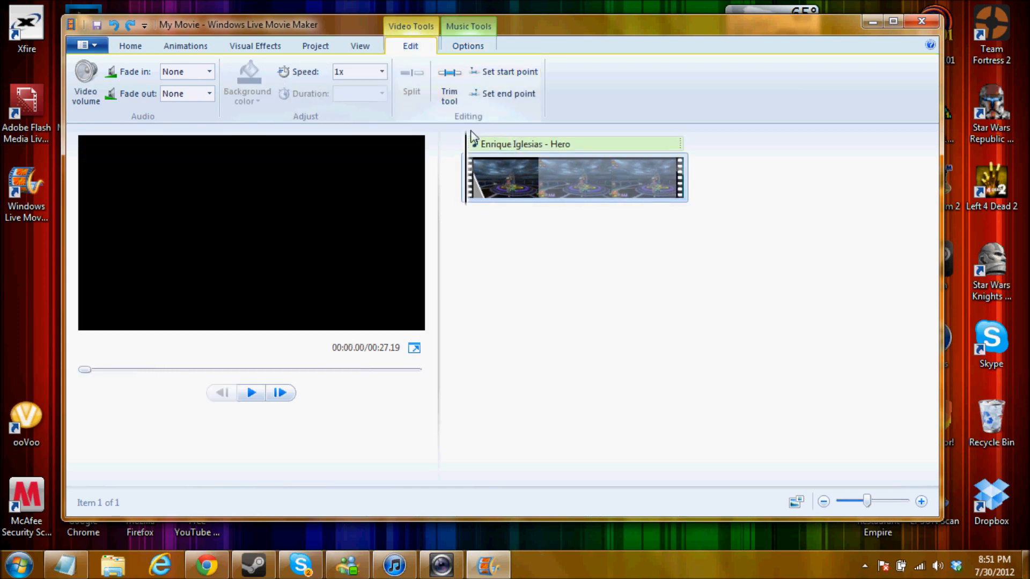
pyautogui.click(511, 177)
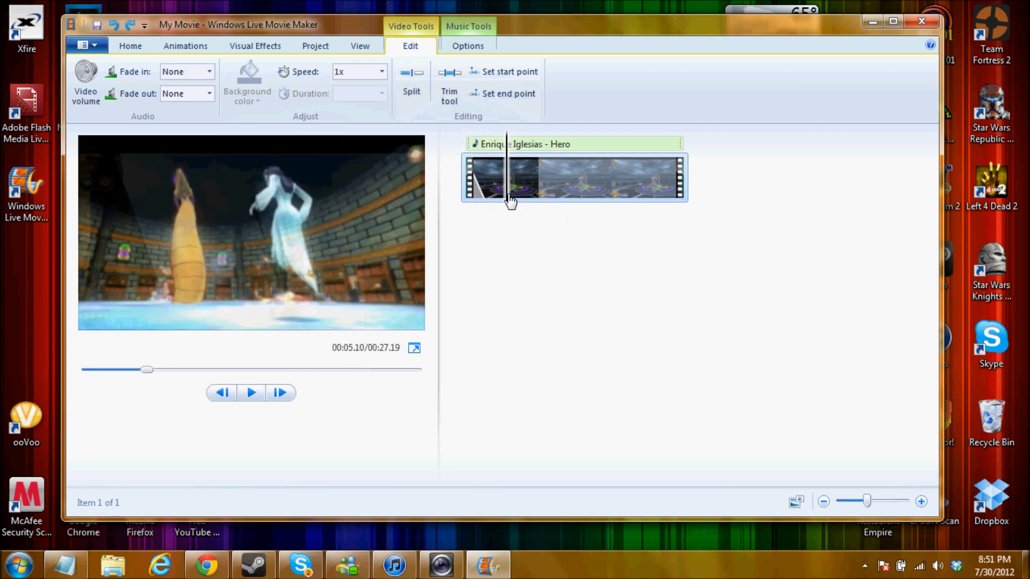
pyautogui.rightClick(511, 196)
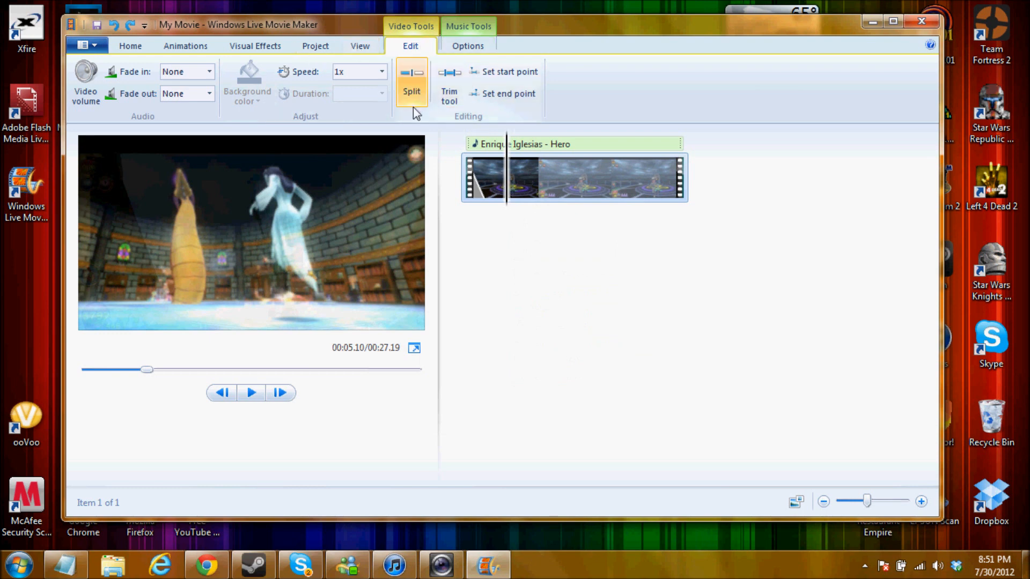
pyautogui.moveTo(517, 211)
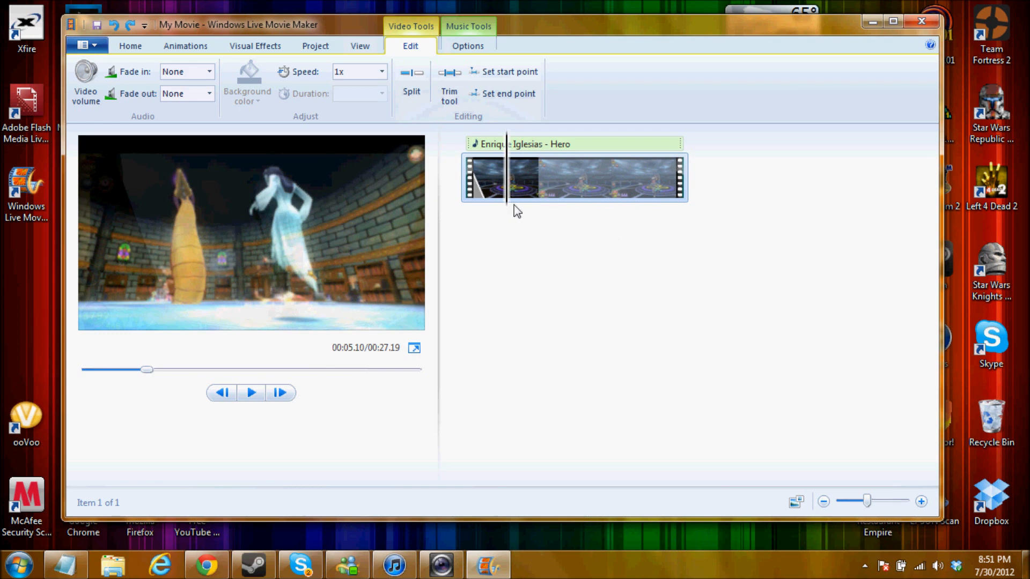
pyautogui.moveTo(508, 205)
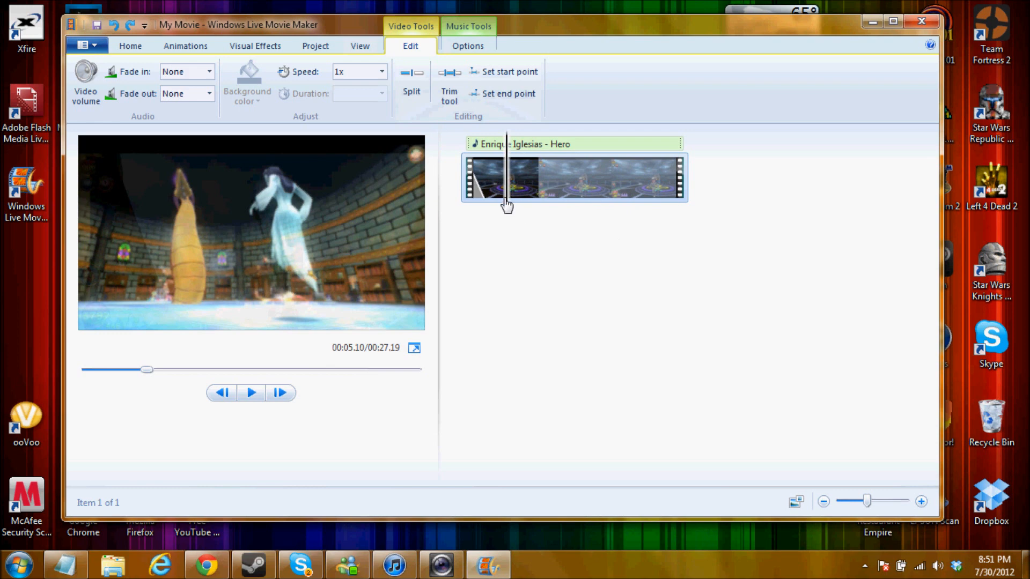
pyautogui.moveTo(520, 210)
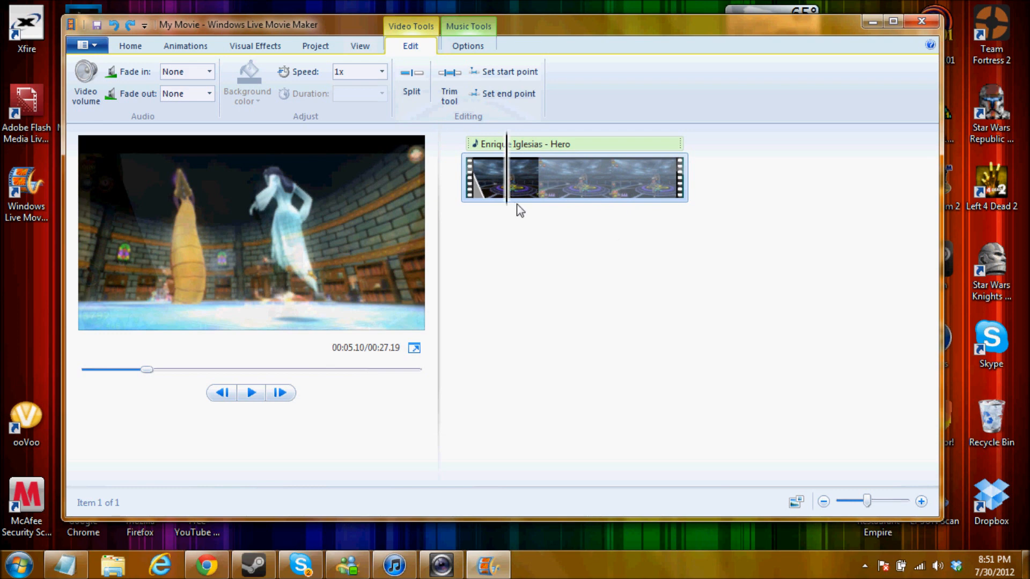
pyautogui.moveTo(497, 193)
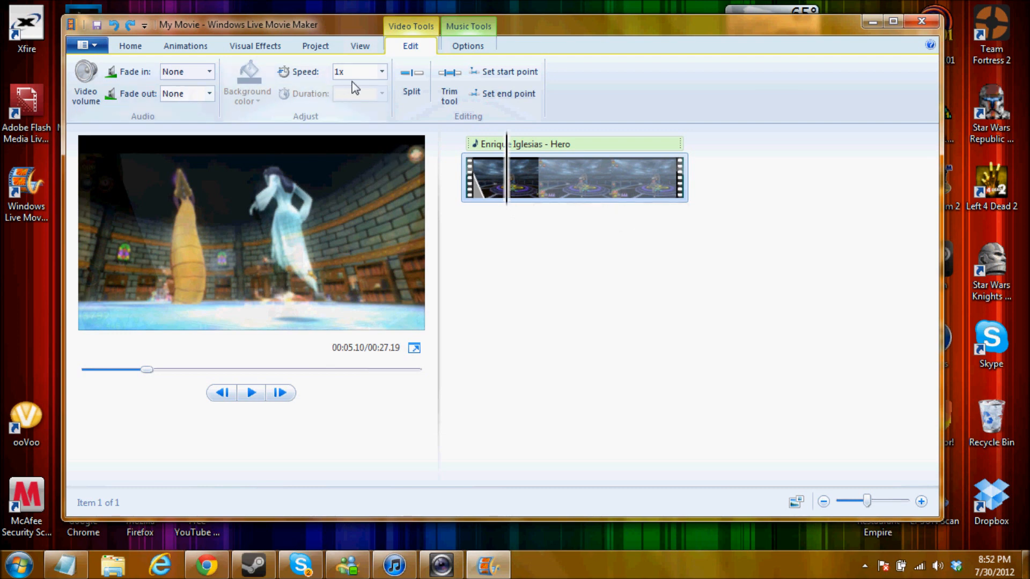
pyautogui.moveTo(339, 72)
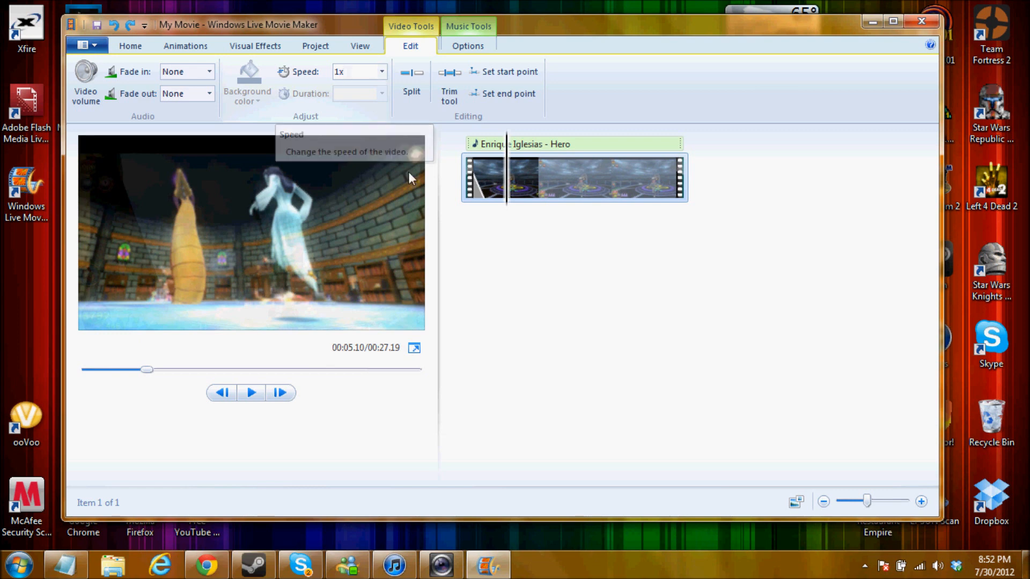
pyautogui.moveTo(511, 281)
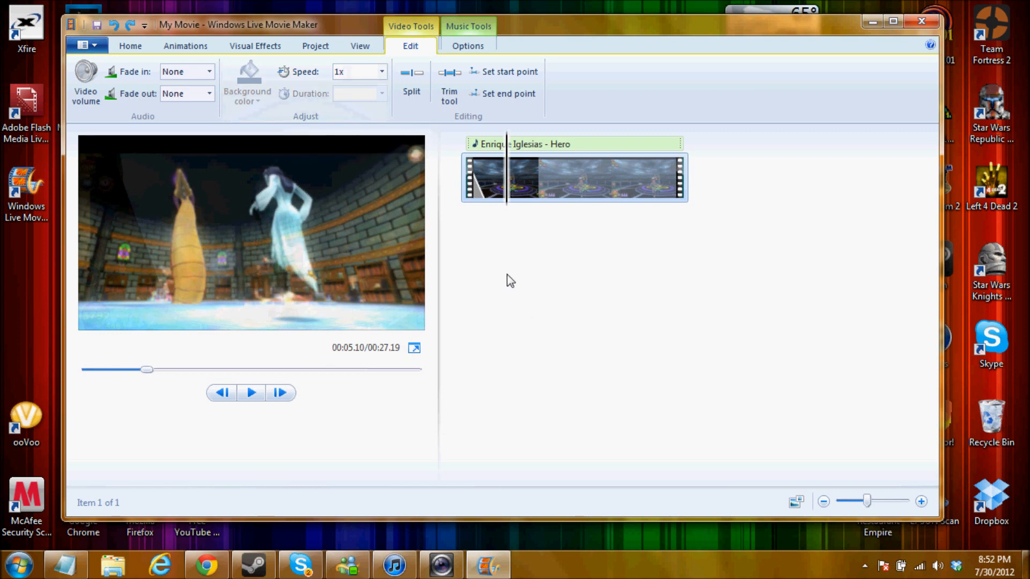
pyautogui.moveTo(532, 312)
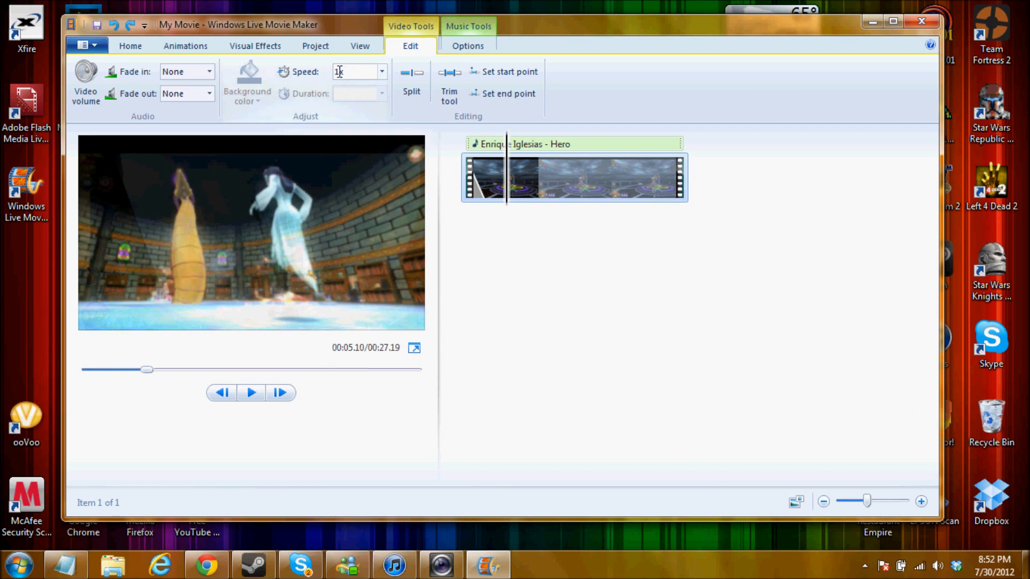
pyautogui.moveTo(384, 71)
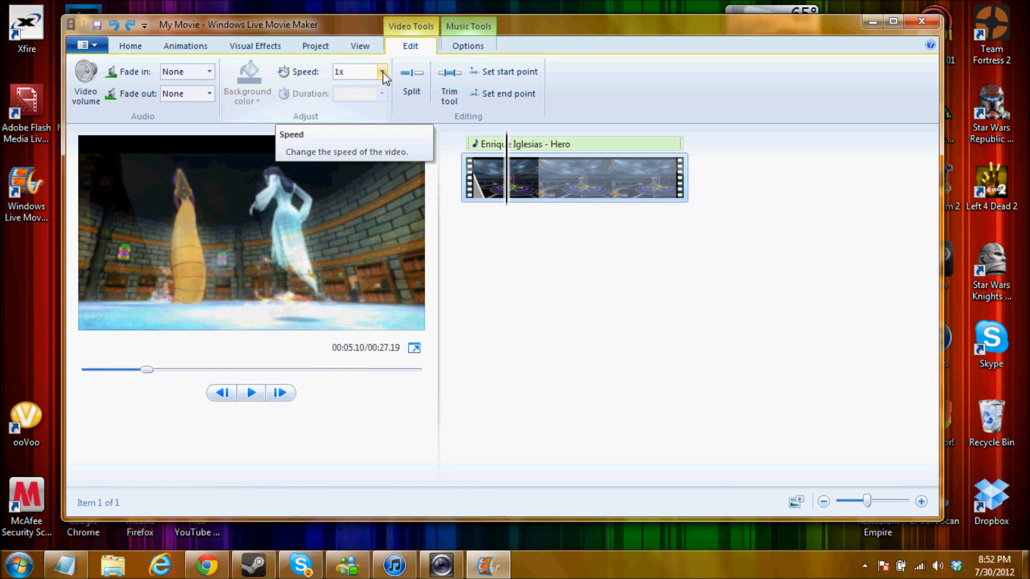
# Step: Set the clip speed to 64x, shortening it to 0.42 seconds, and play it through
pyautogui.click(383, 71)
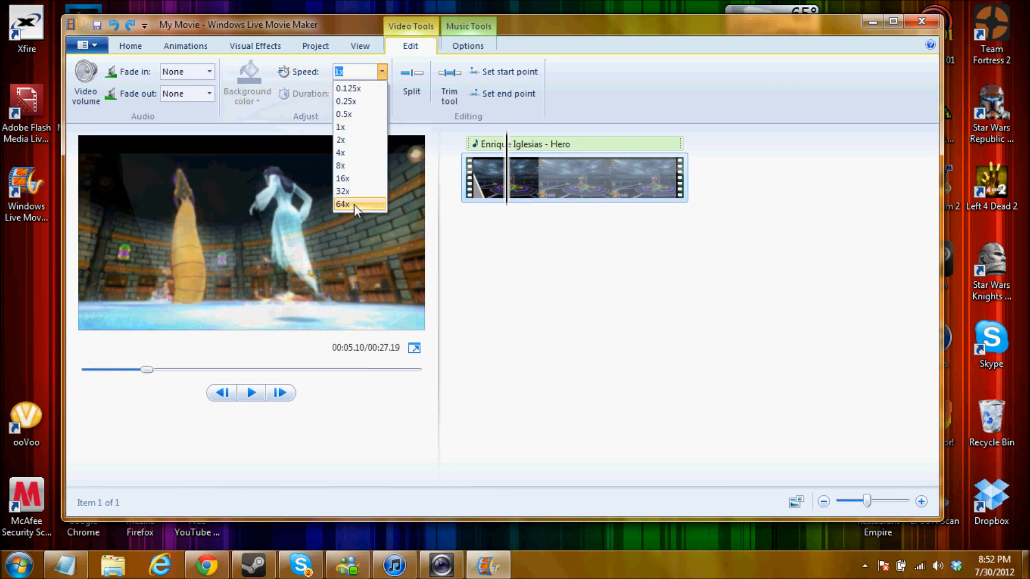
pyautogui.click(342, 204)
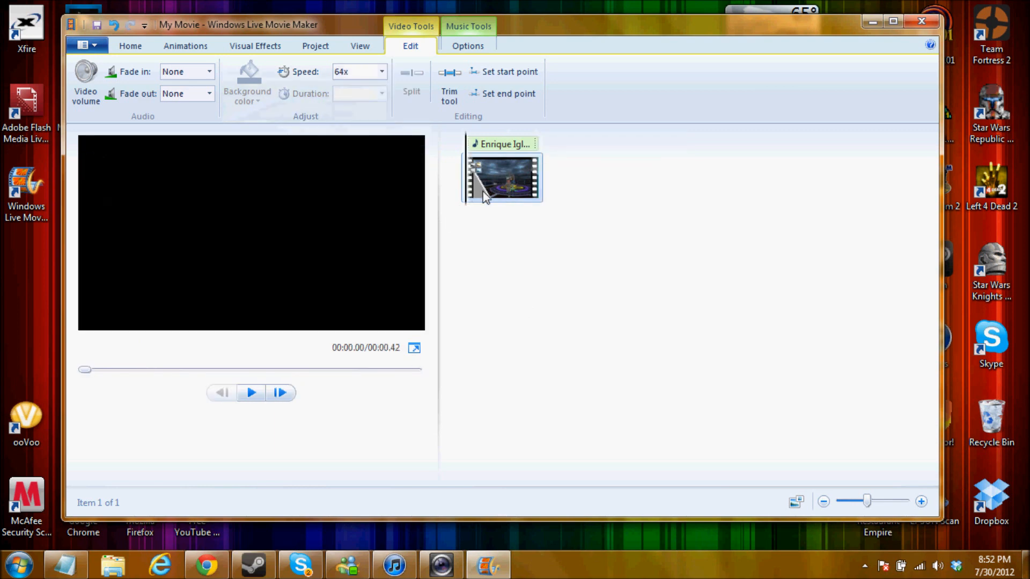
pyautogui.click(250, 392)
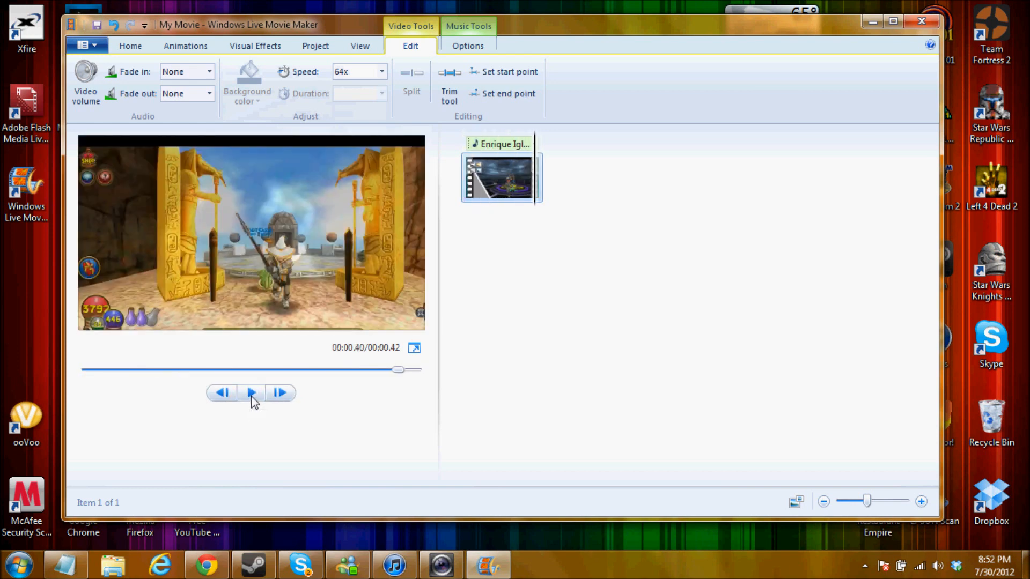
pyautogui.click(251, 392)
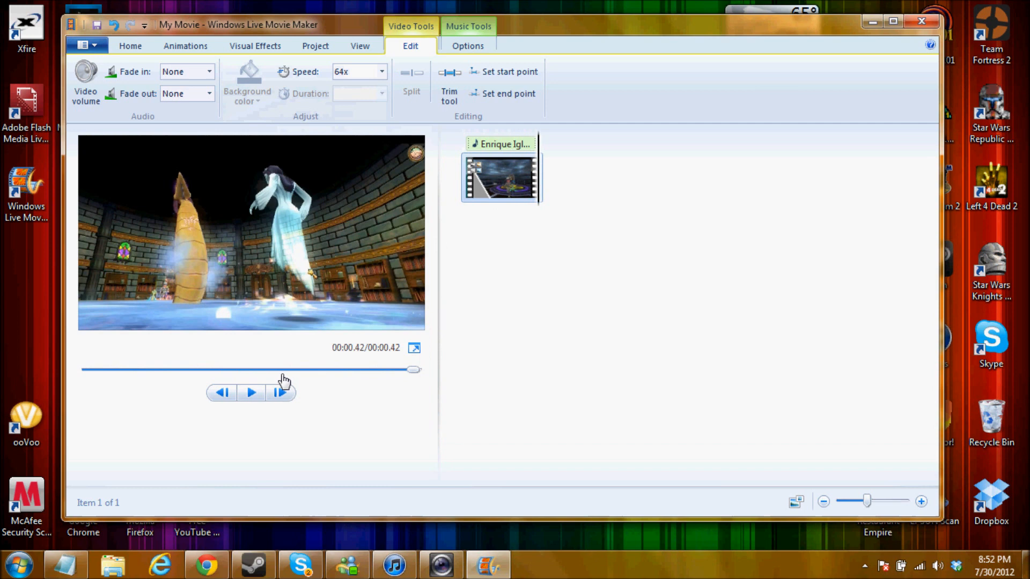
pyautogui.moveTo(317, 97)
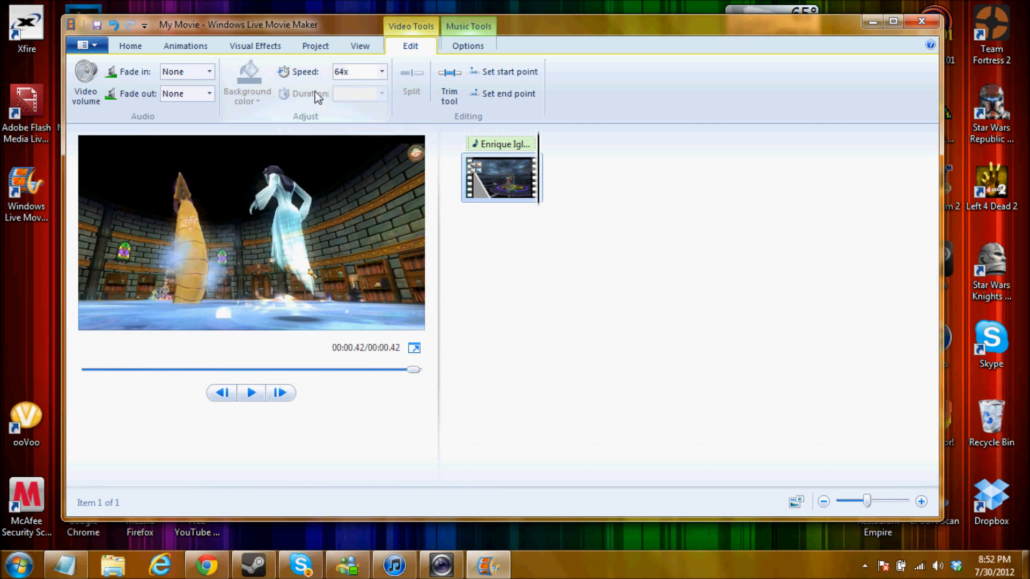
pyautogui.moveTo(223, 82)
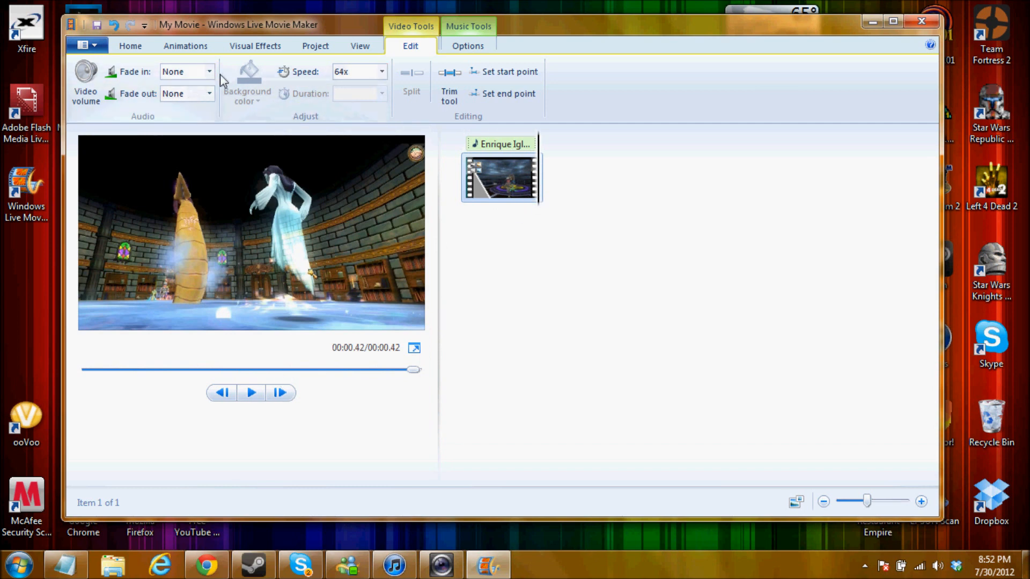
# Step: Glance at the Visual Effects options, then go back to the Home tab
pyautogui.click(255, 46)
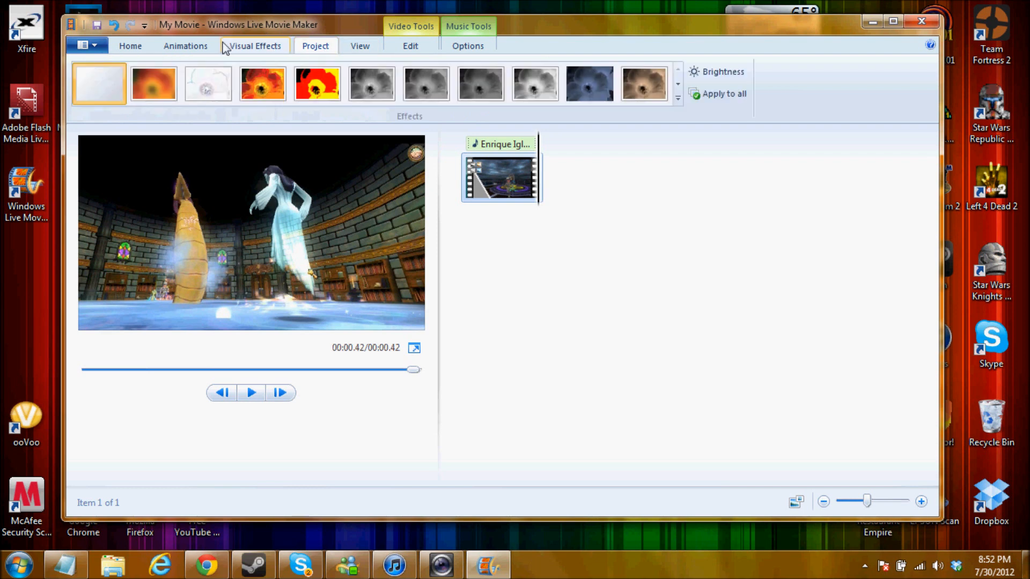
pyautogui.click(130, 46)
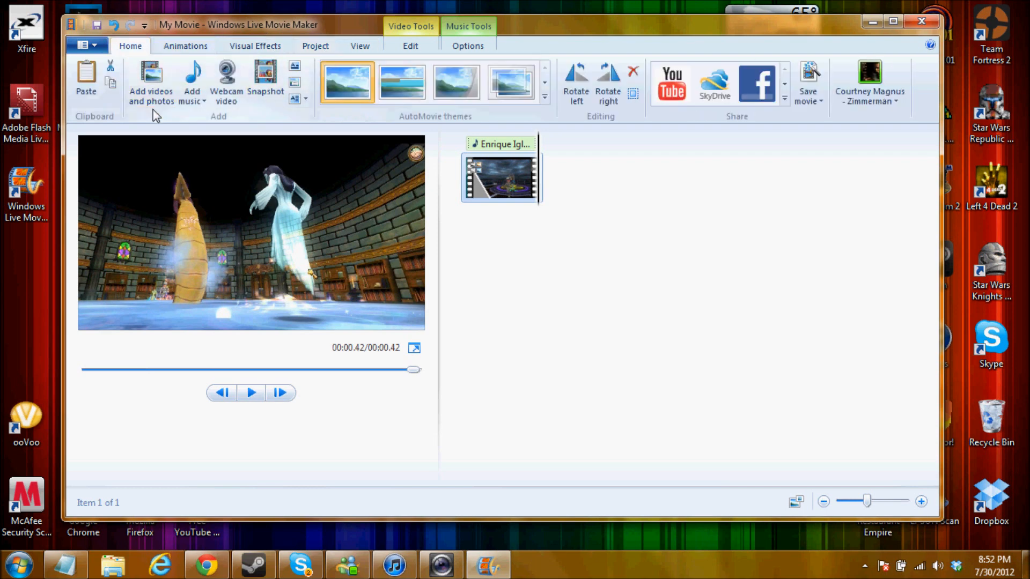
pyautogui.moveTo(151, 79)
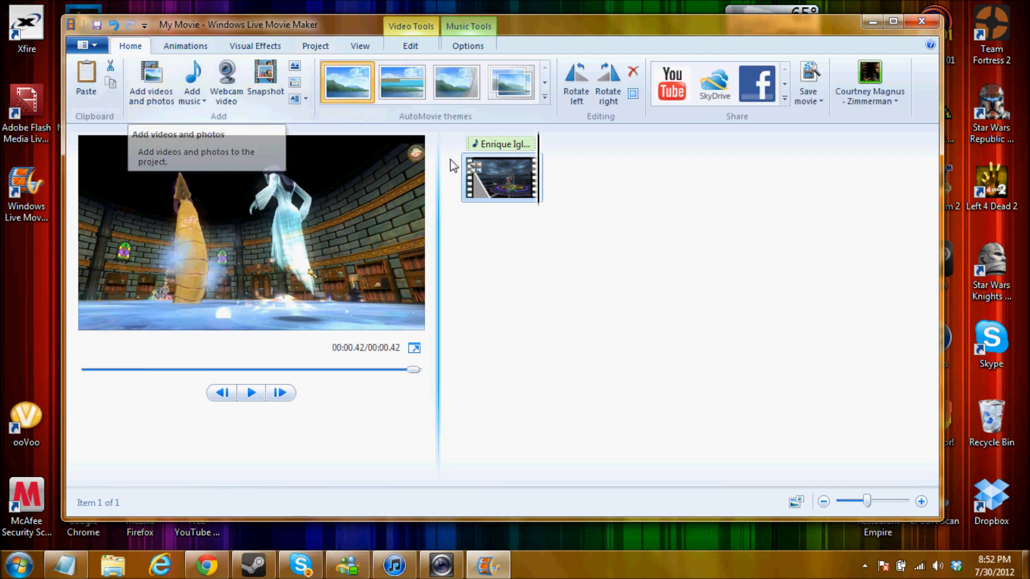
pyautogui.moveTo(695, 233)
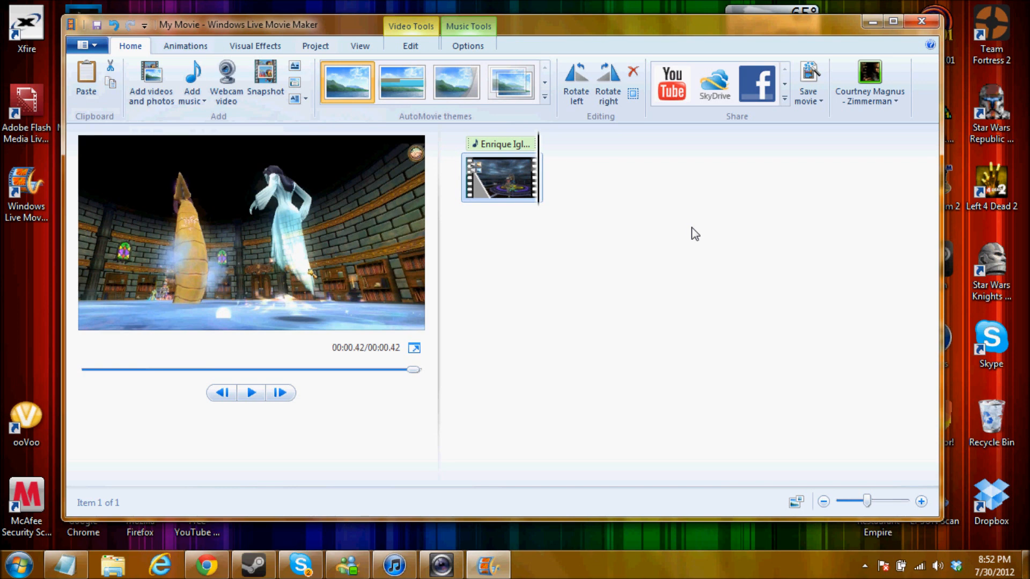
pyautogui.moveTo(681, 184)
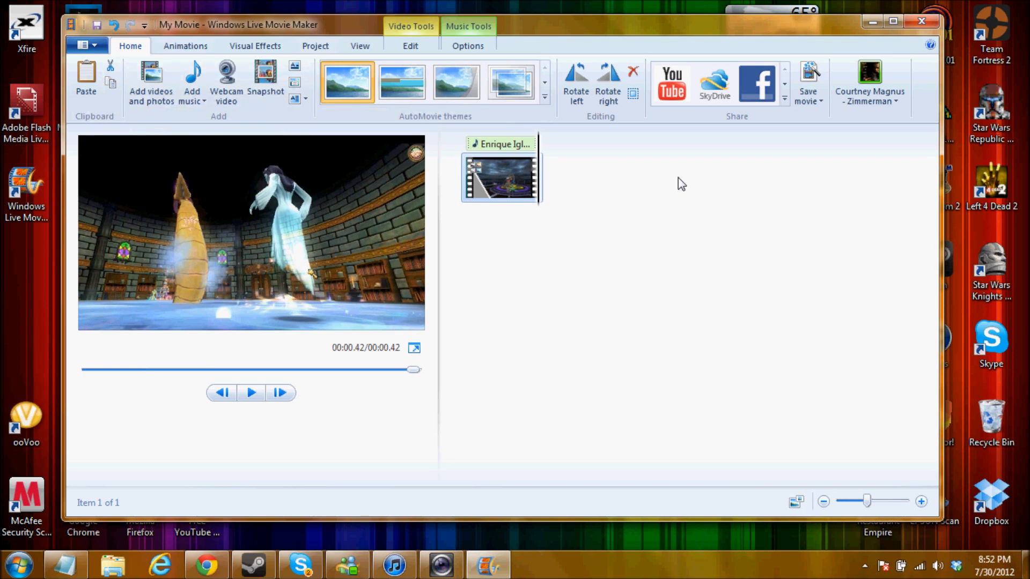
pyautogui.moveTo(702, 201)
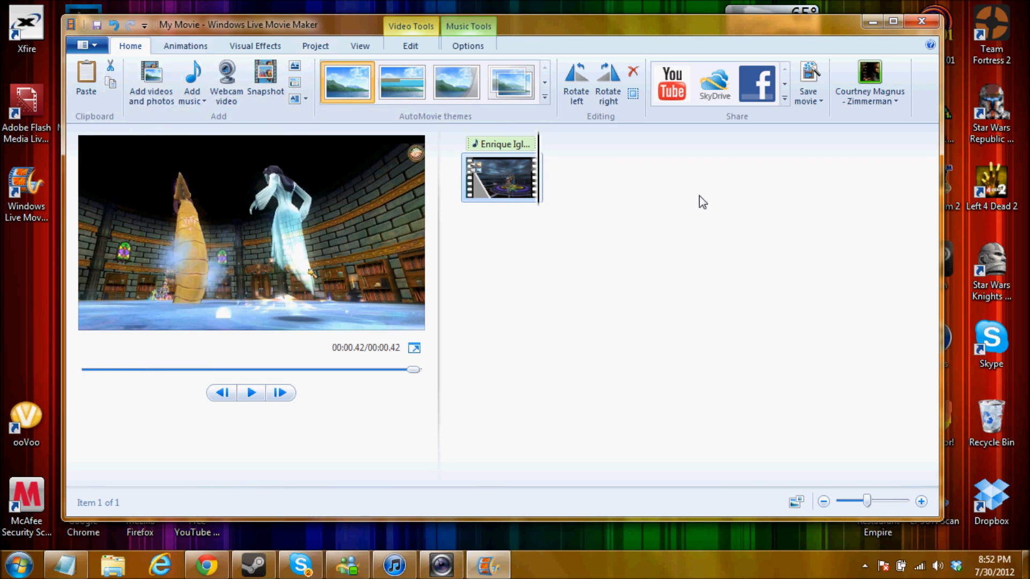
pyautogui.moveTo(725, 228)
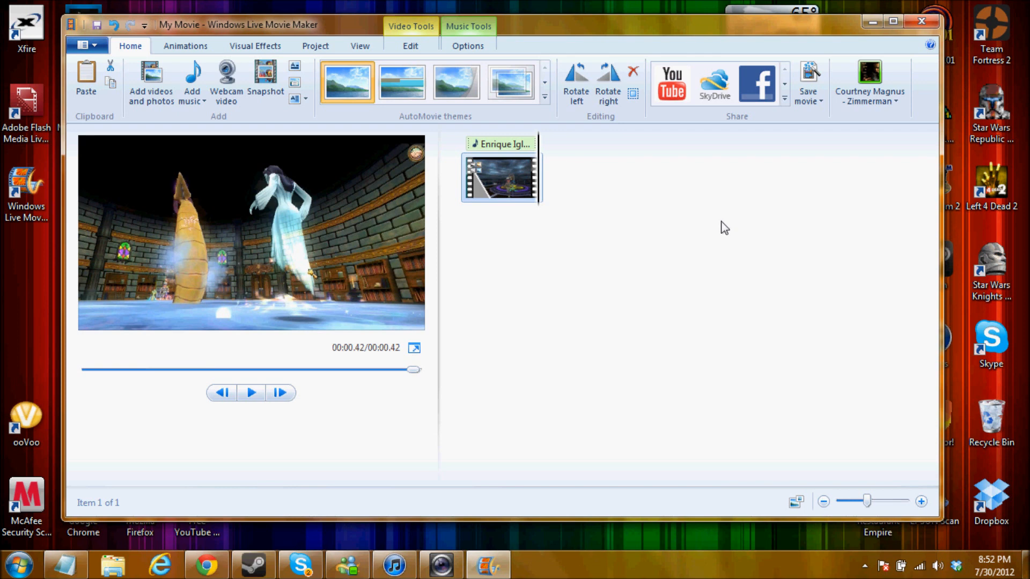
pyautogui.moveTo(670, 182)
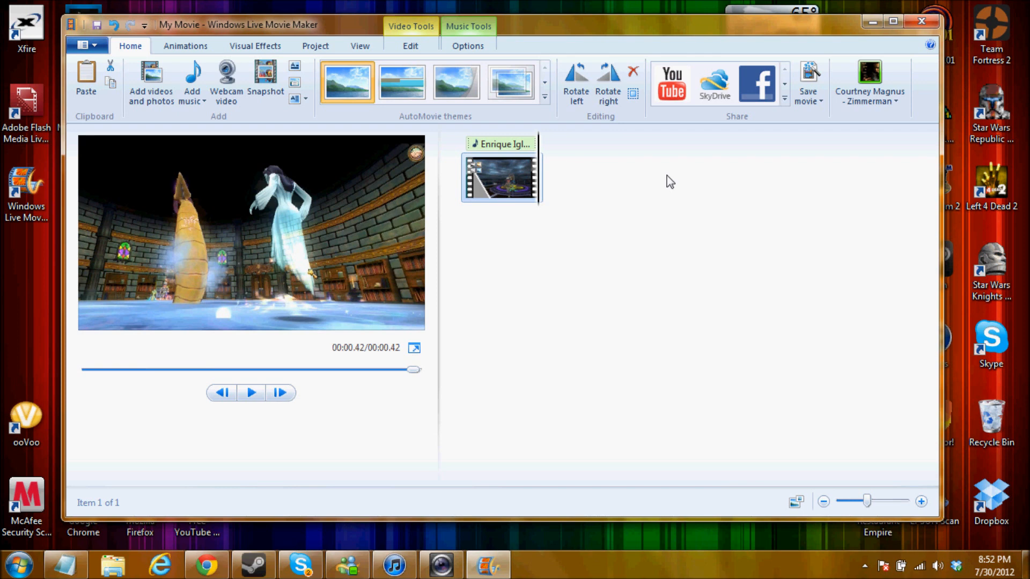
pyautogui.moveTo(653, 163)
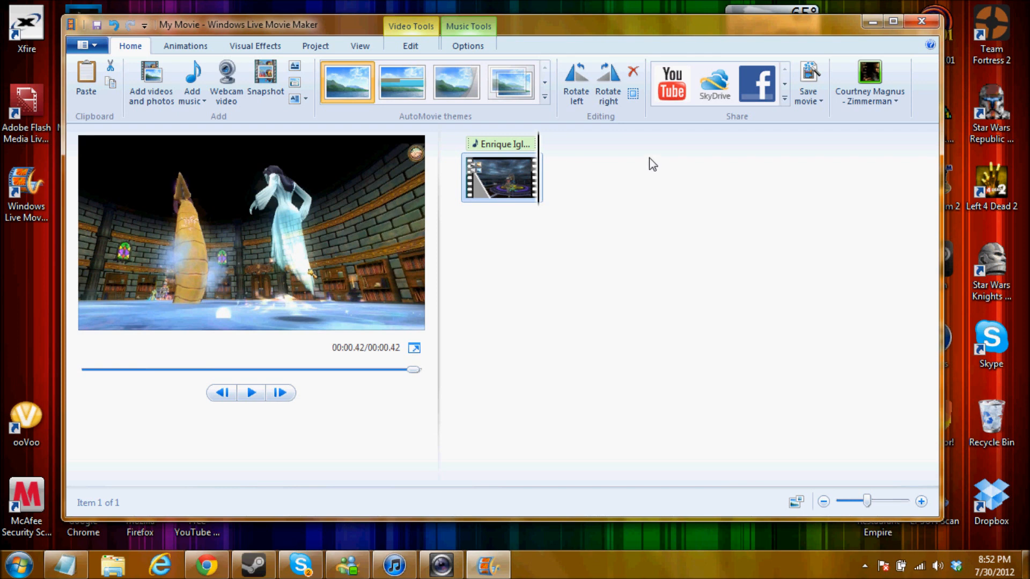
pyautogui.moveTo(702, 295)
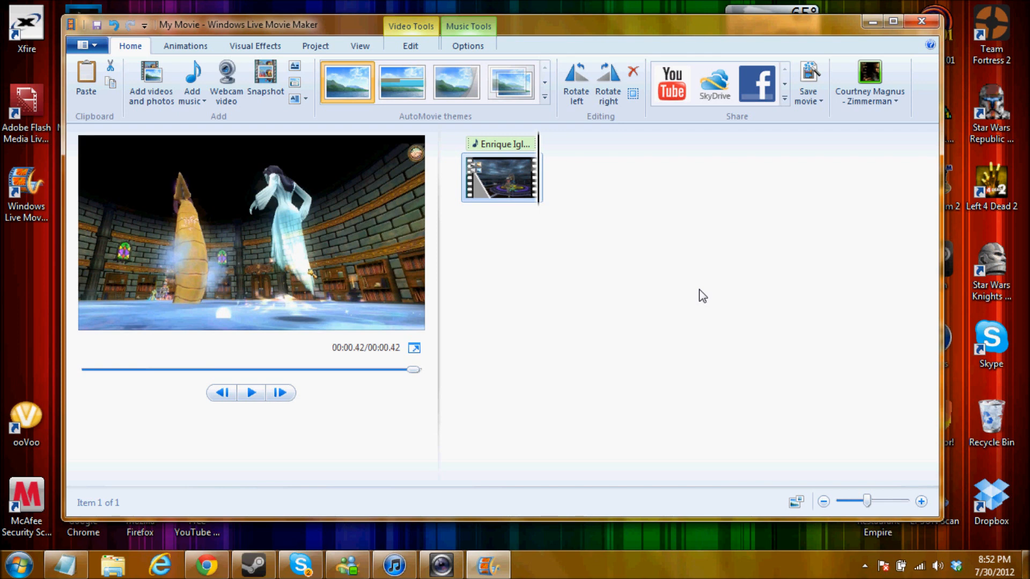
# Step: Remove the sped-up Wizard101 game clip from the storyboard via its right-click menu
pyautogui.rightClick(500, 177)
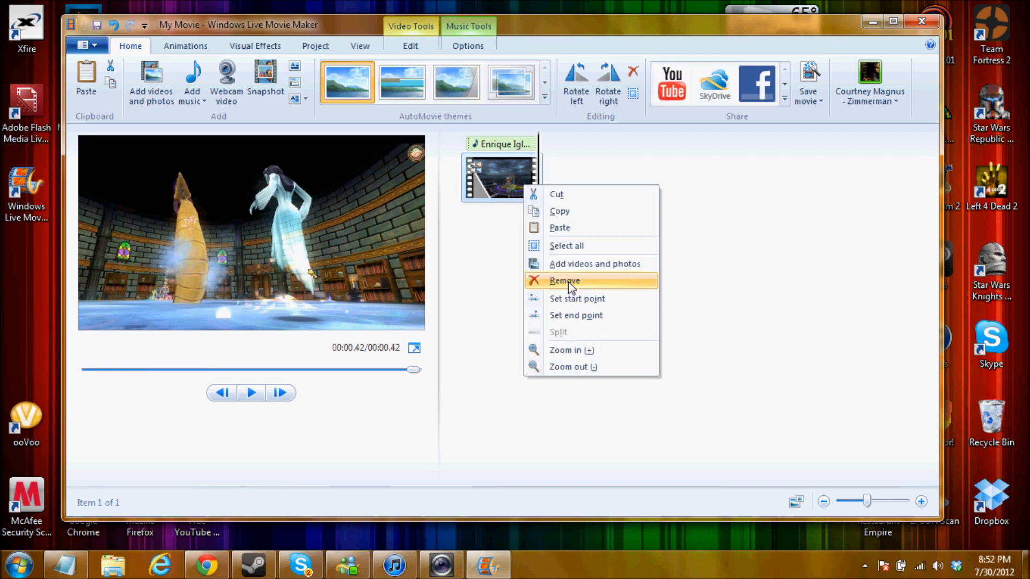
pyautogui.click(563, 281)
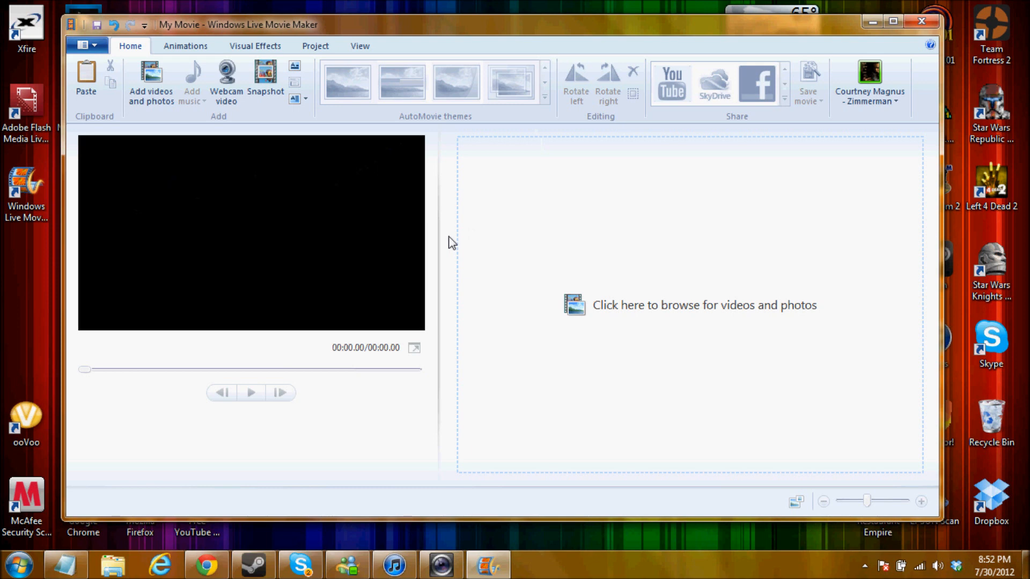
pyautogui.moveTo(449, 263)
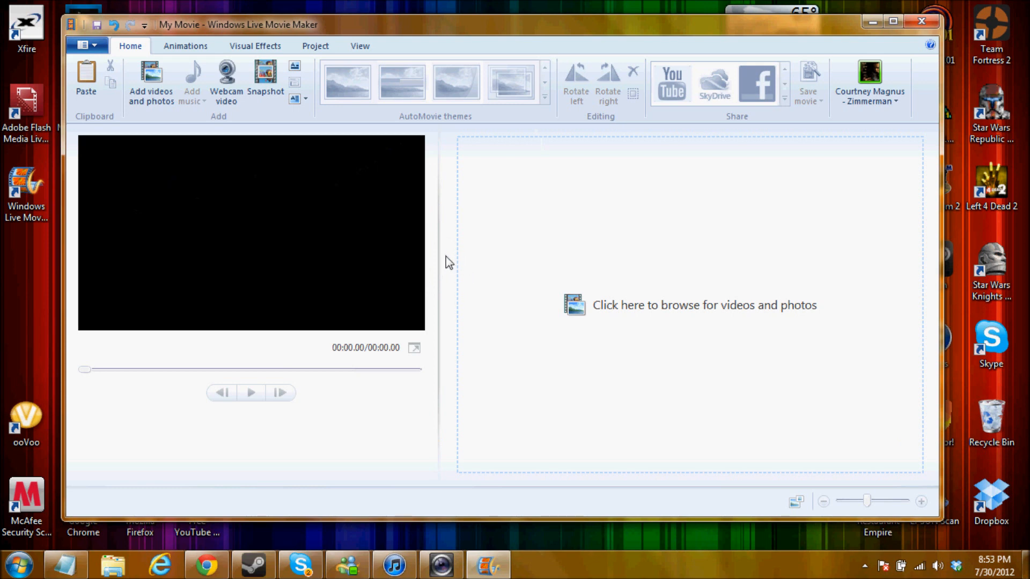
pyautogui.moveTo(445, 269)
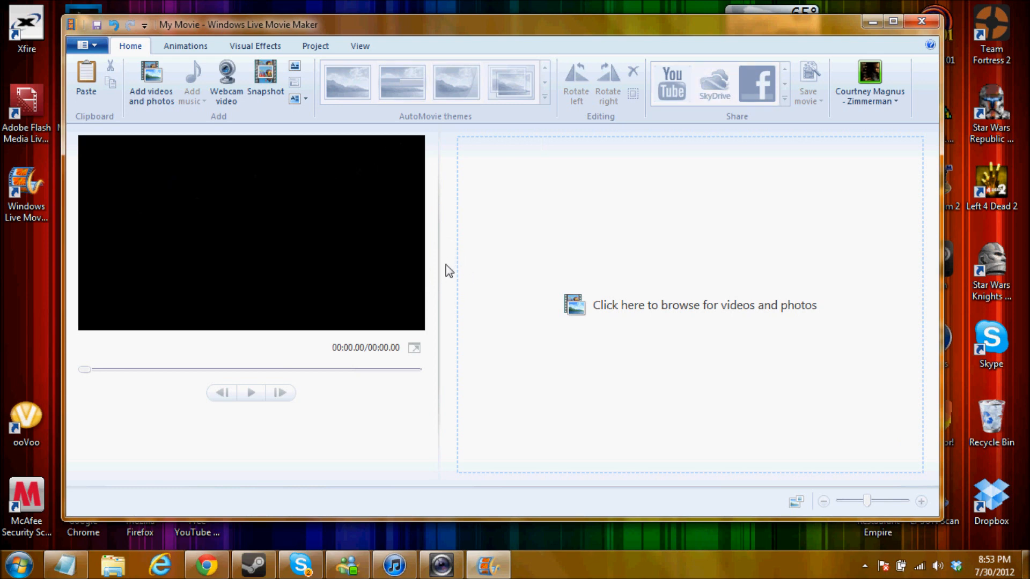